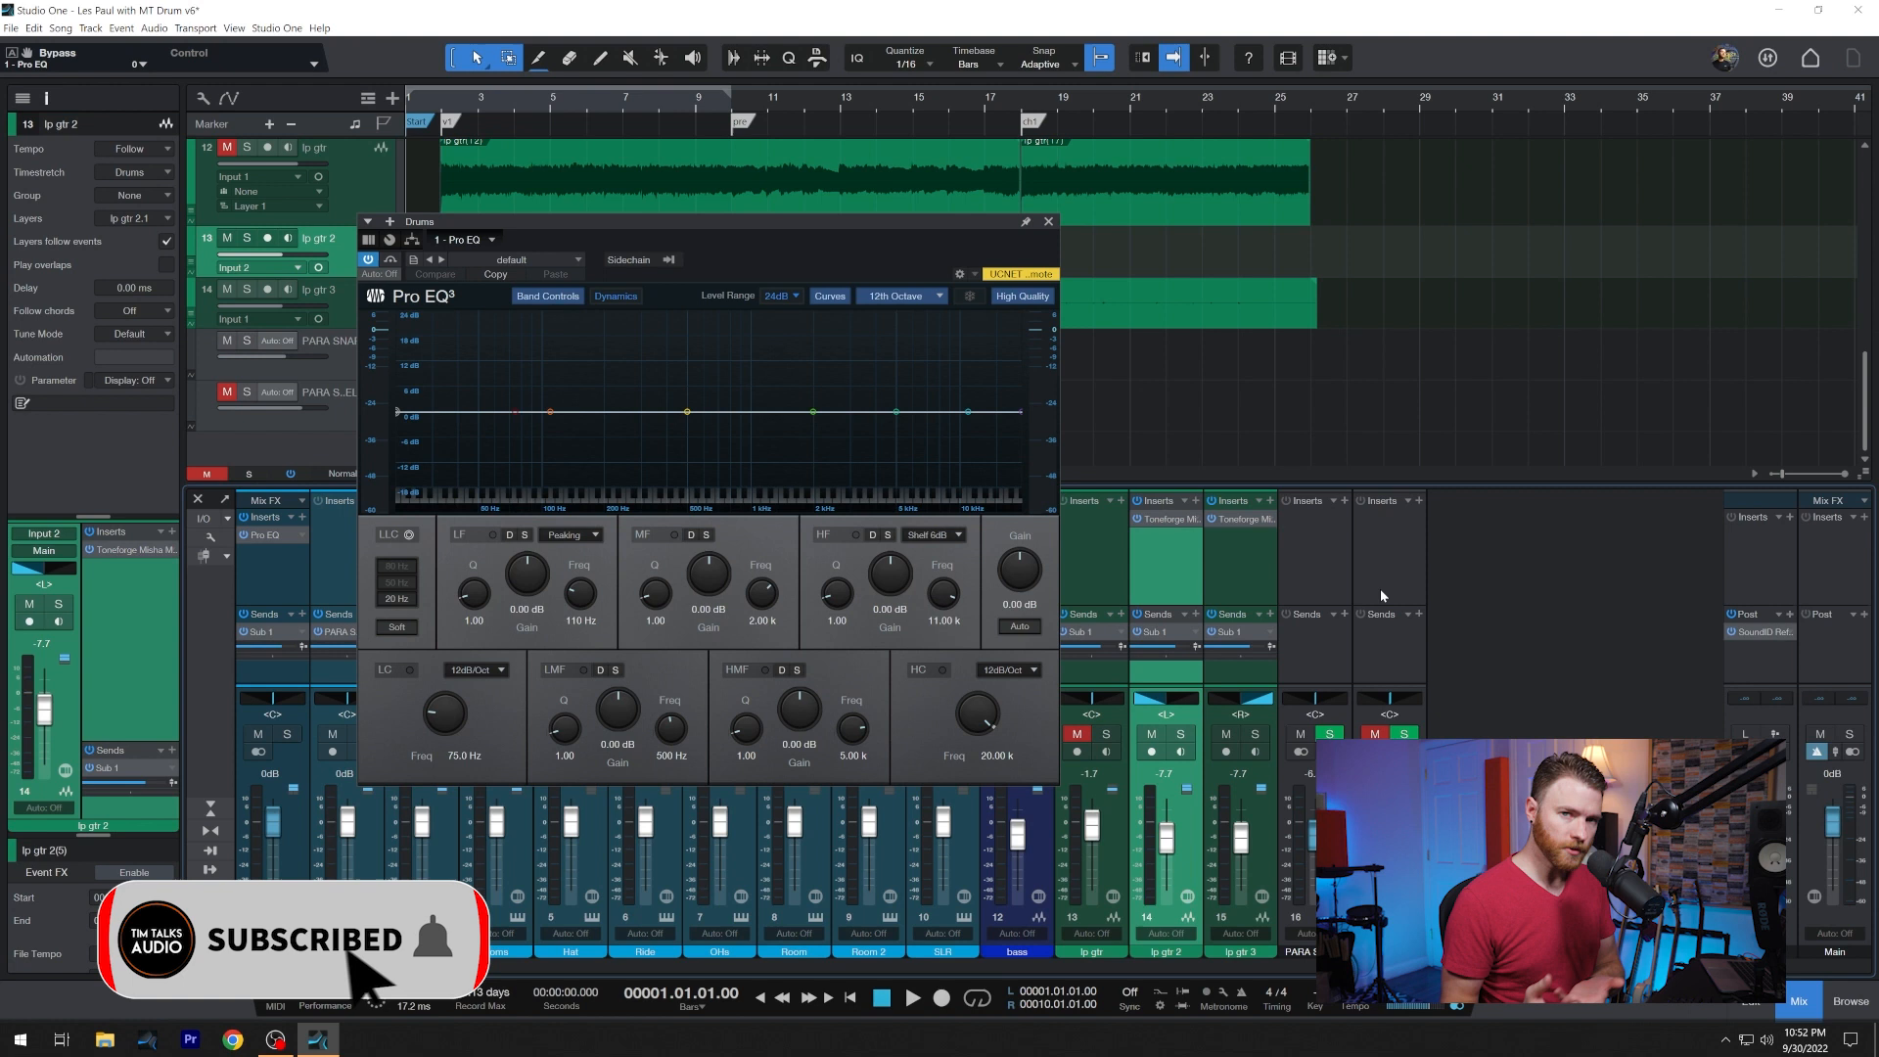
mouse_move(712, 540)
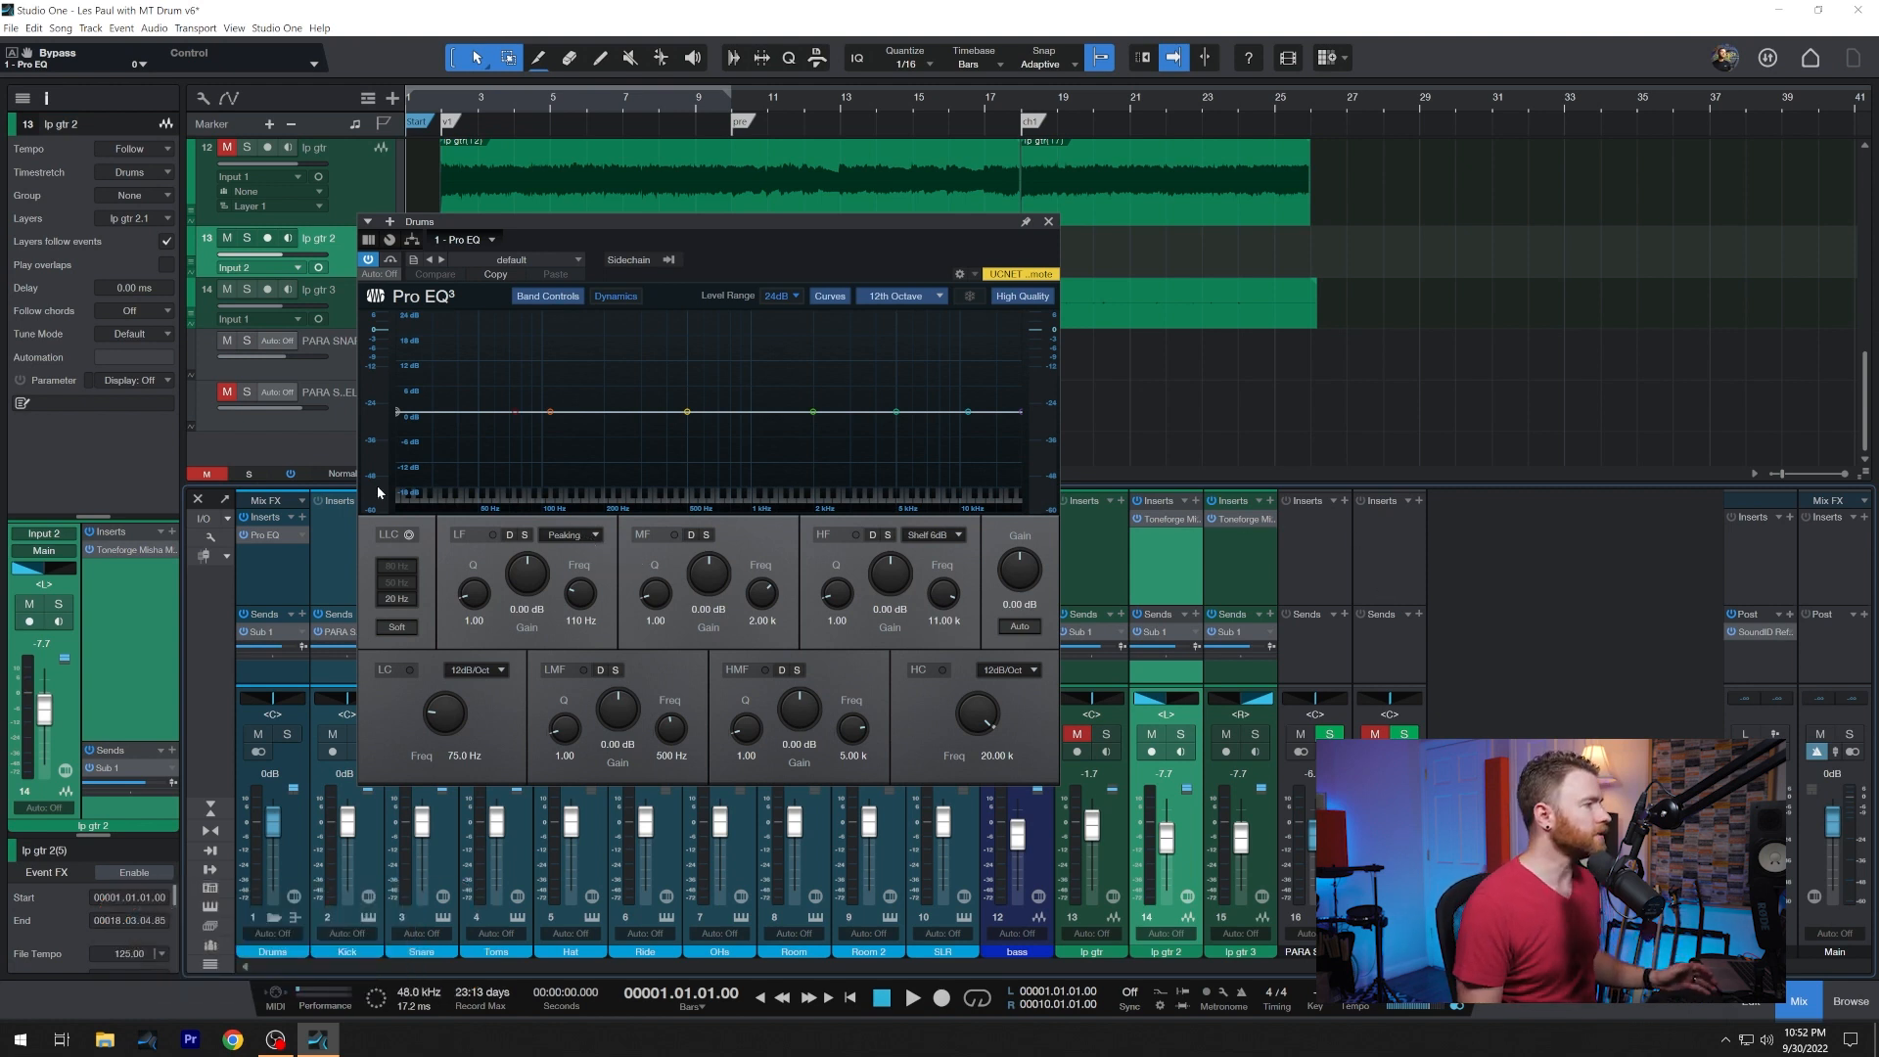
mouse_move(425, 548)
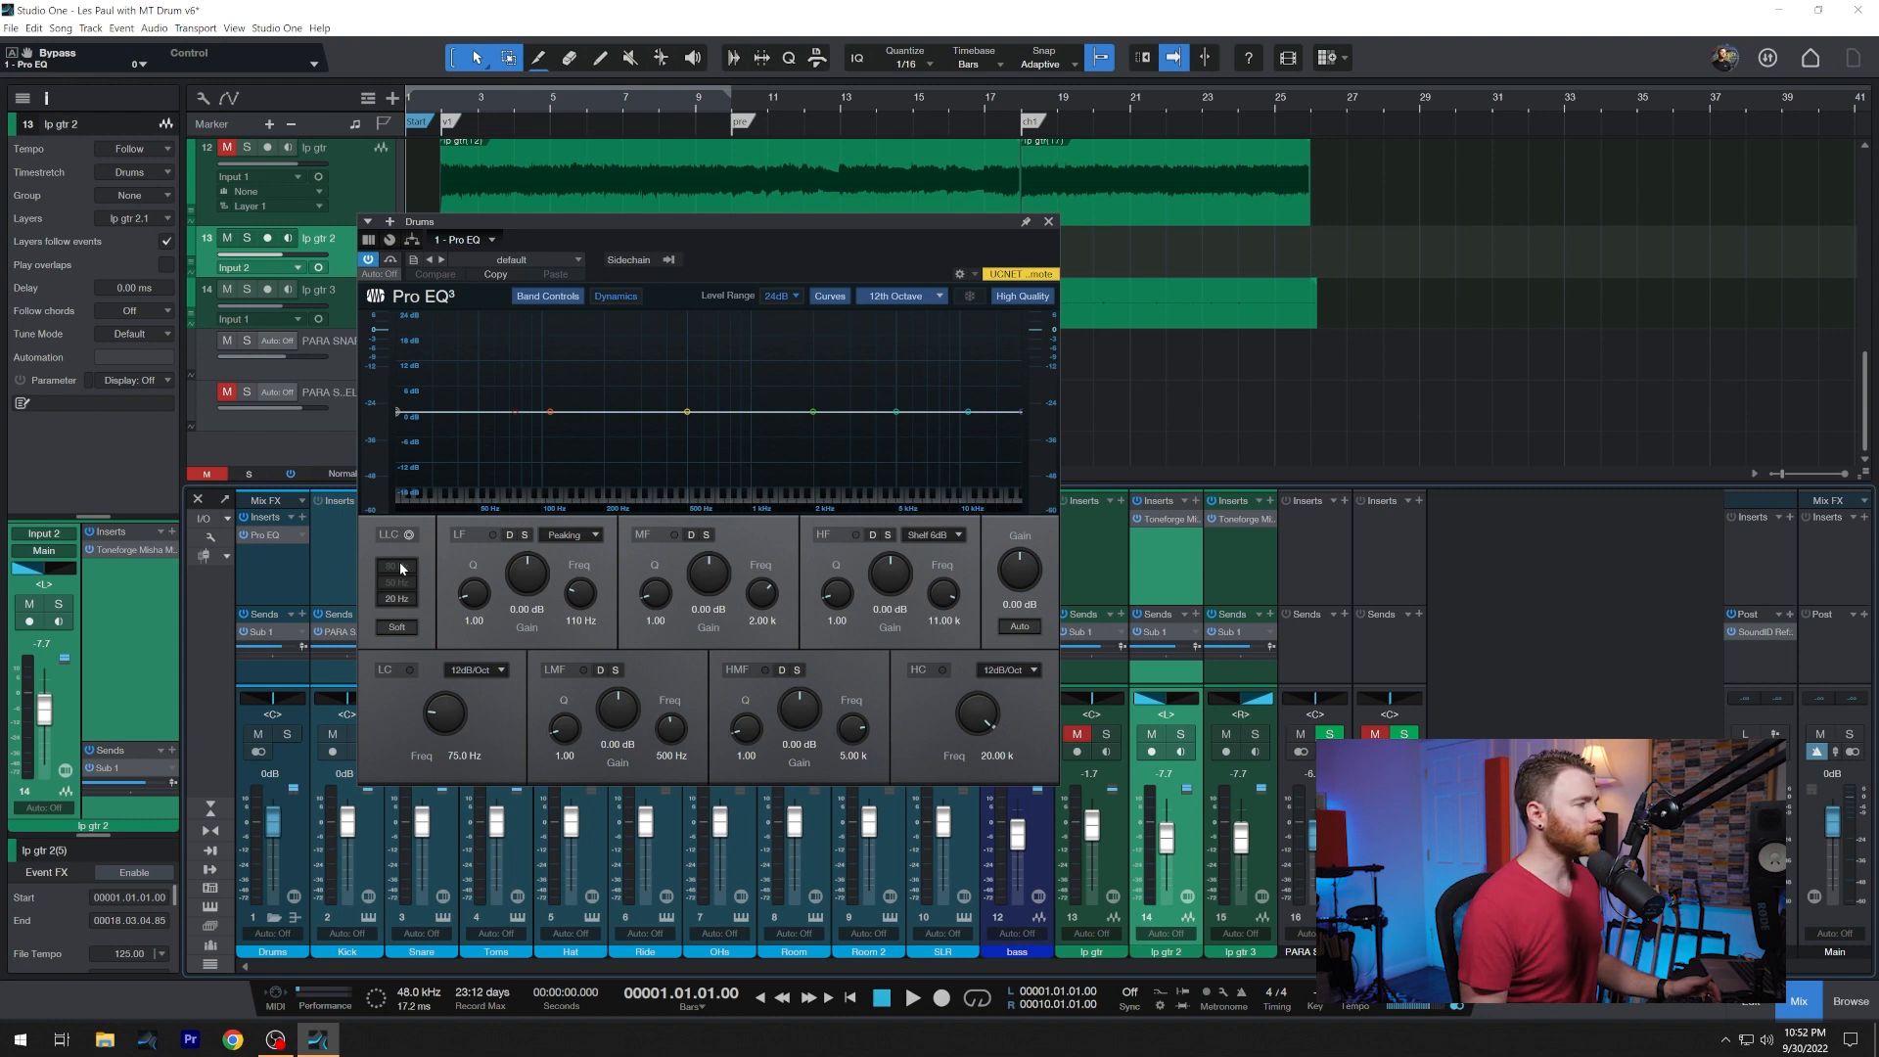
- Engage the drums bus low-cut filter at 80 Hz
click(394, 534)
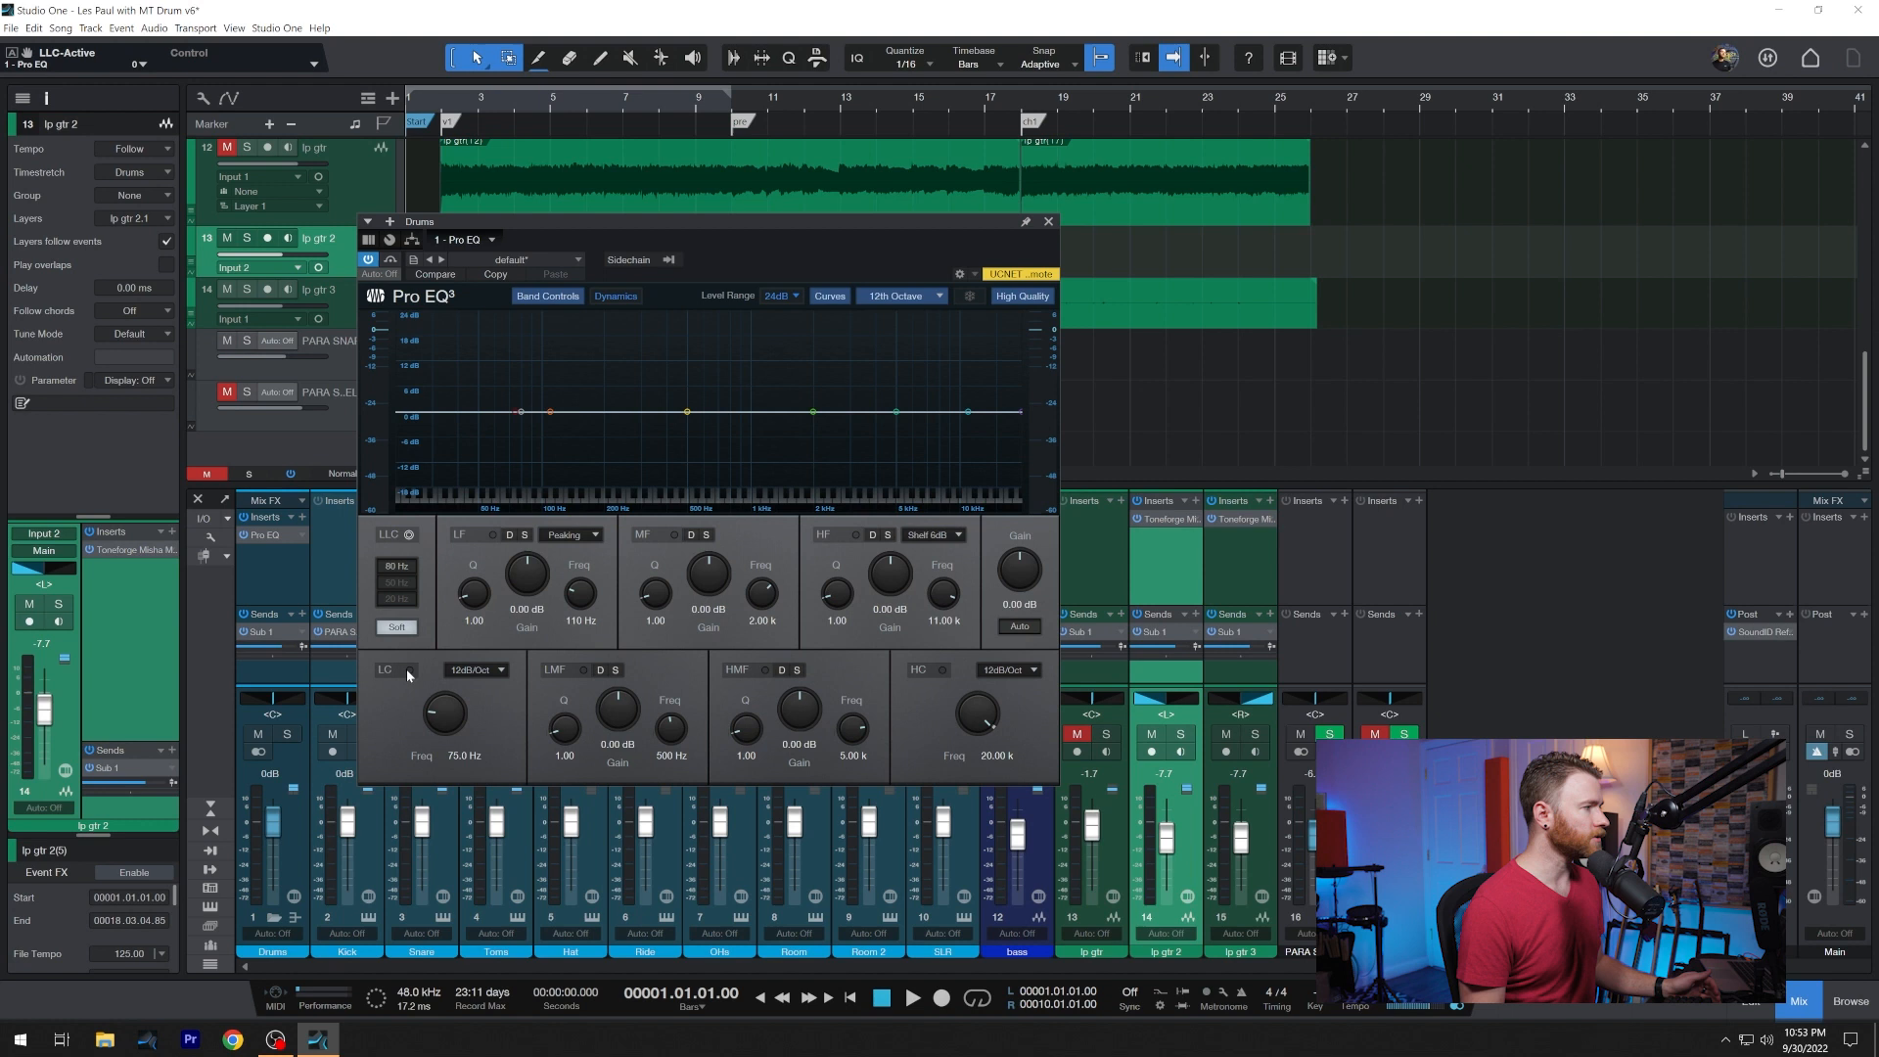
click(383, 669)
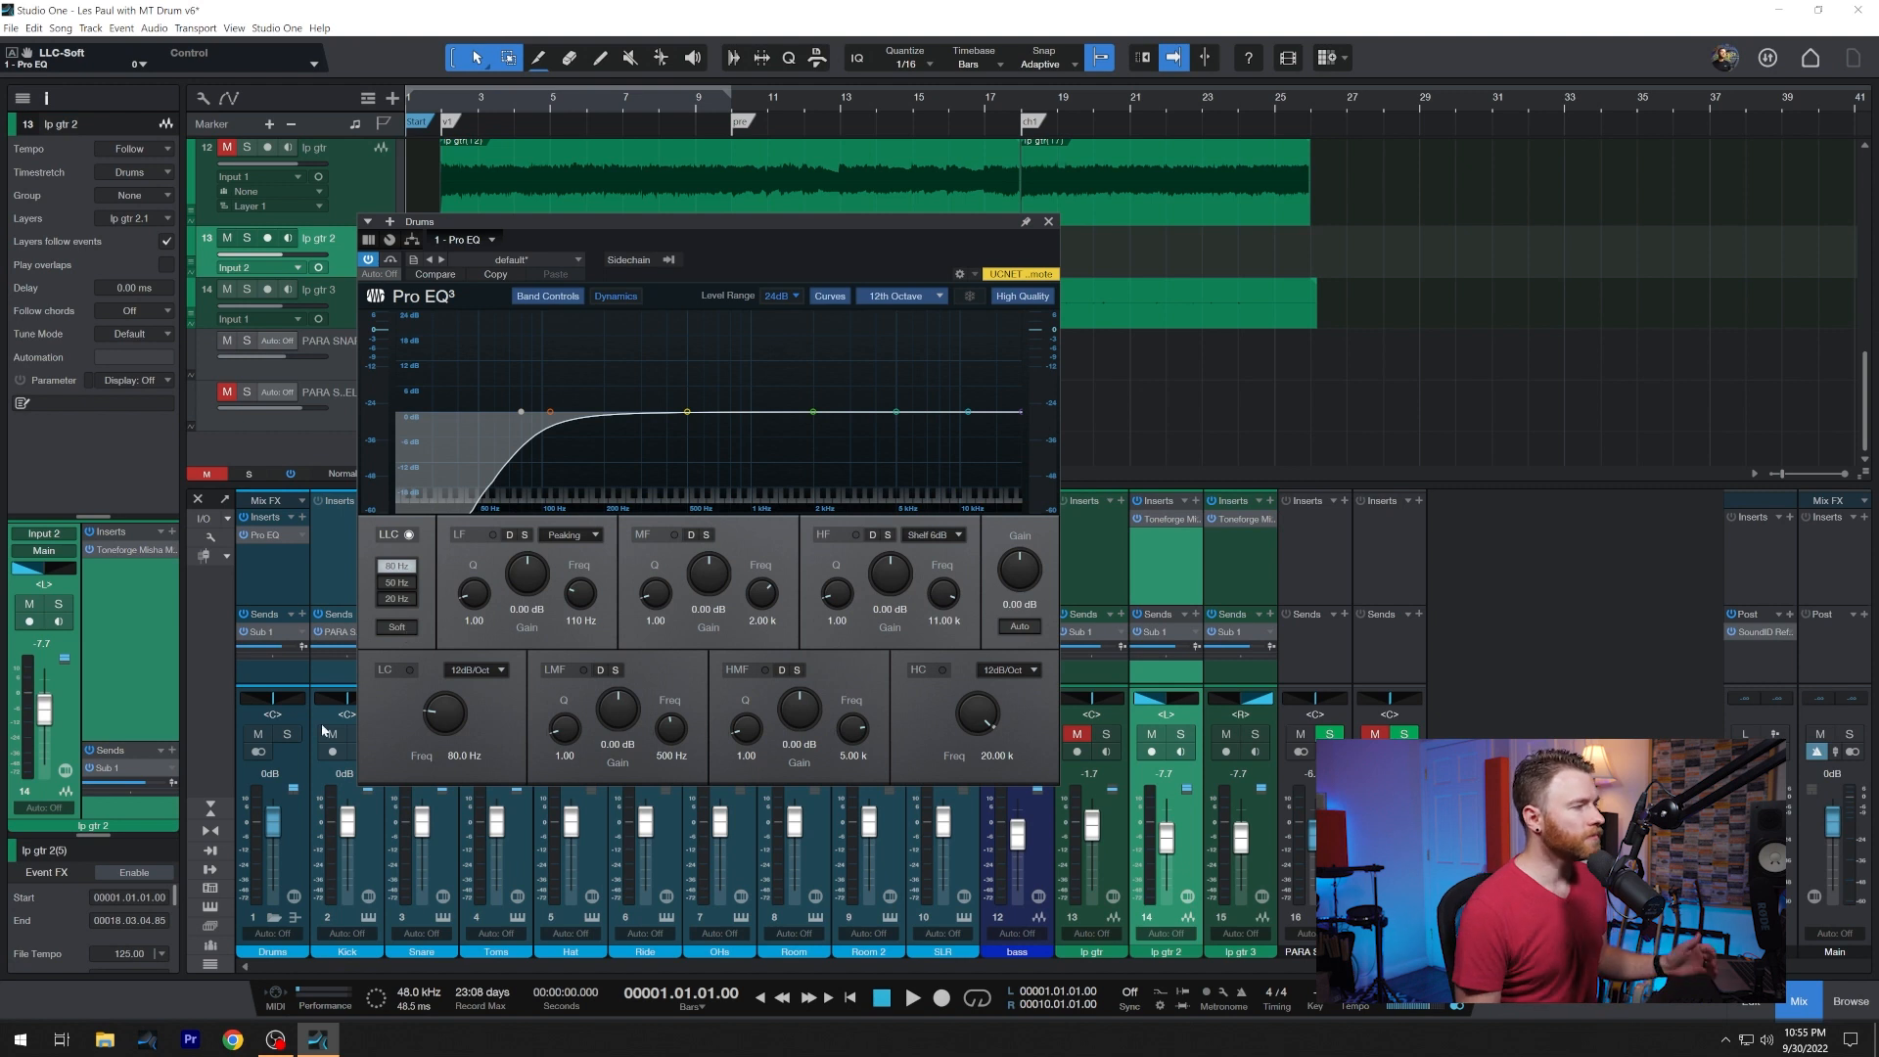
mouse_move(440, 652)
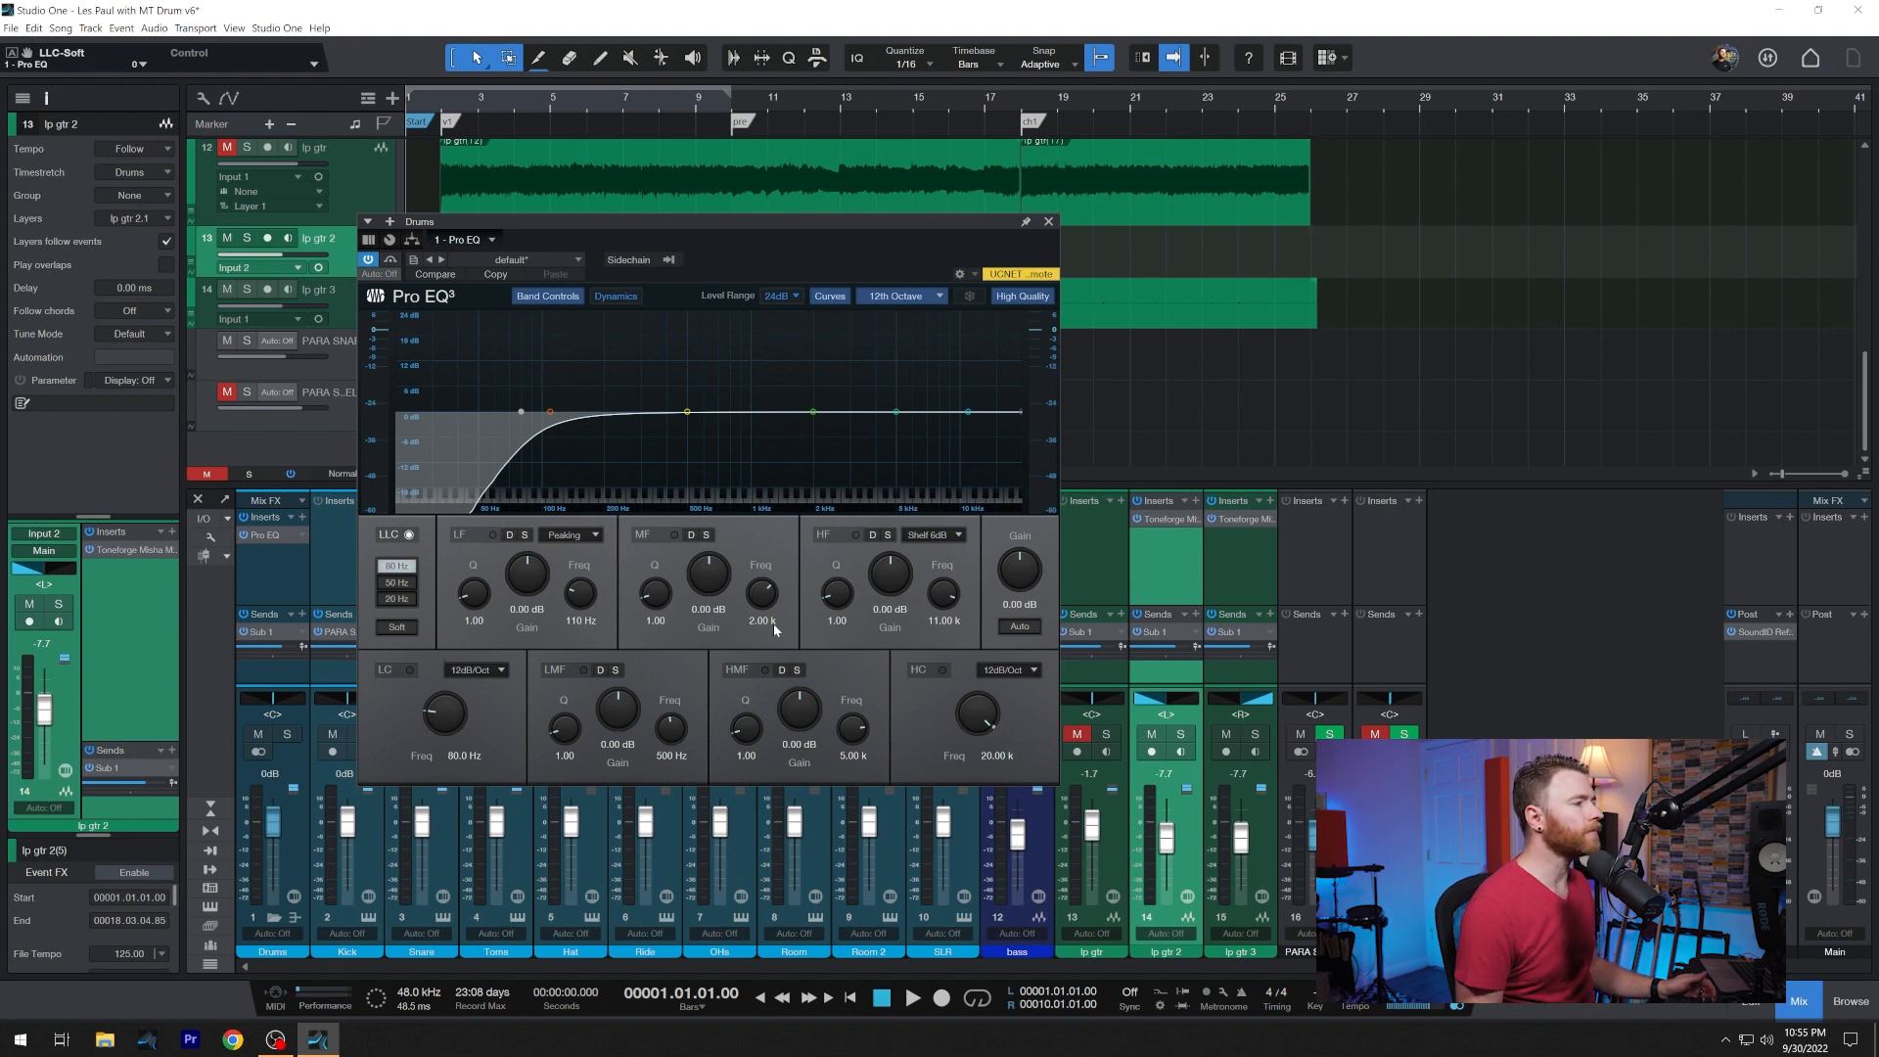
mouse_move(786, 587)
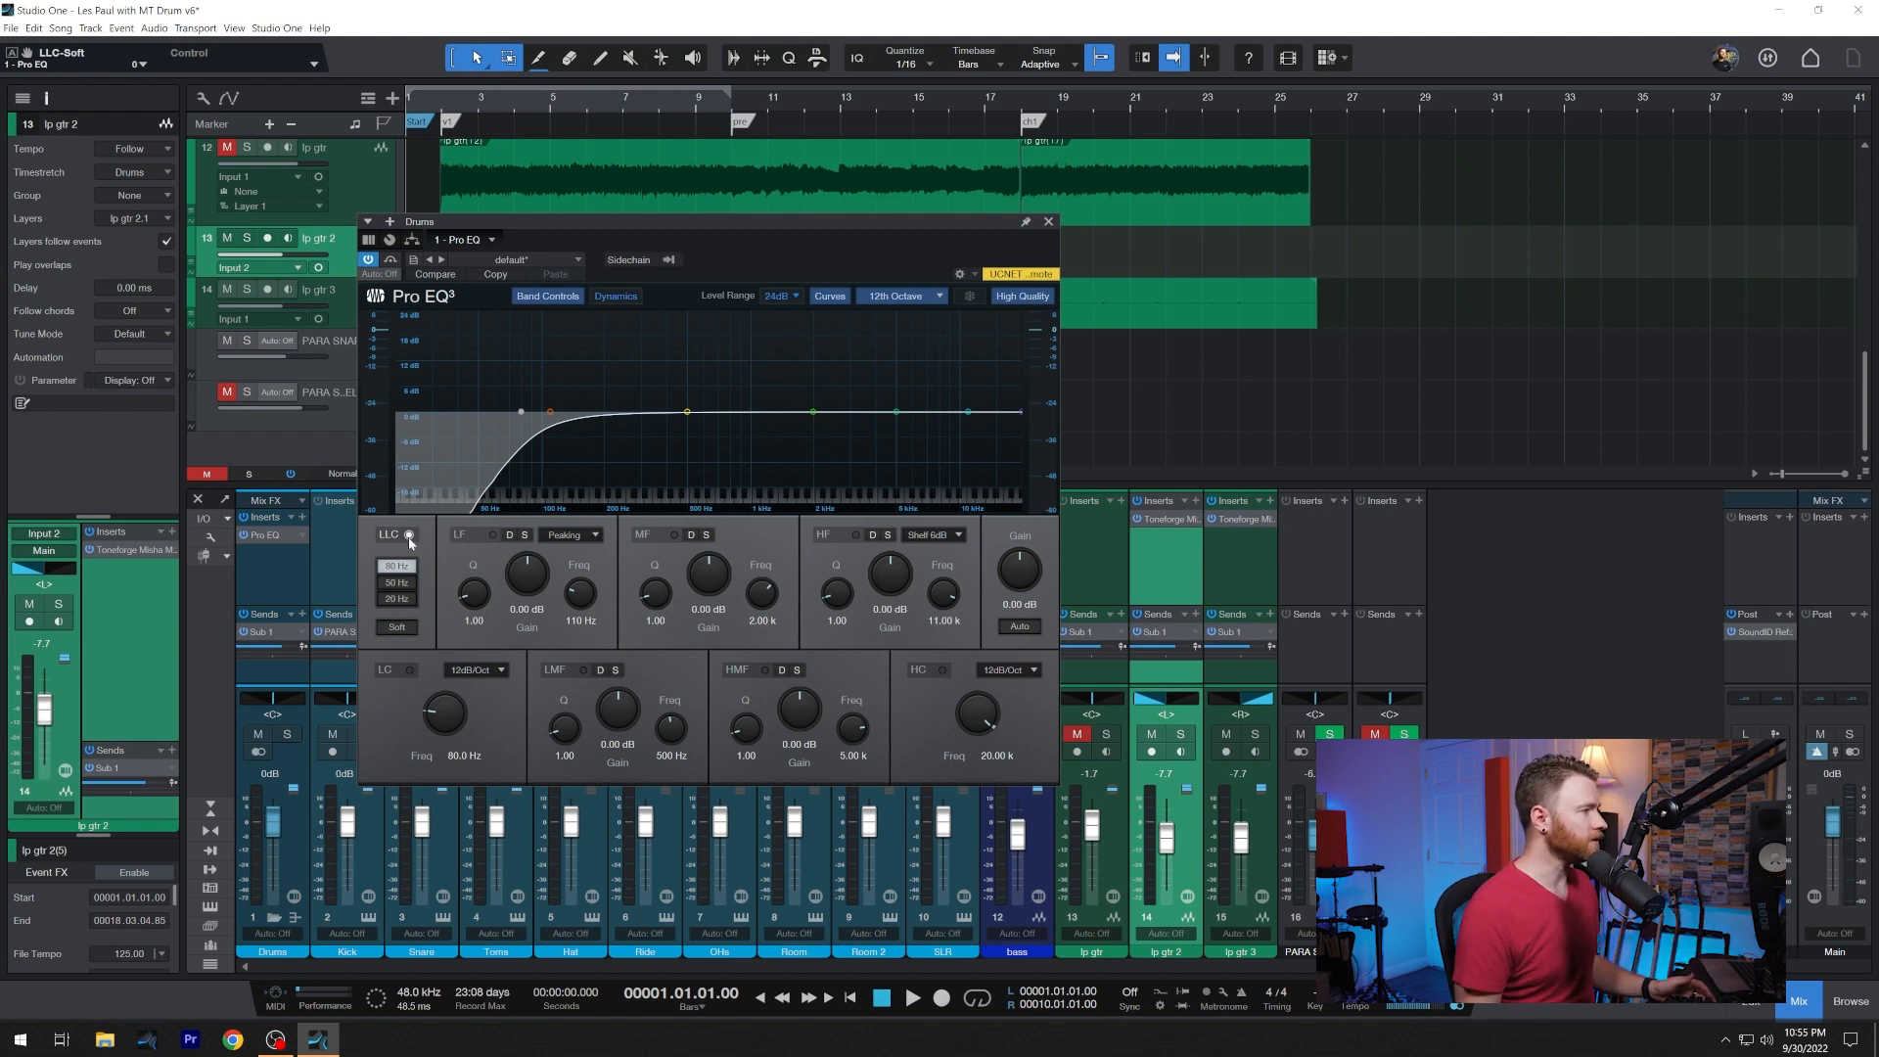
- Switch the low-cut filter off and briefly solo the mid band to audition it
click(408, 534)
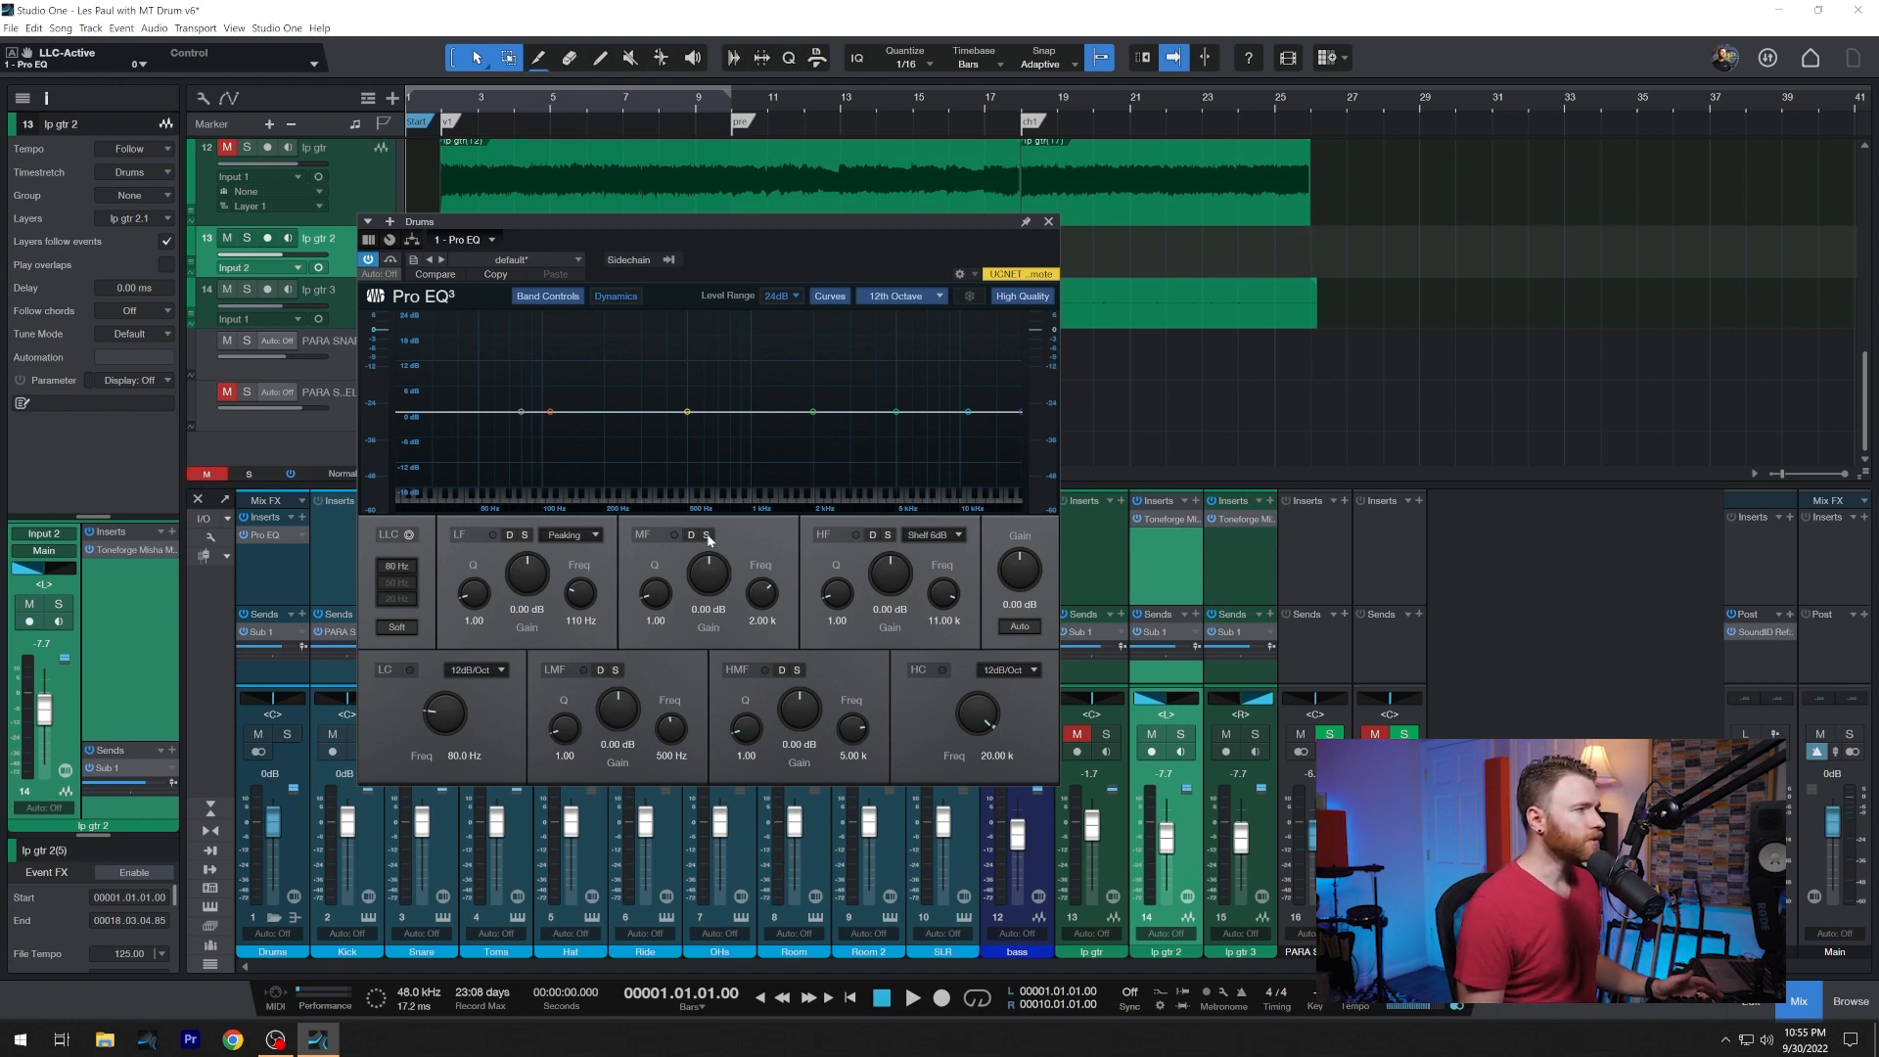
click(699, 534)
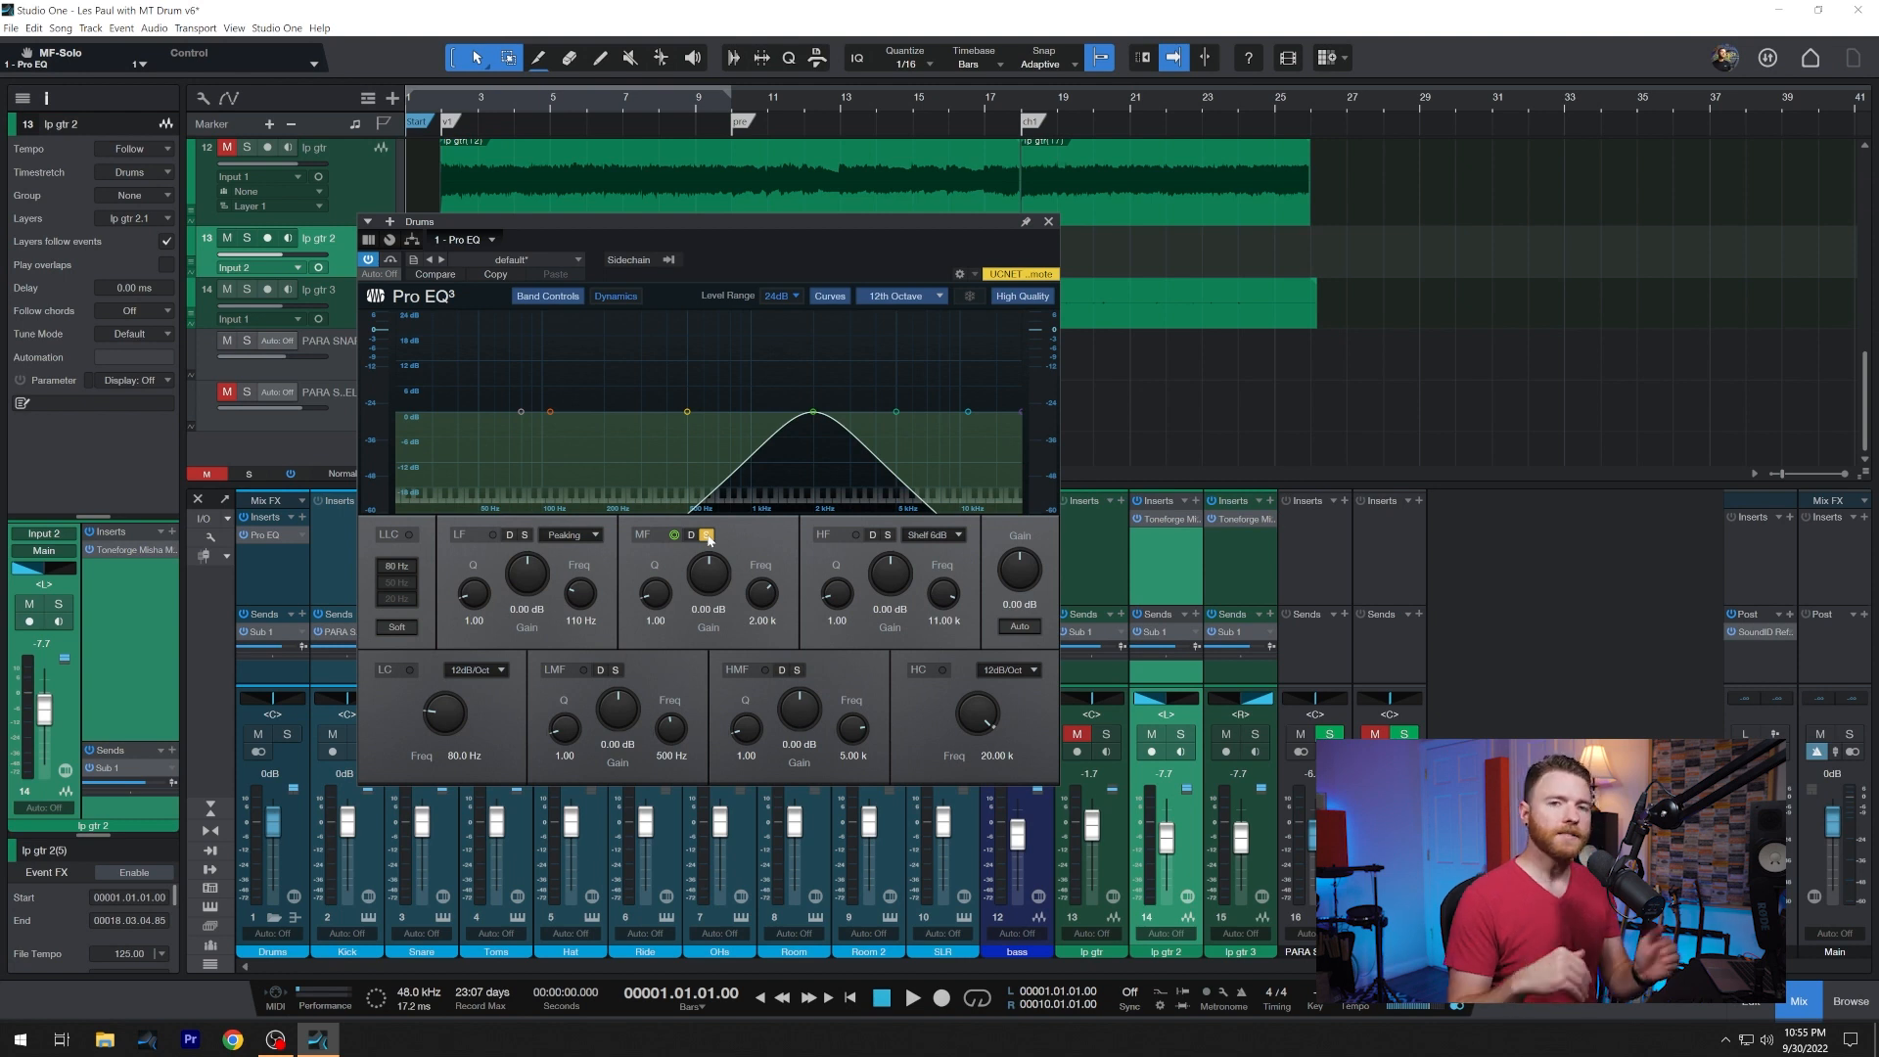
click(706, 535)
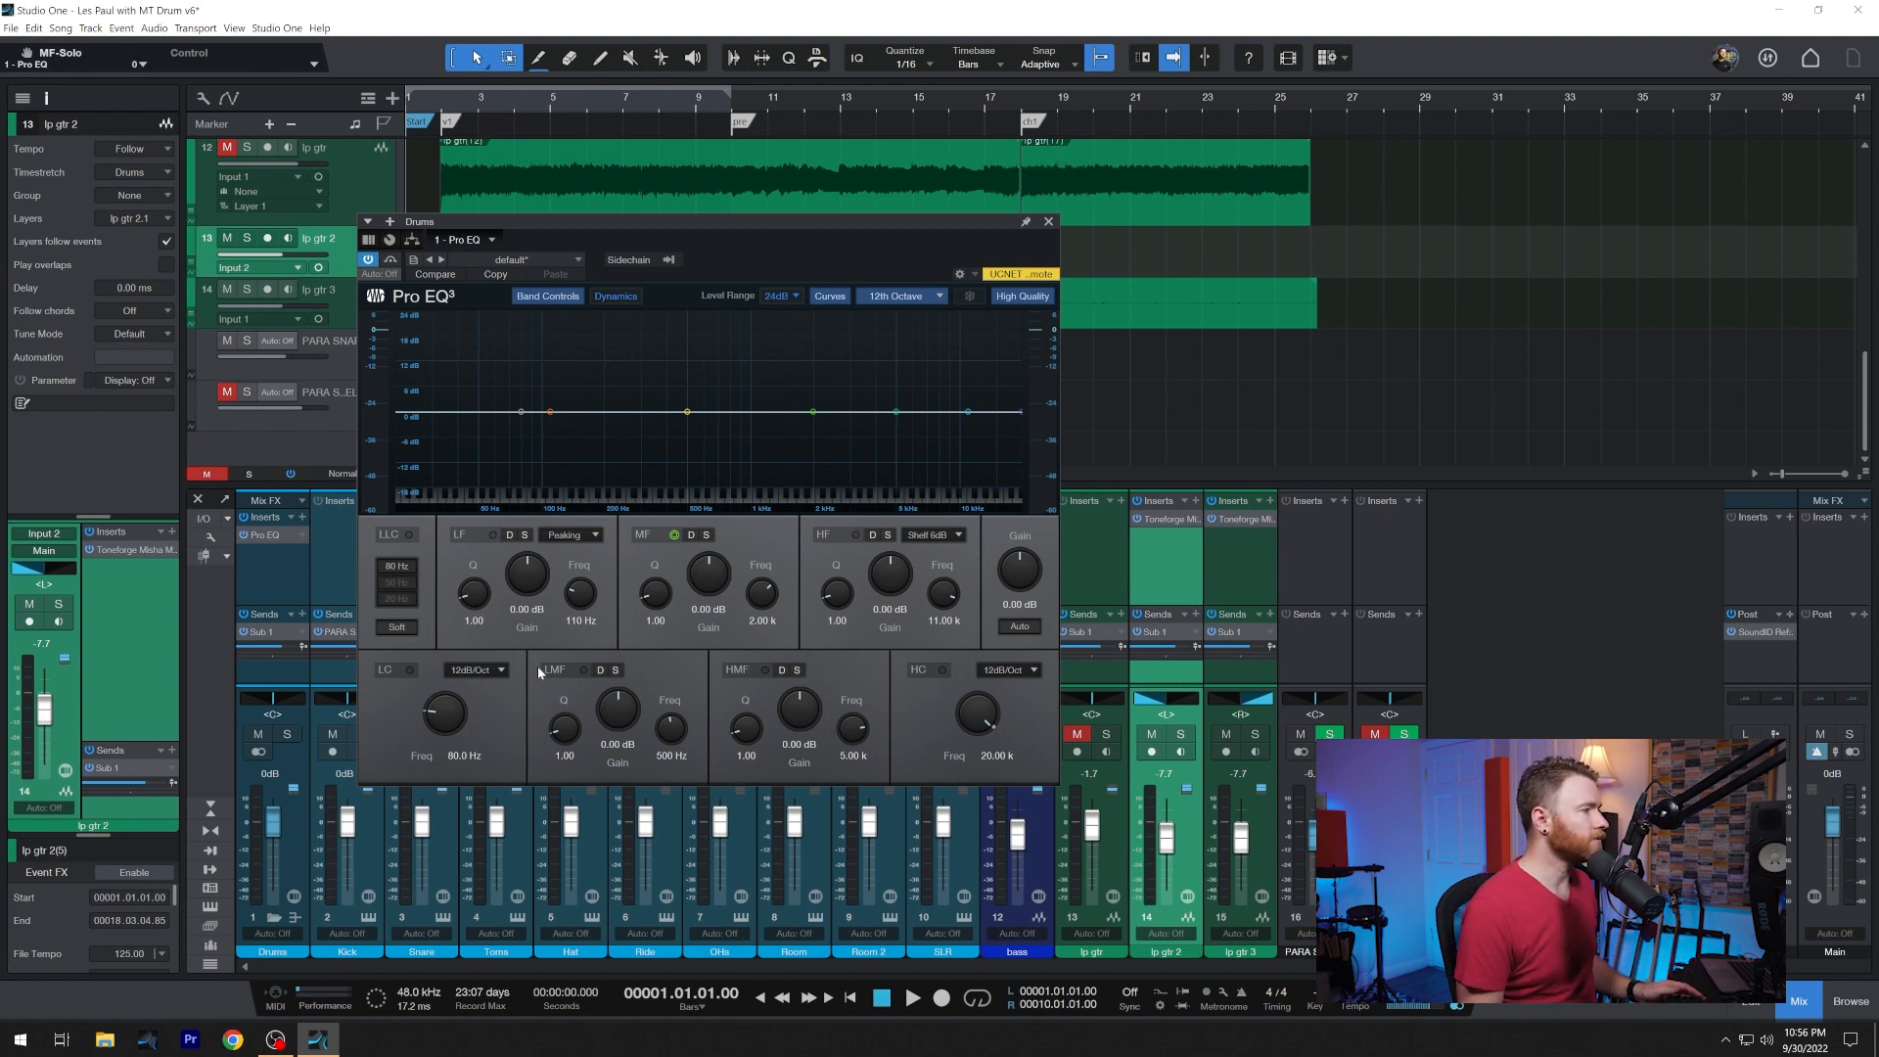
- Solo the low-mid band, tune it to 342 Hz, and experiment with its gain and Q
click(621, 670)
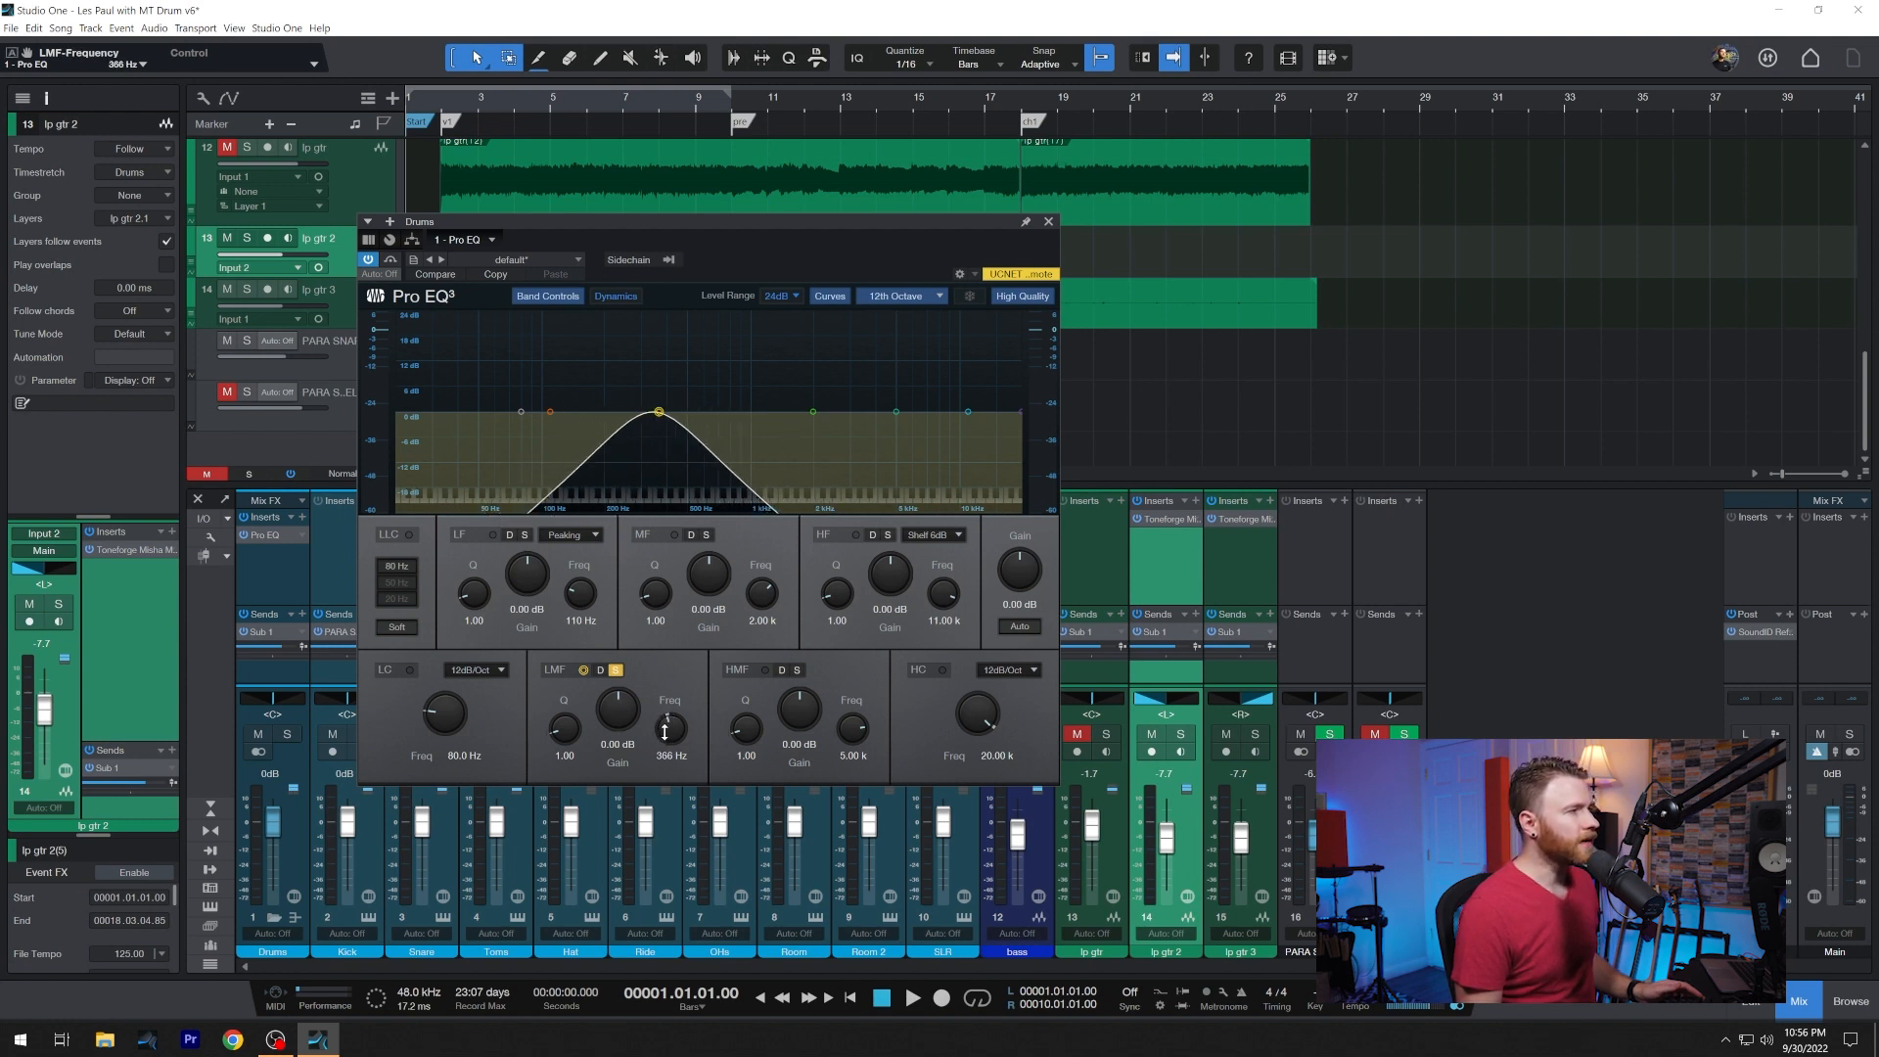
drag(668, 725, 671, 719)
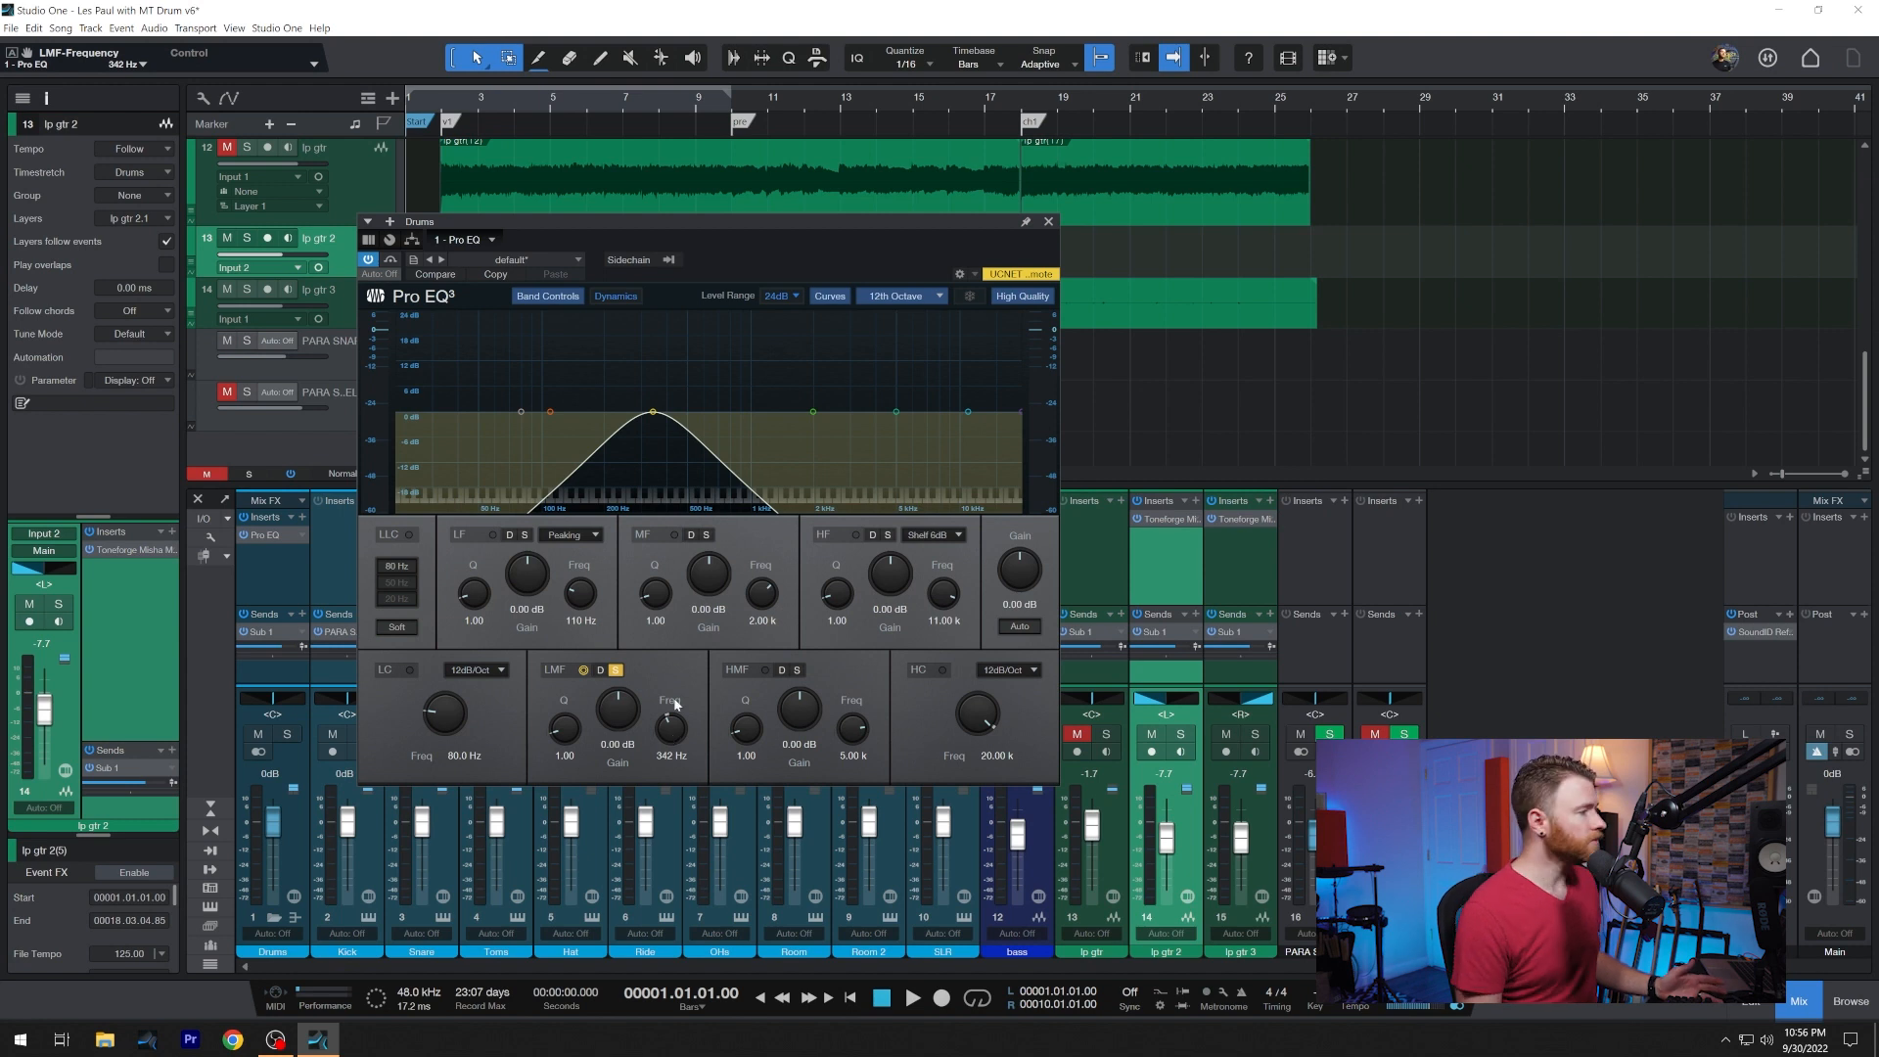
drag(617, 706, 618, 720)
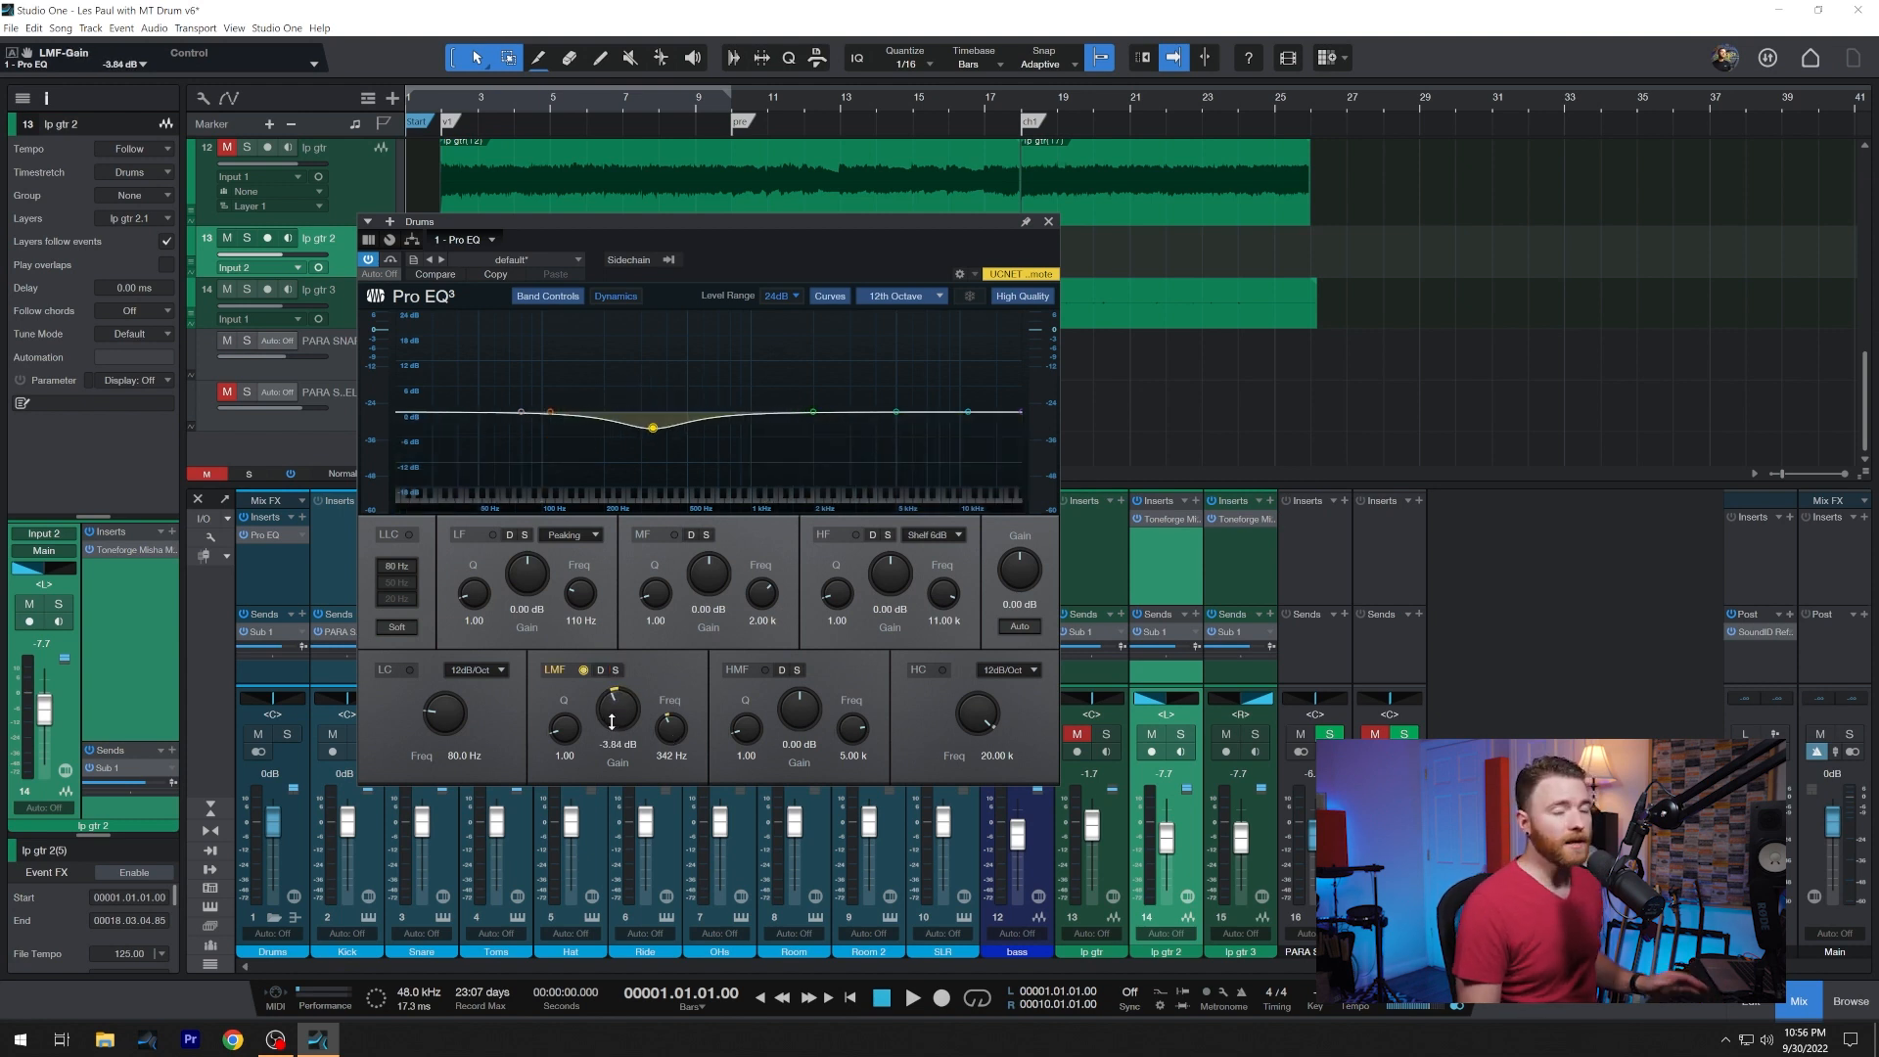
drag(614, 711, 613, 705)
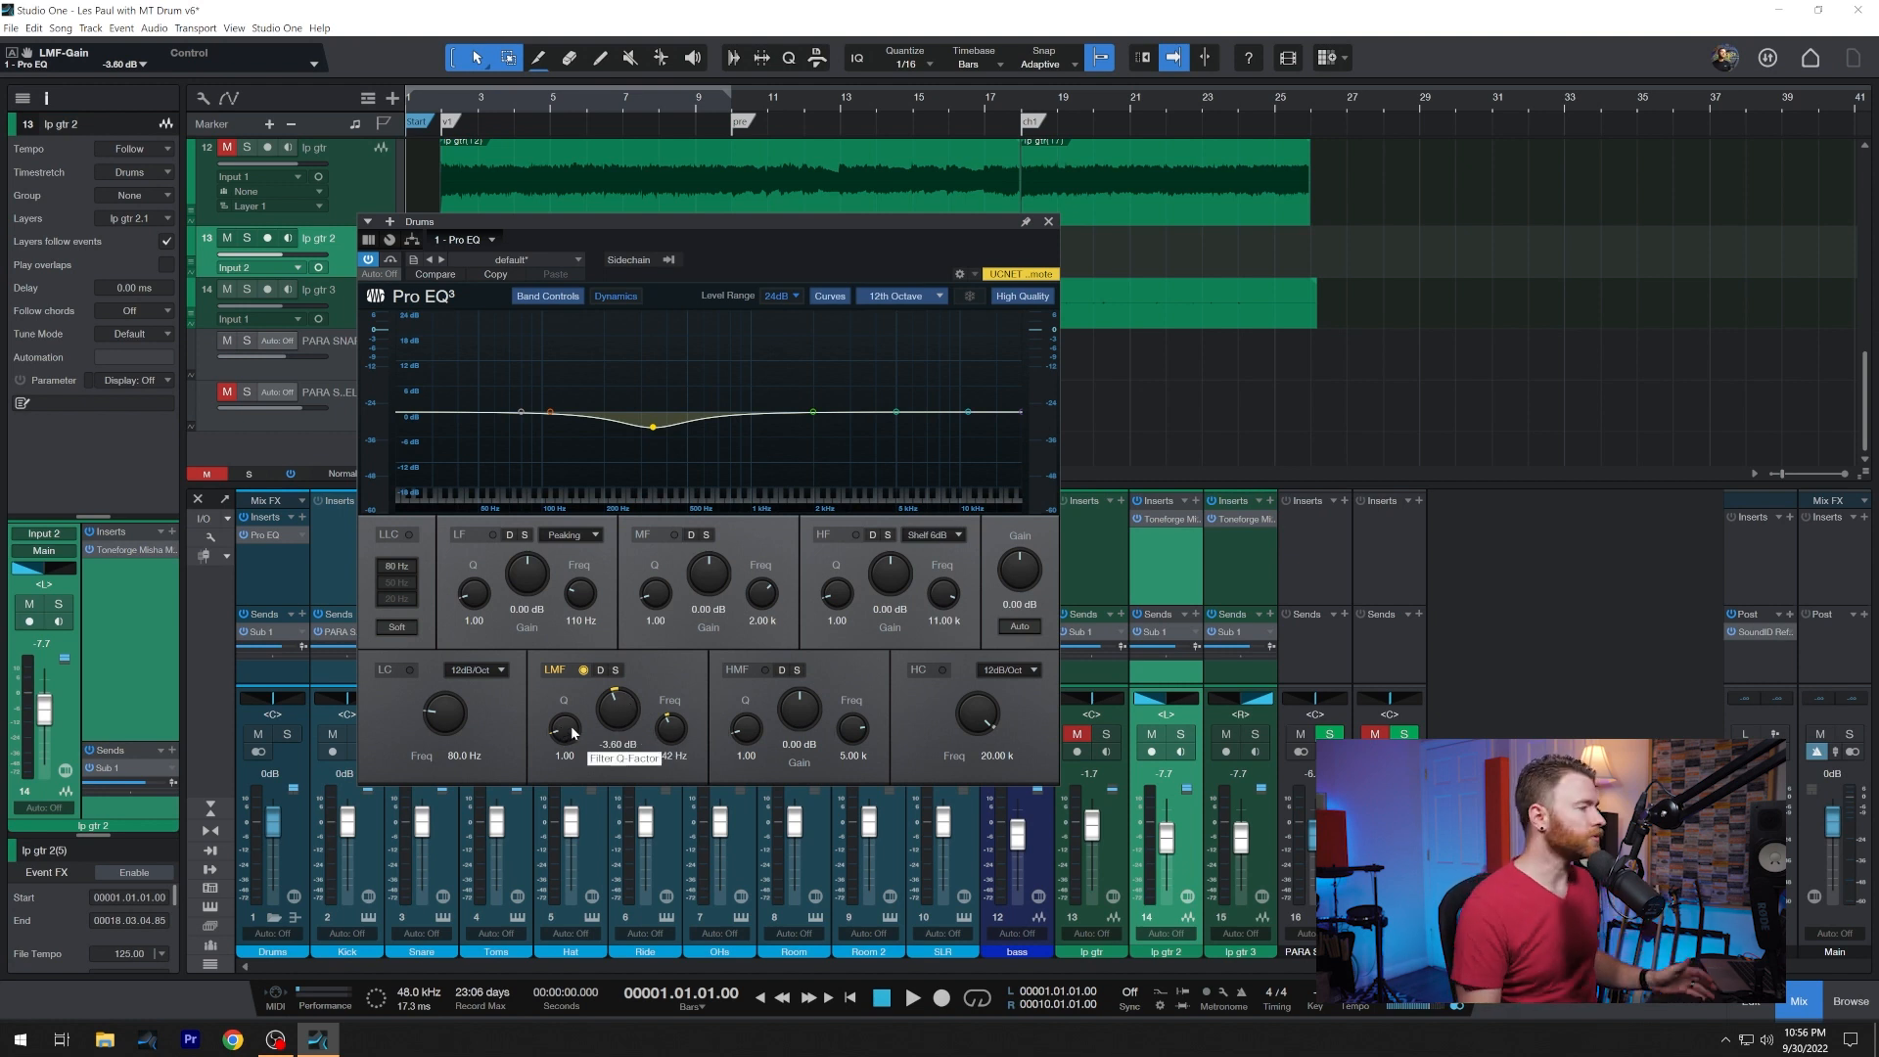
drag(564, 725, 564, 695)
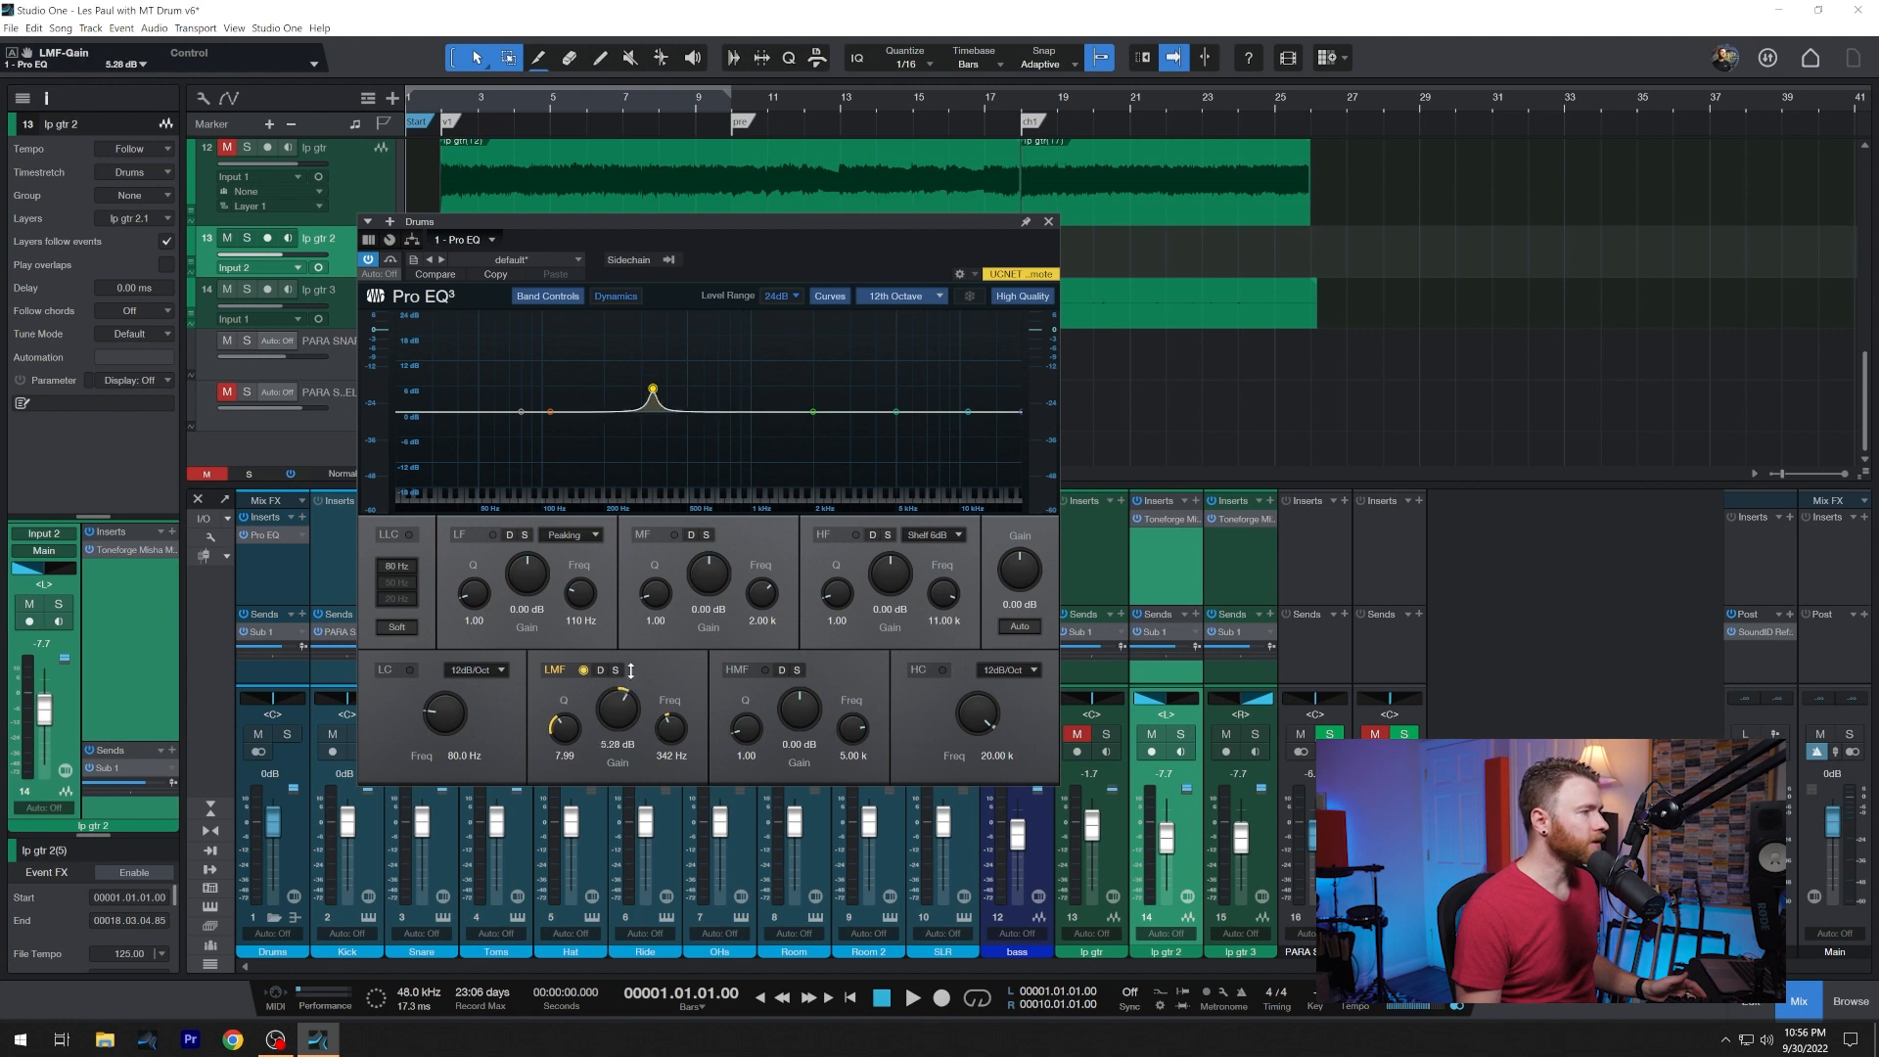
drag(616, 707, 615, 695)
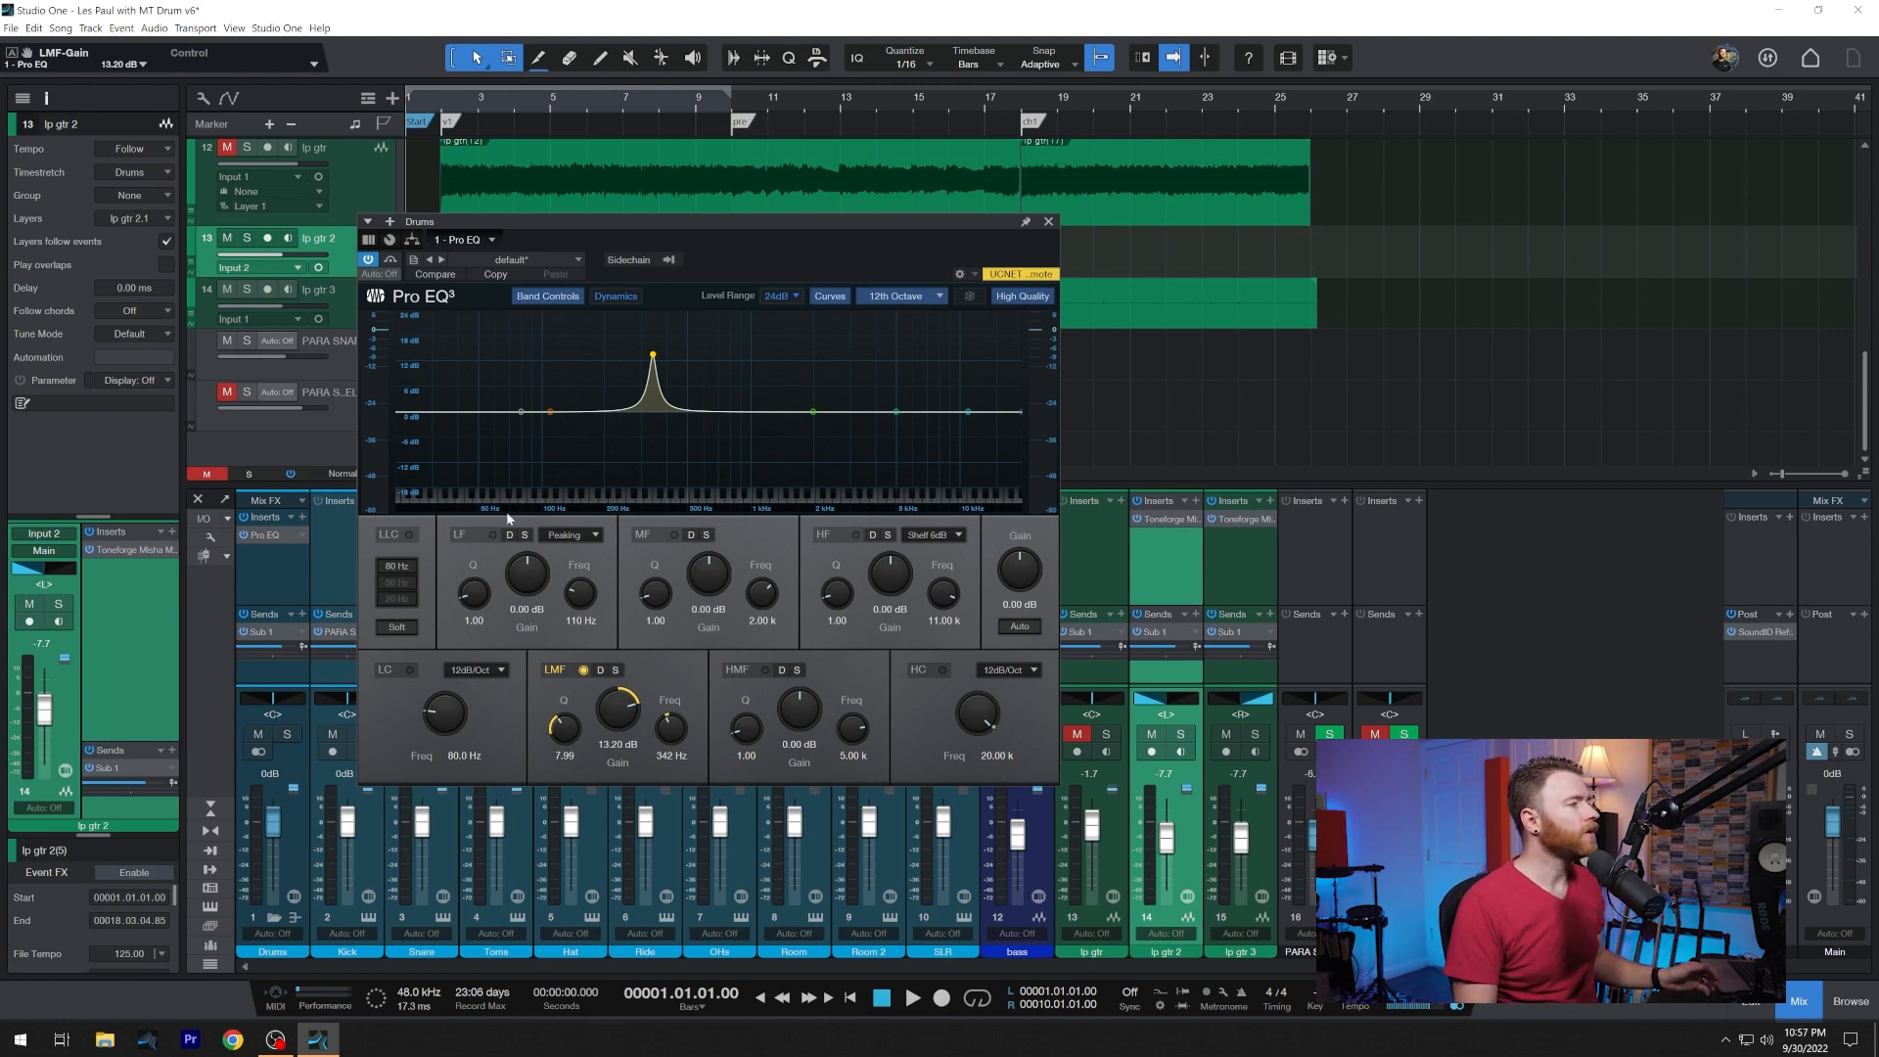
drag(564, 706, 564, 737)
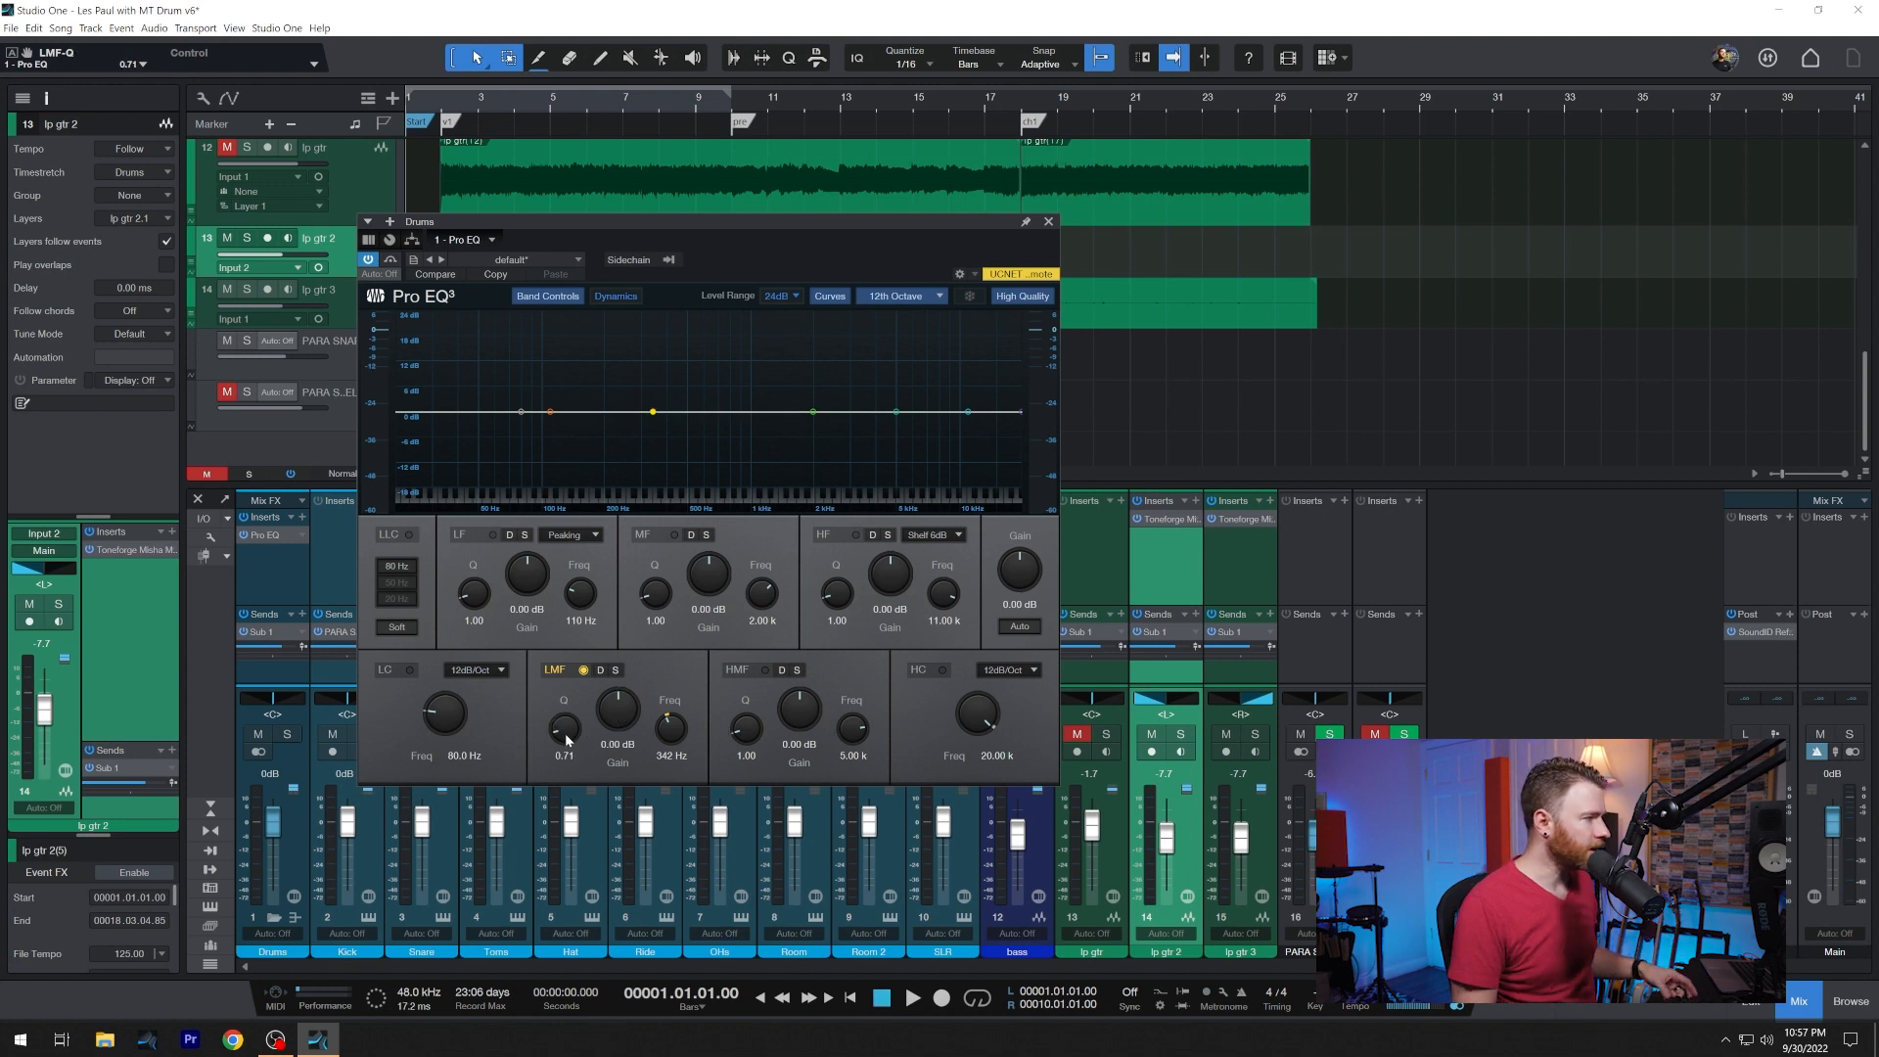
- Toggle the low-mid solo and set the band to Q 2.00 with about -4 dB cut
click(615, 670)
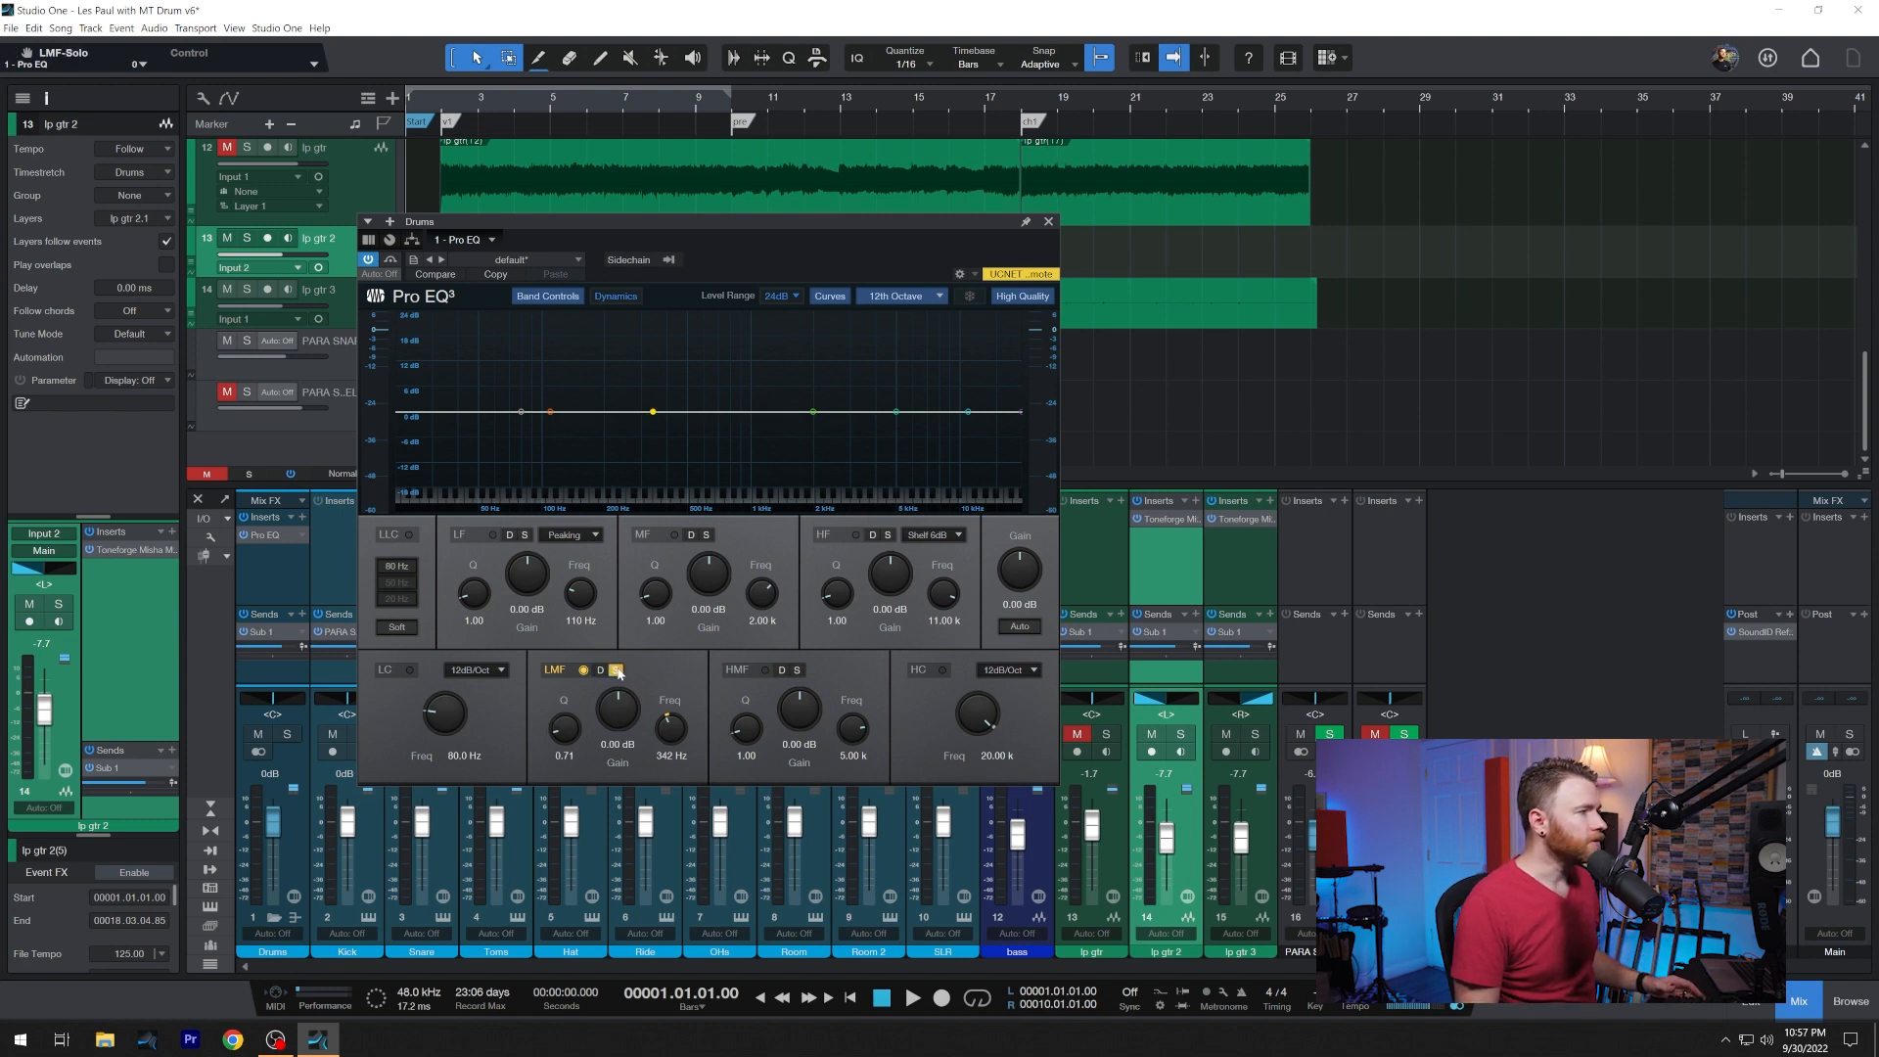
click(618, 669)
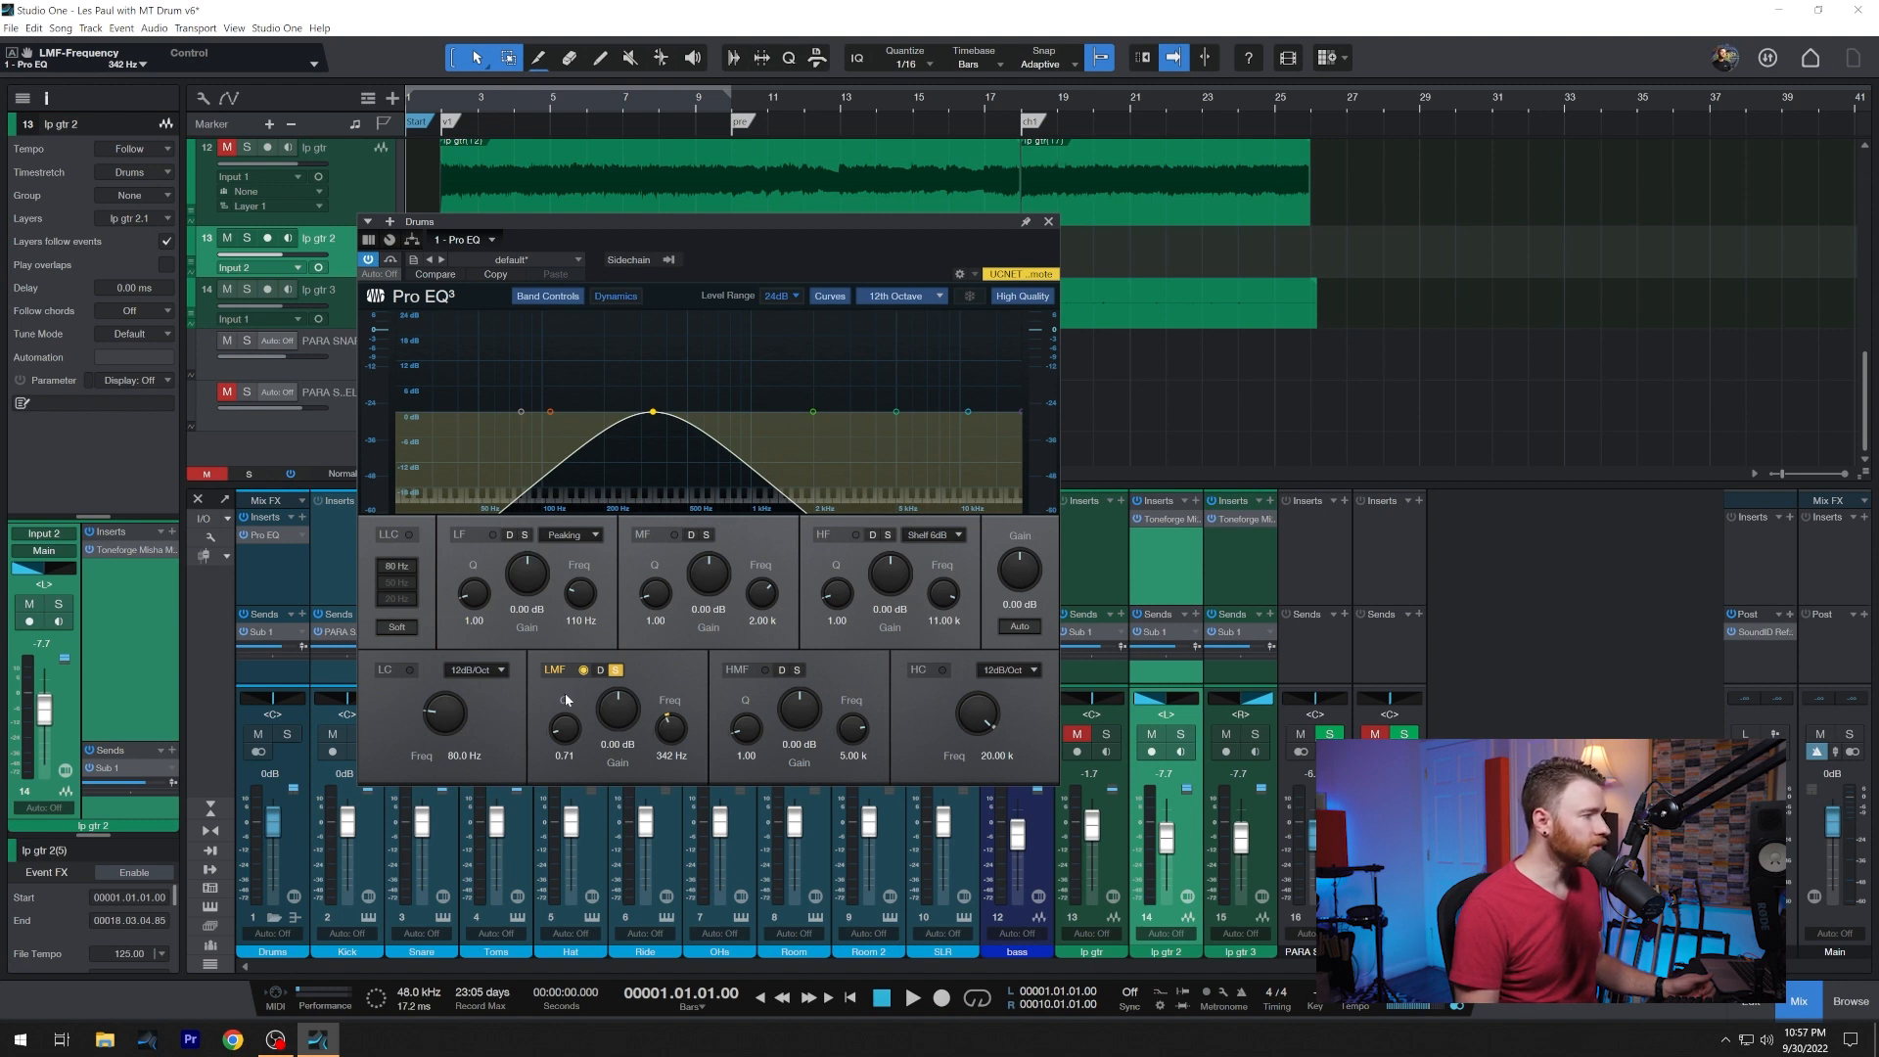
drag(564, 720, 557, 701)
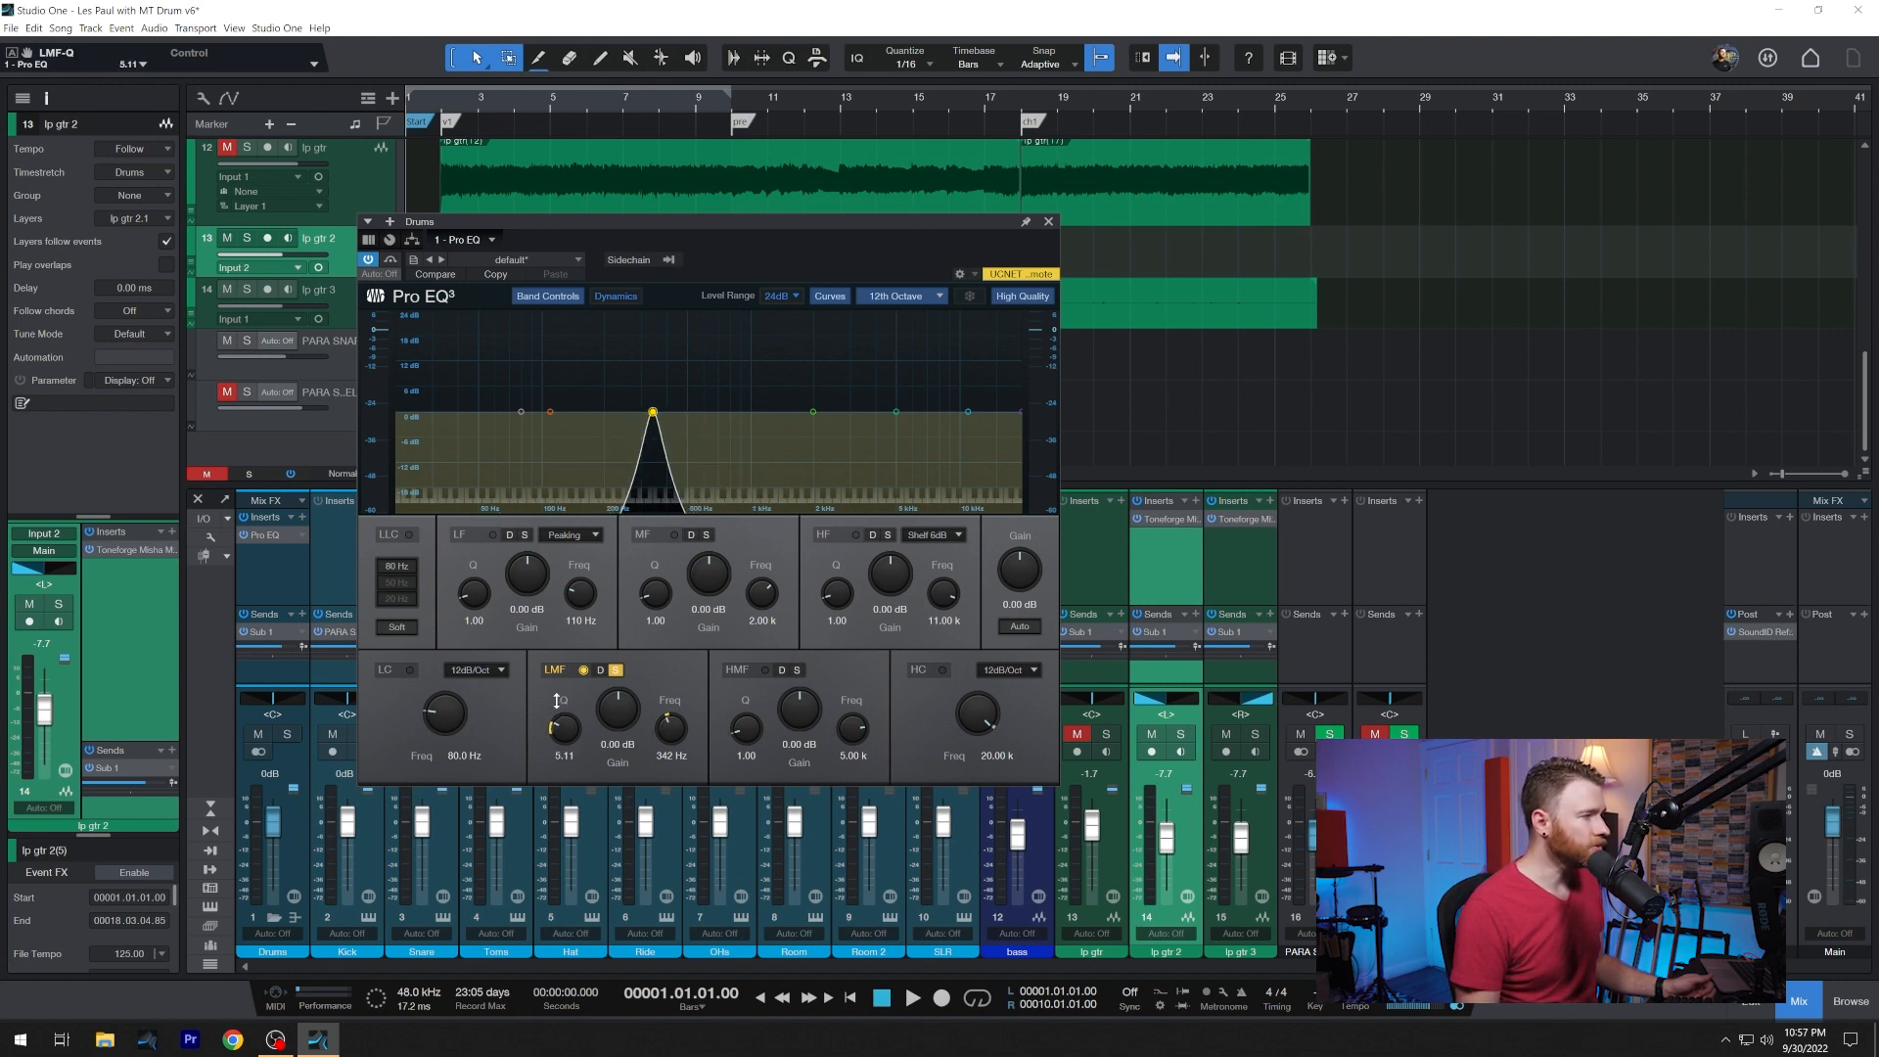
drag(563, 719, 561, 737)
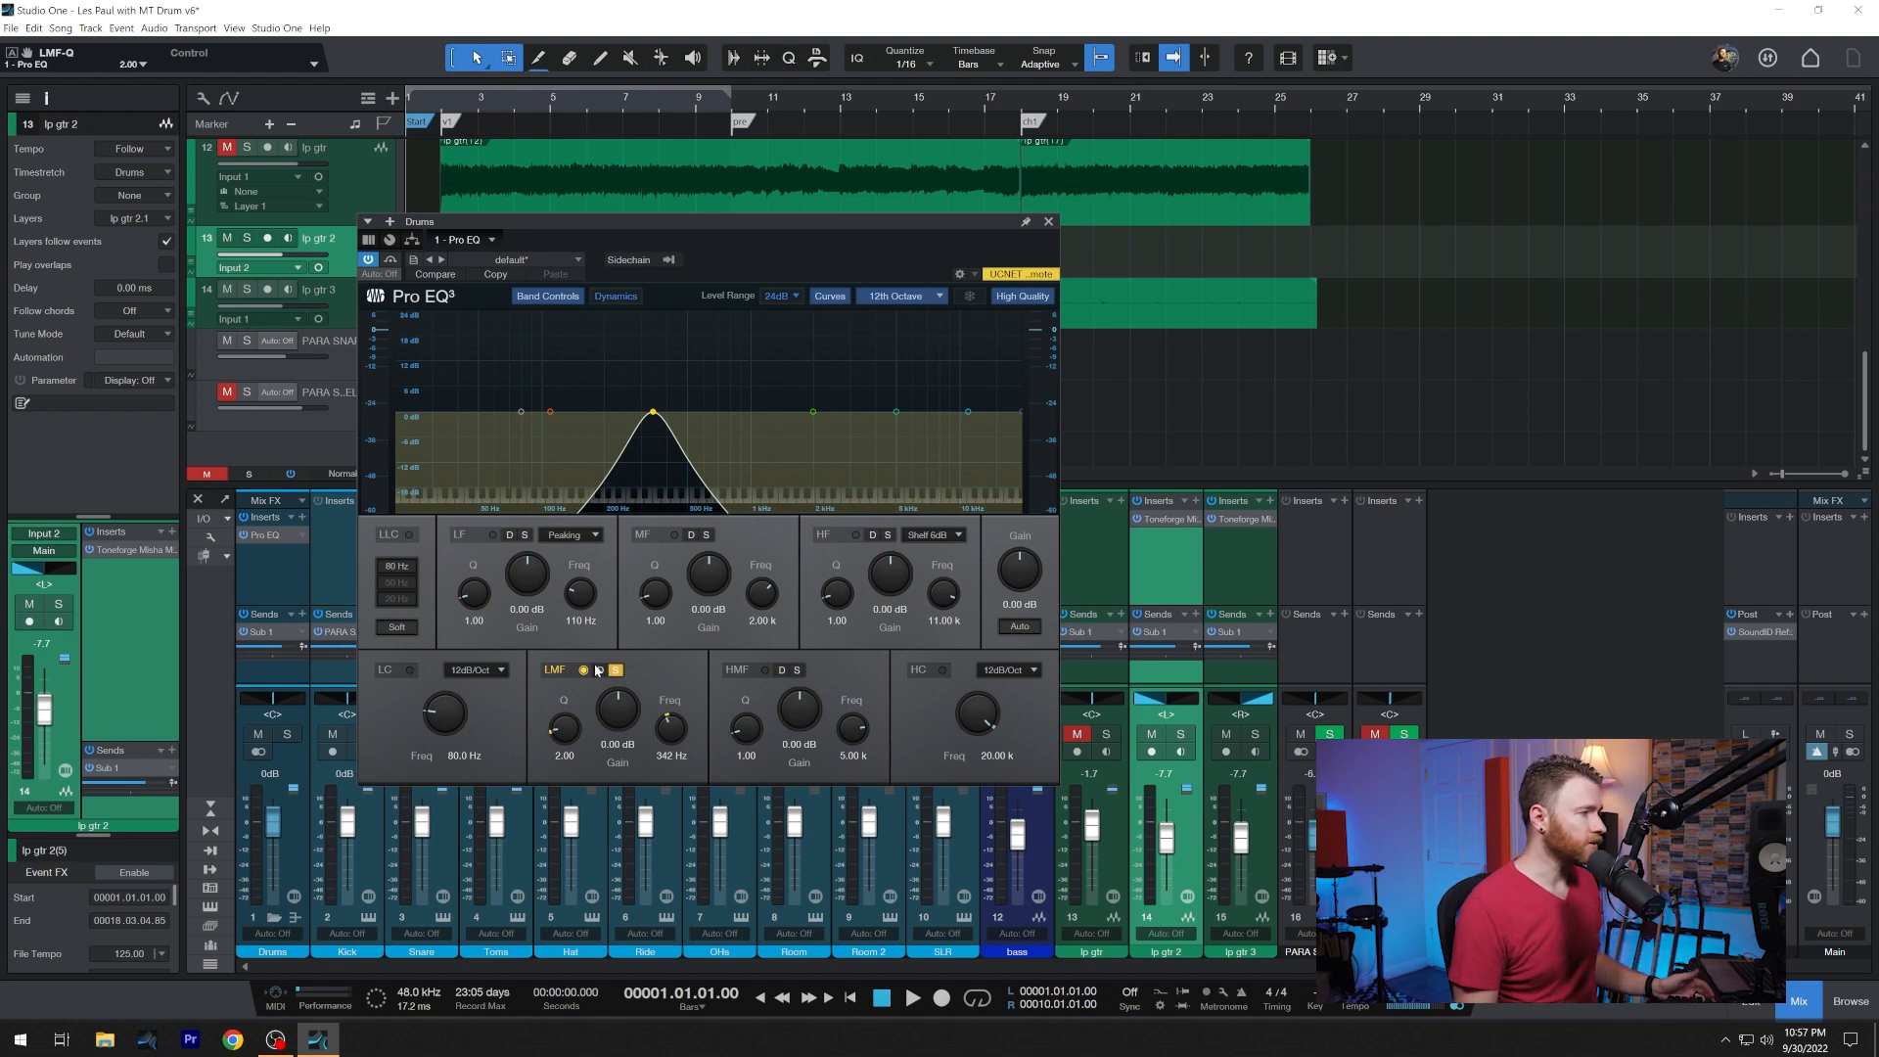
drag(617, 714, 618, 729)
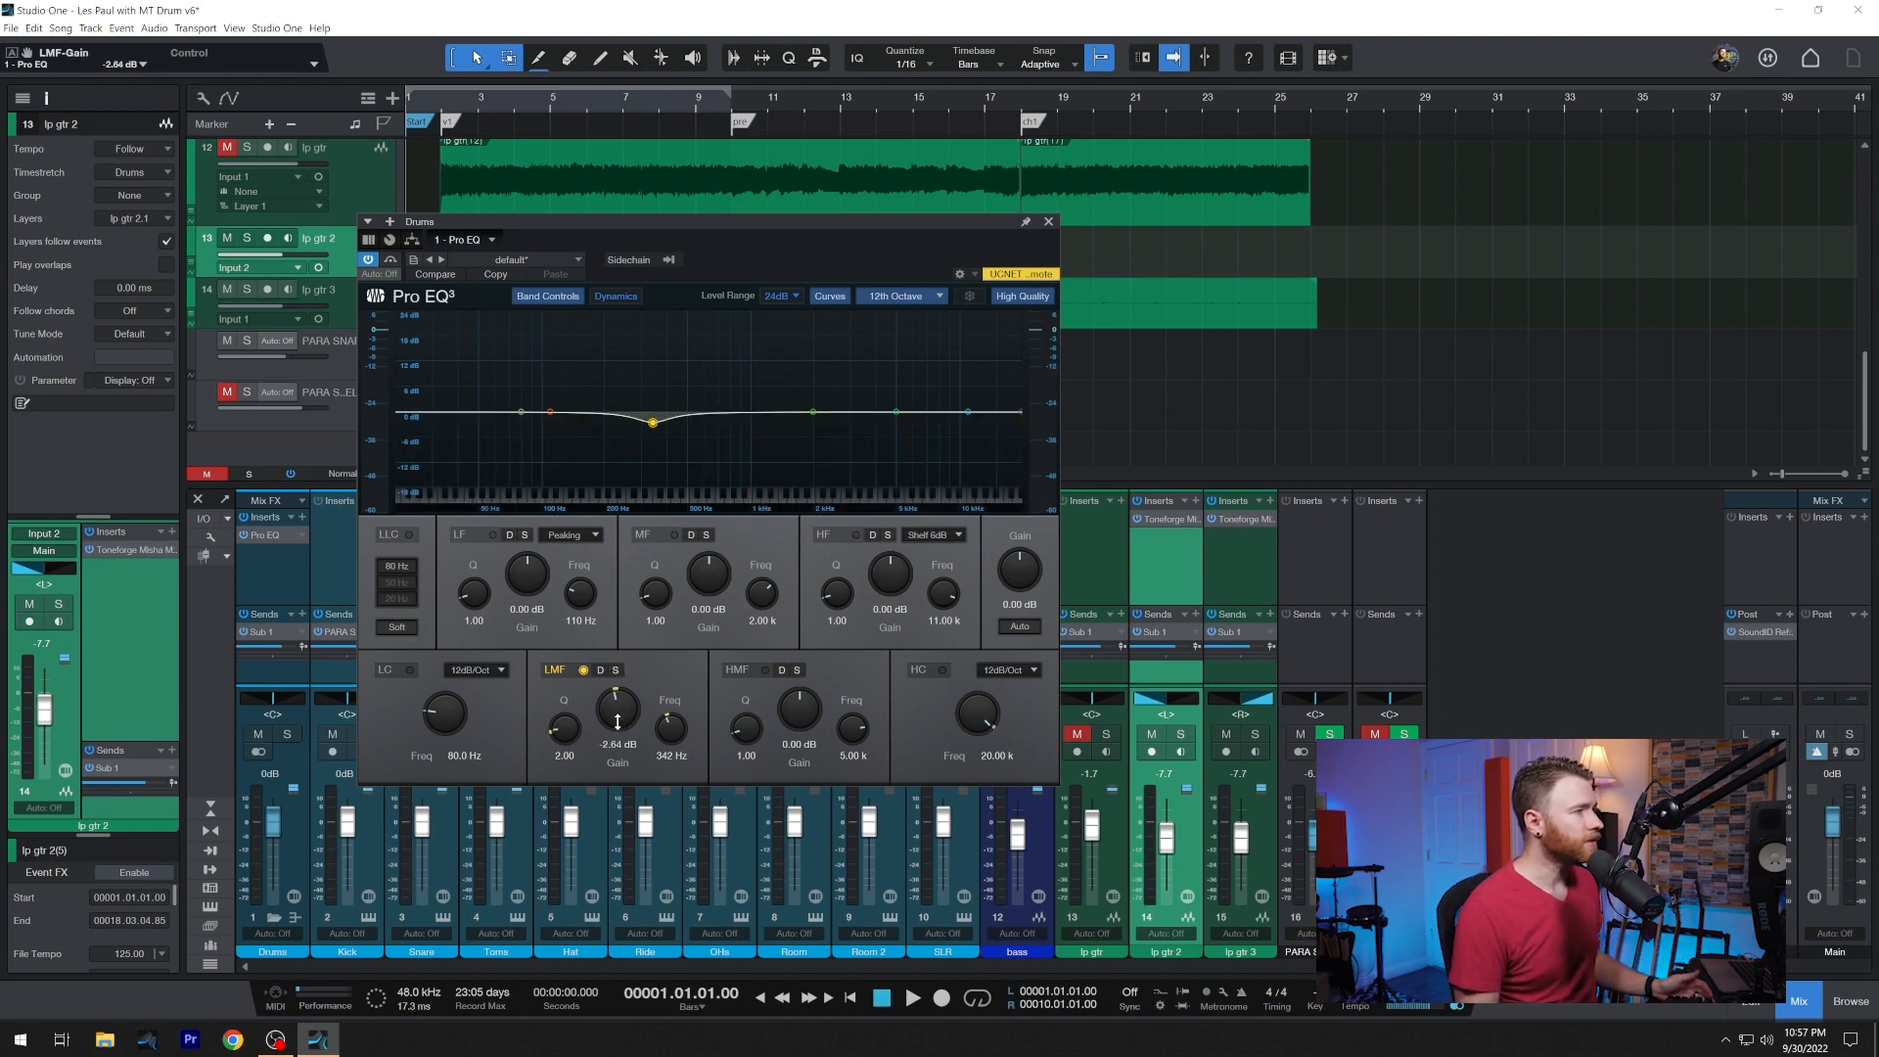
drag(615, 705, 615, 719)
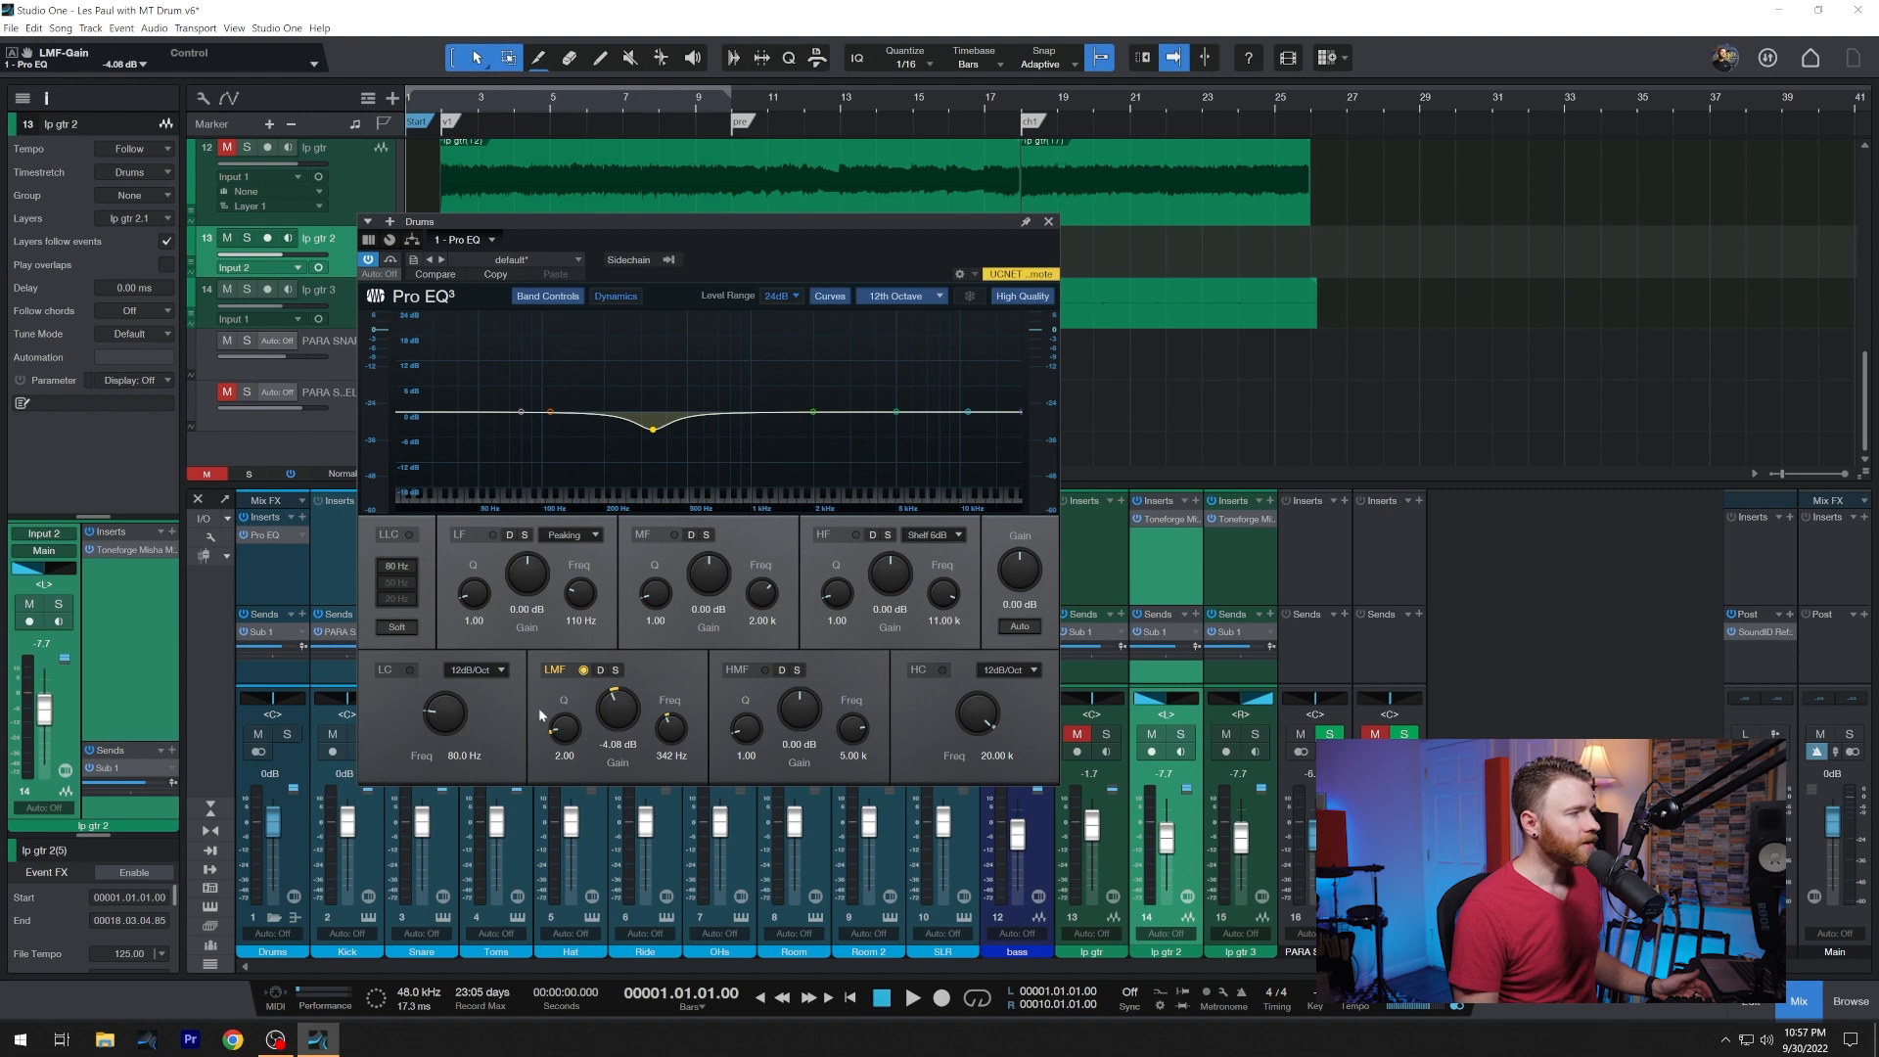
mouse_move(565, 724)
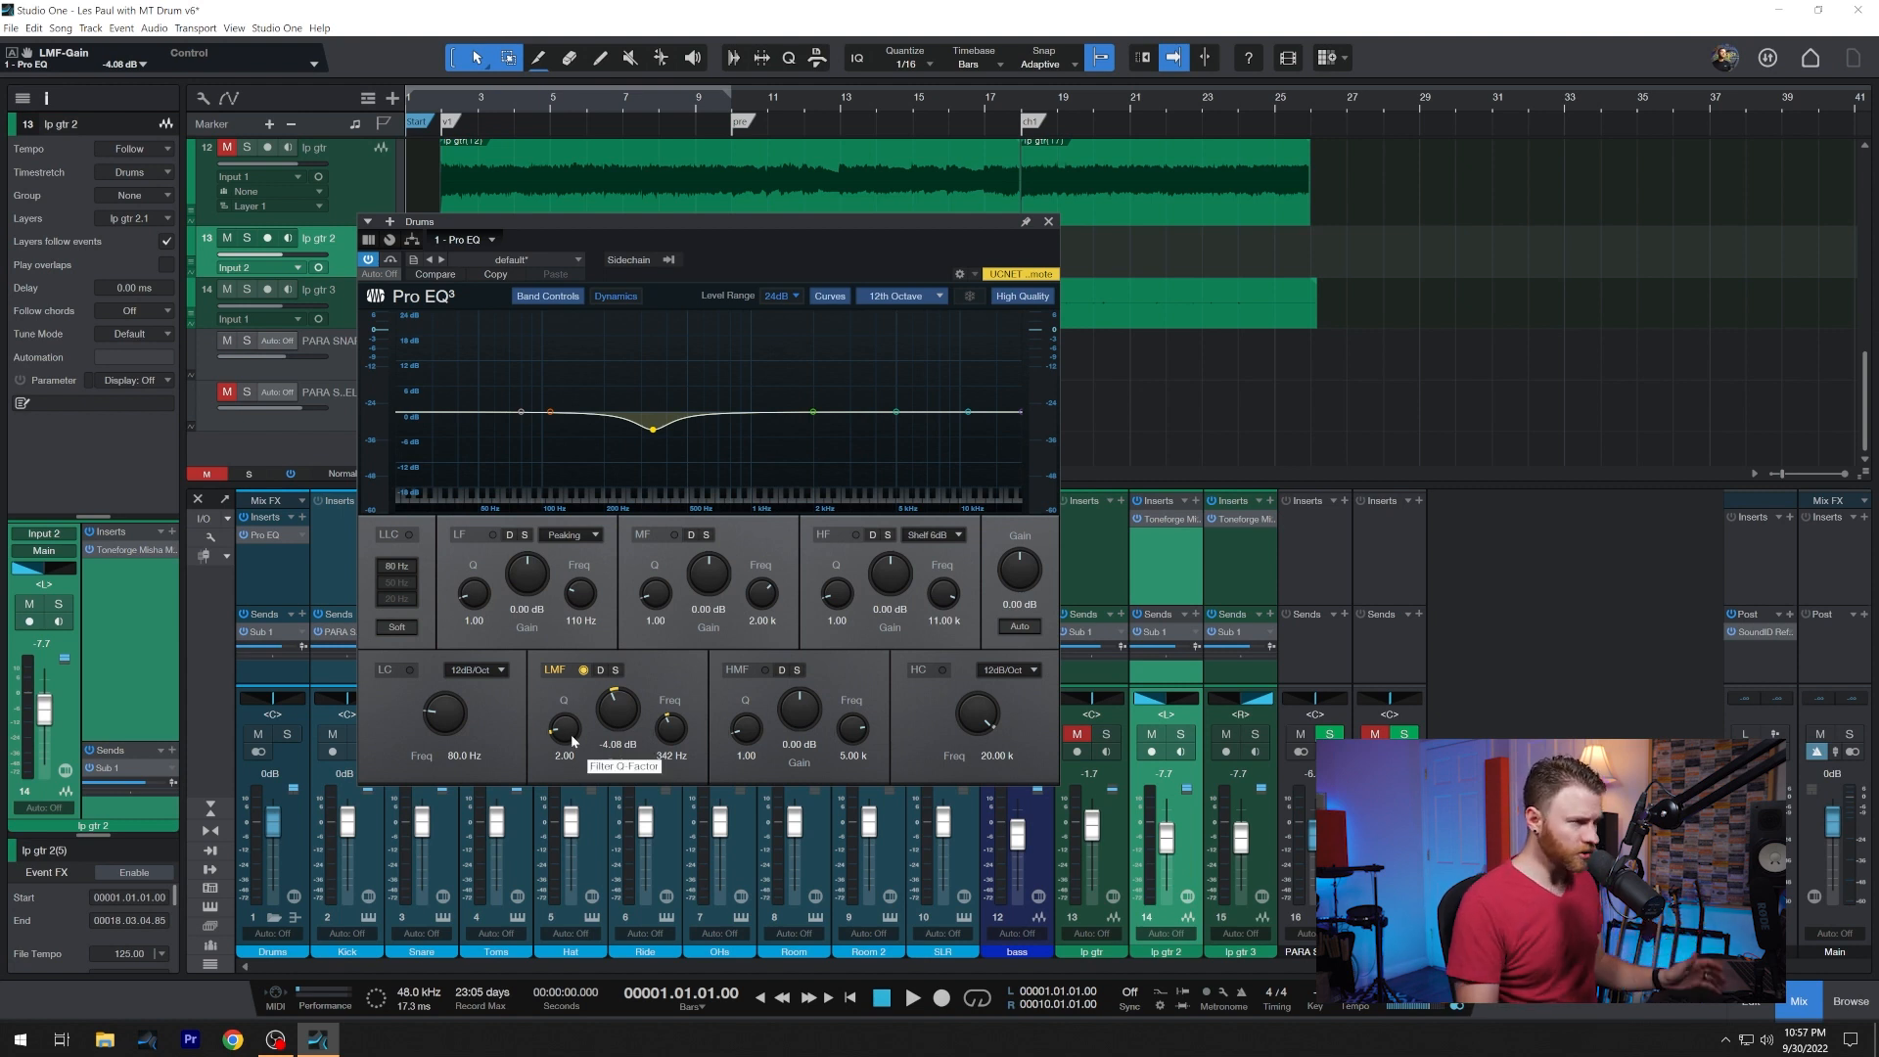
mouse_move(721, 483)
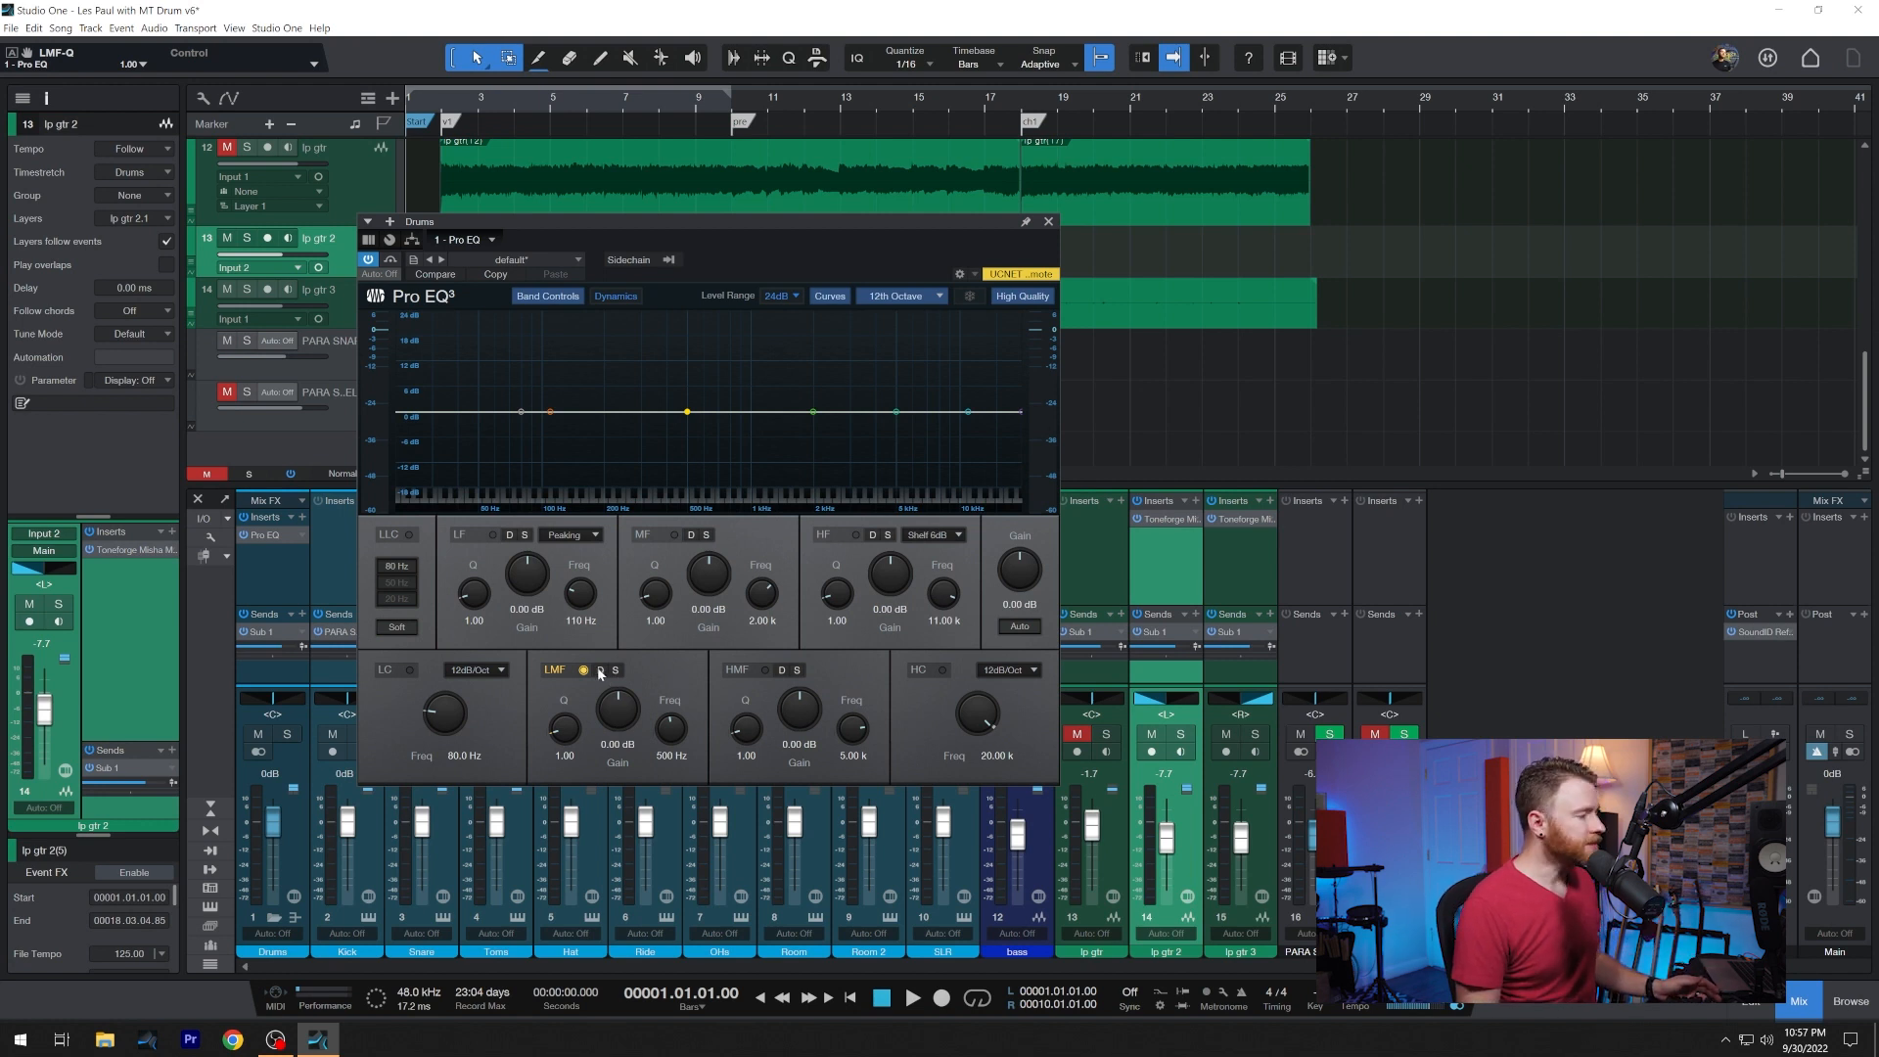
mouse_move(597, 672)
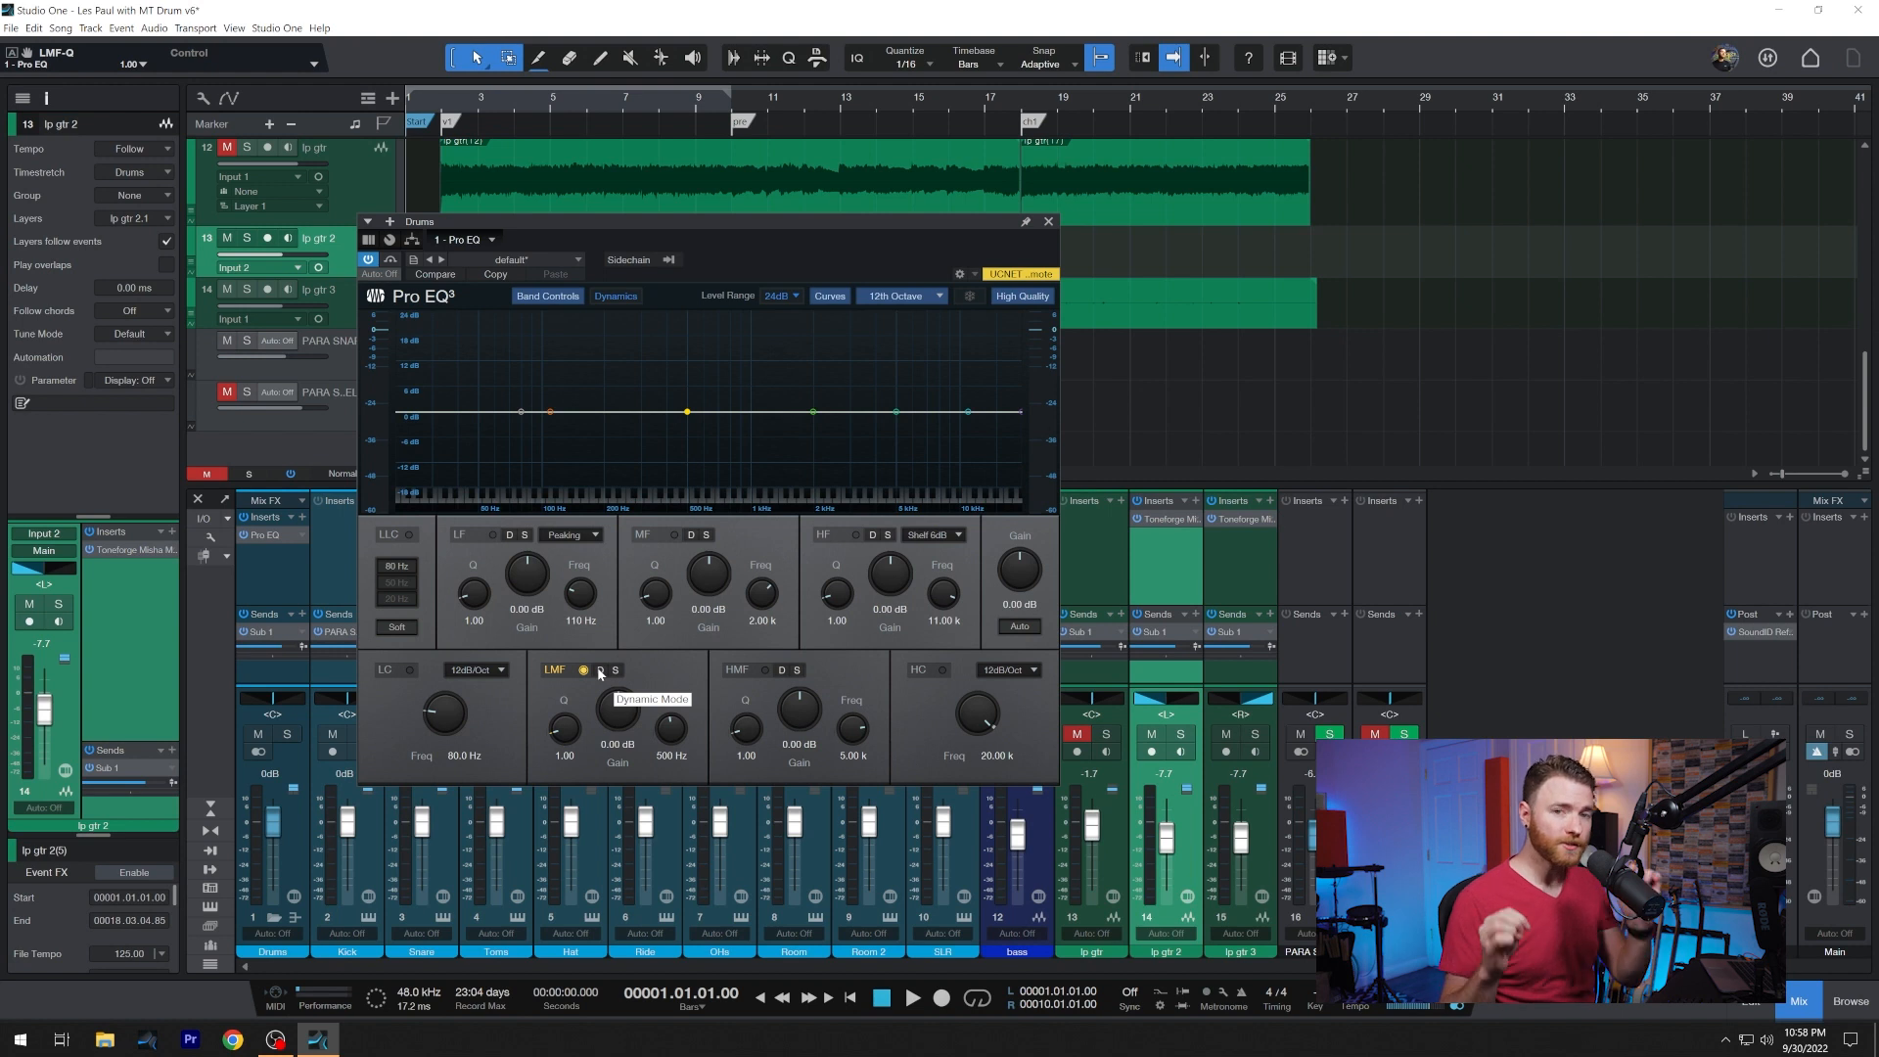
- Enable Dynamic Mode on the low-mid band to reveal its Threshold and Range knobs
click(584, 670)
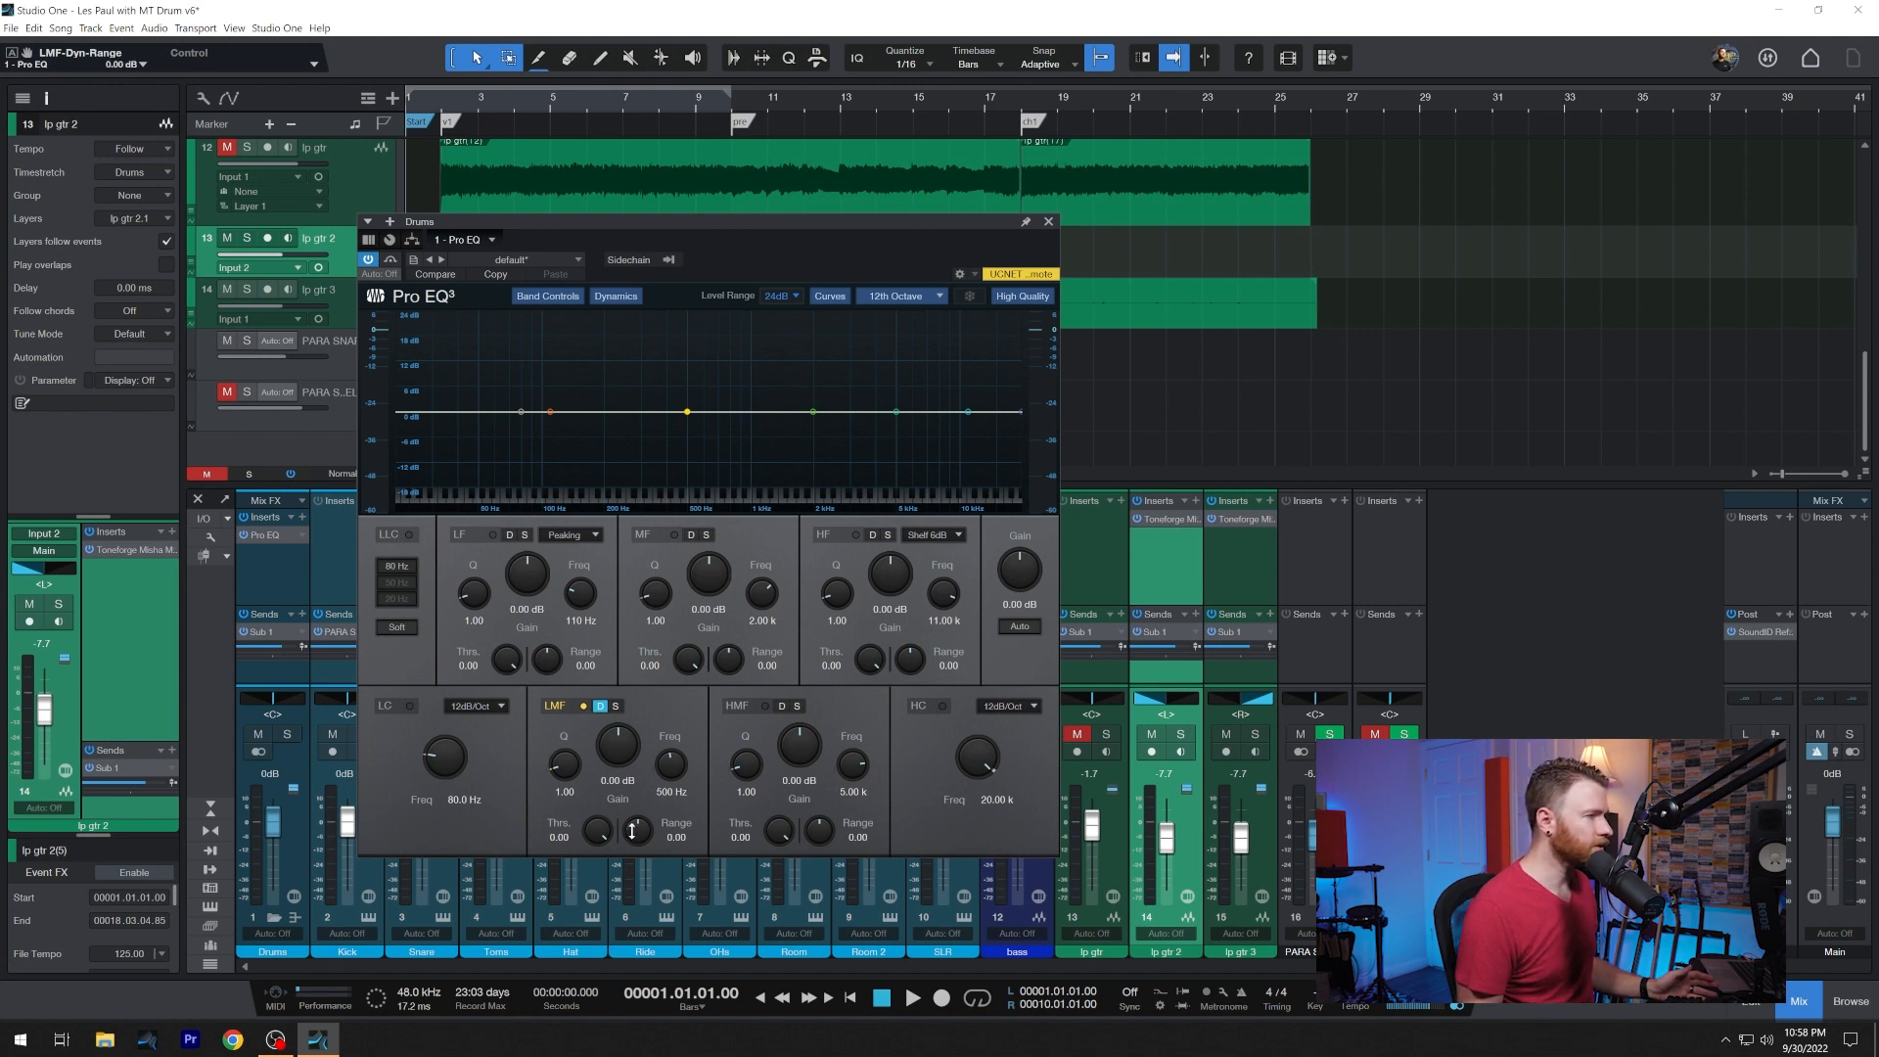
drag(634, 829, 639, 822)
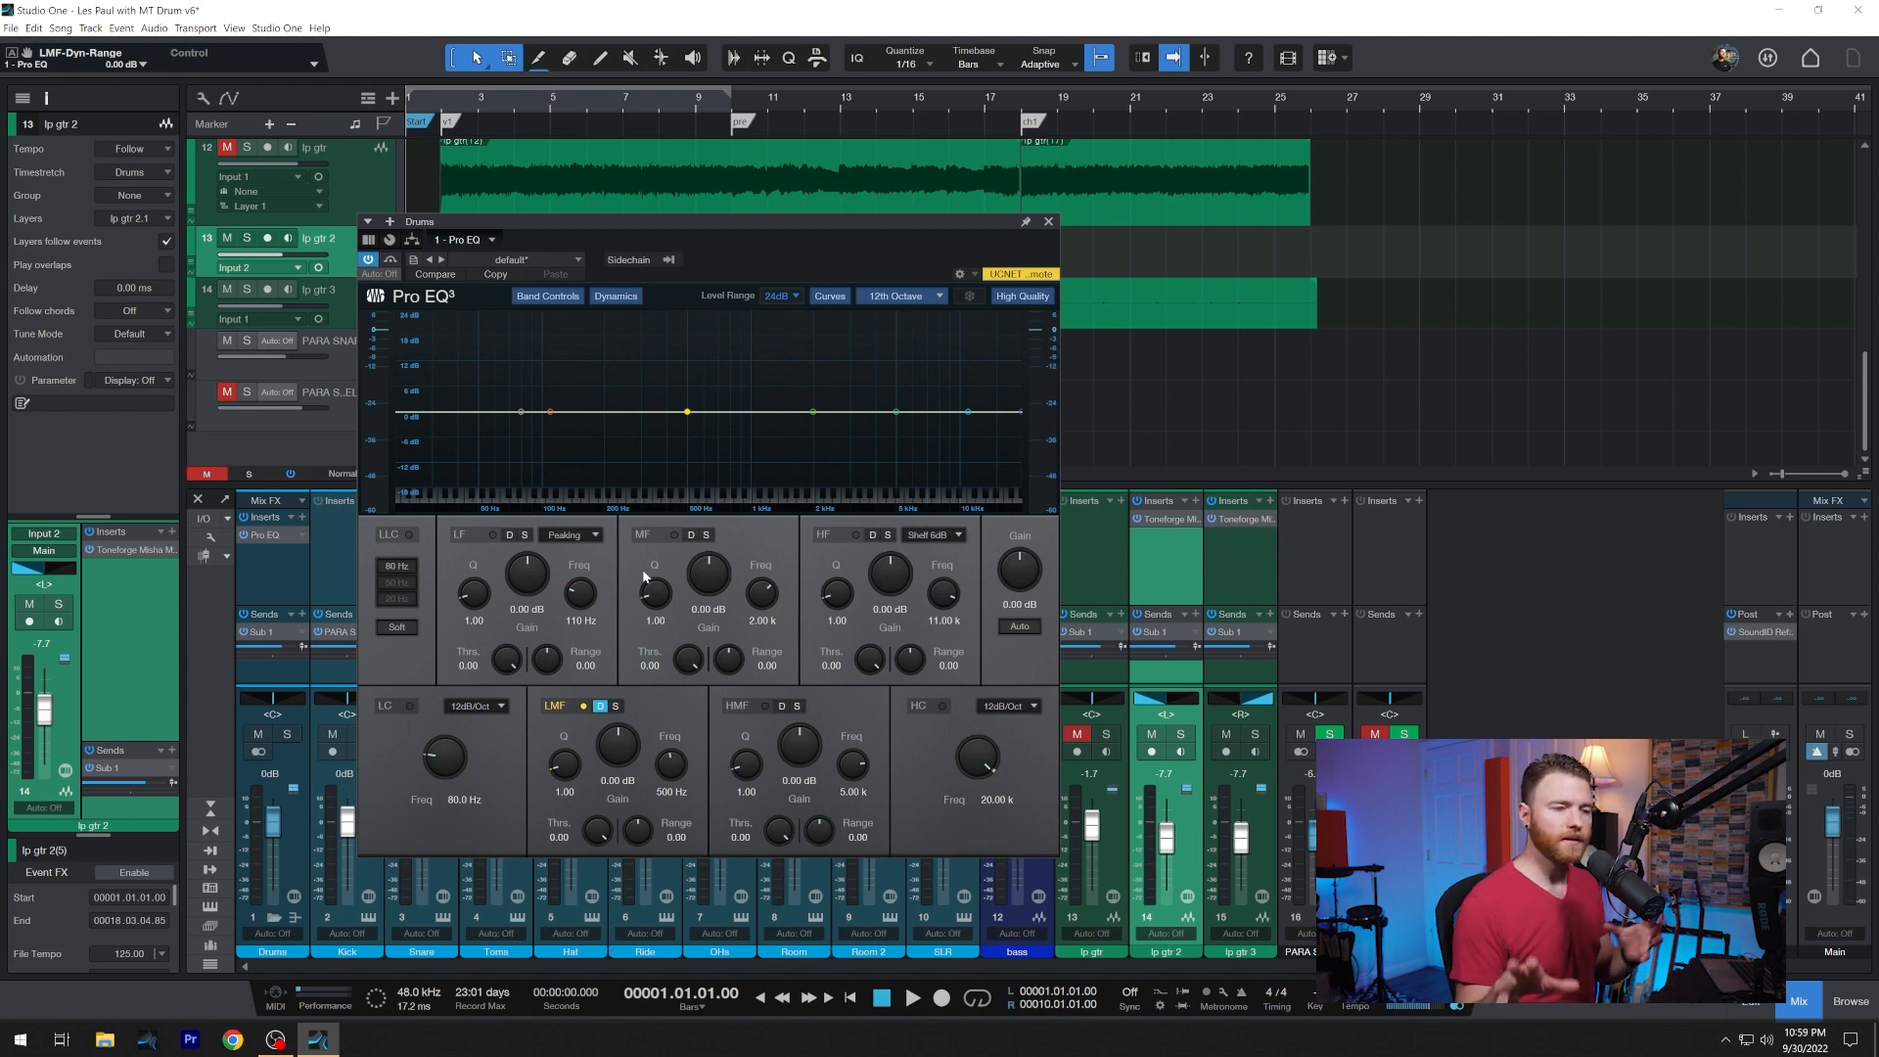
mouse_move(299, 731)
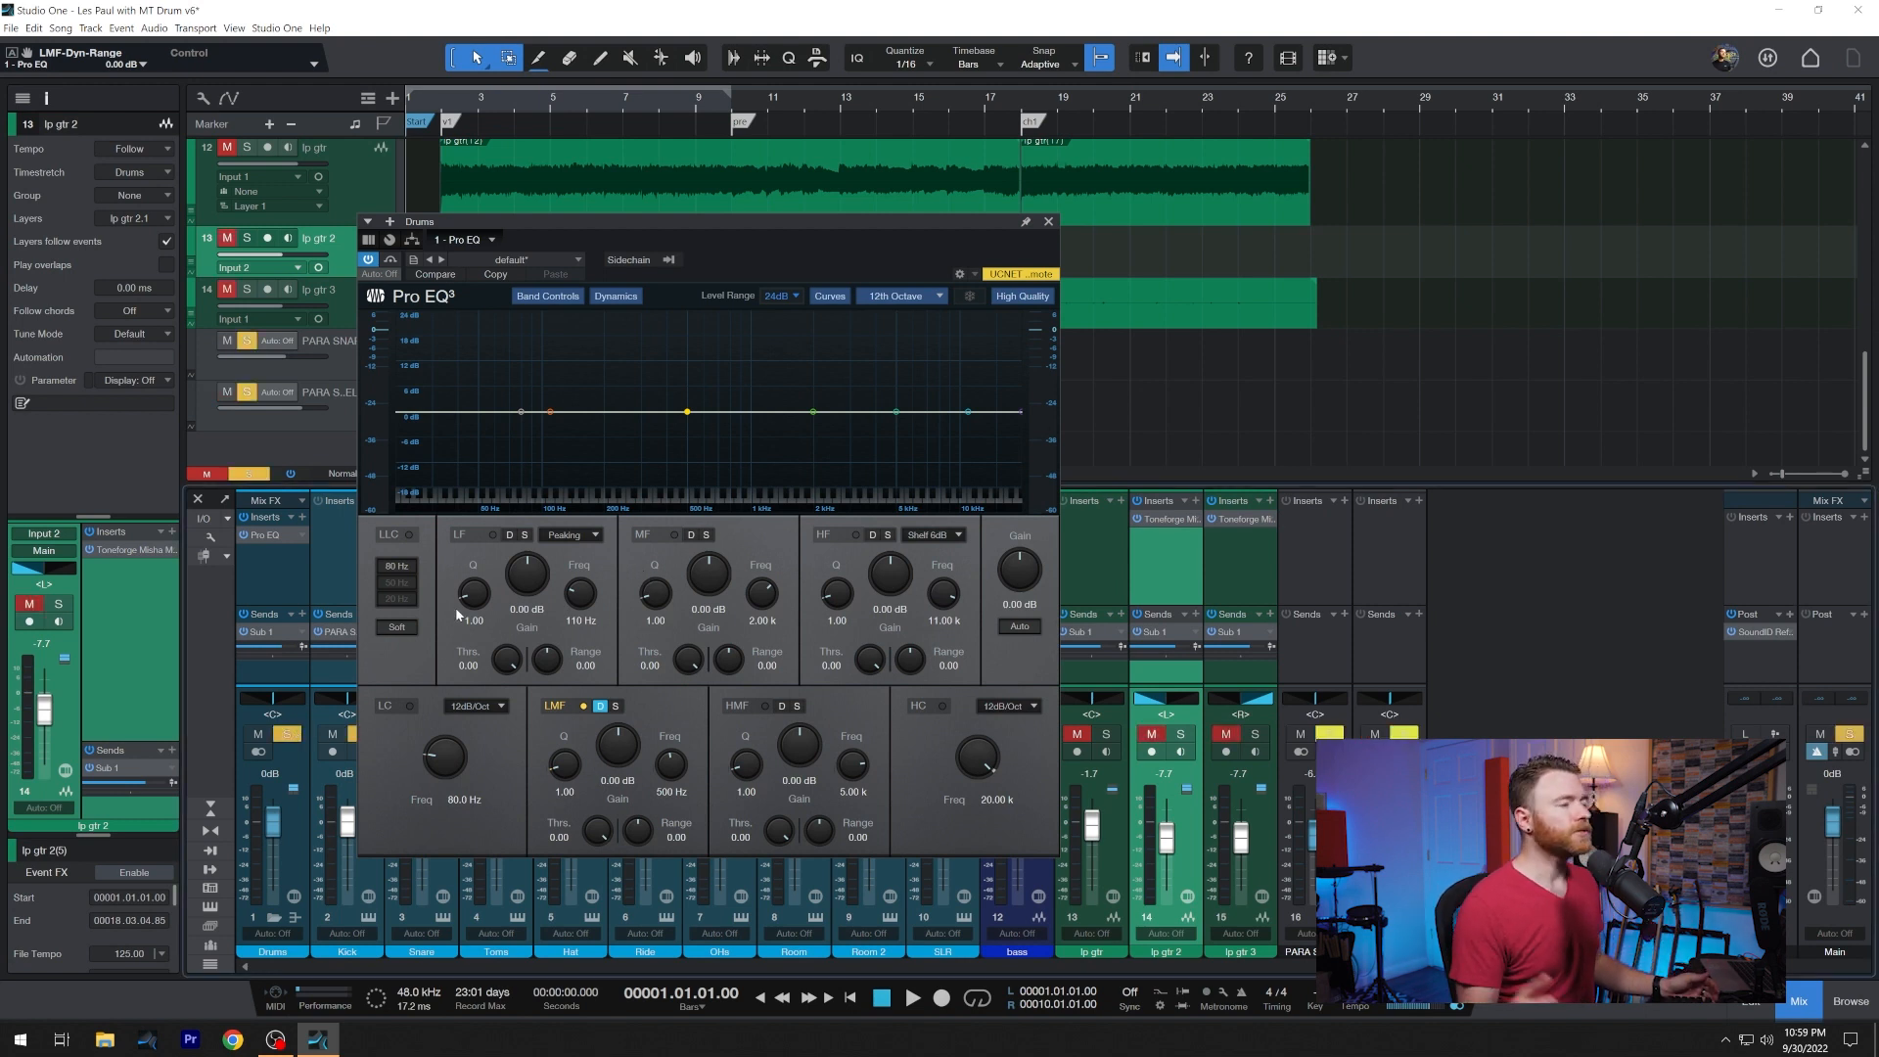
mouse_move(472, 593)
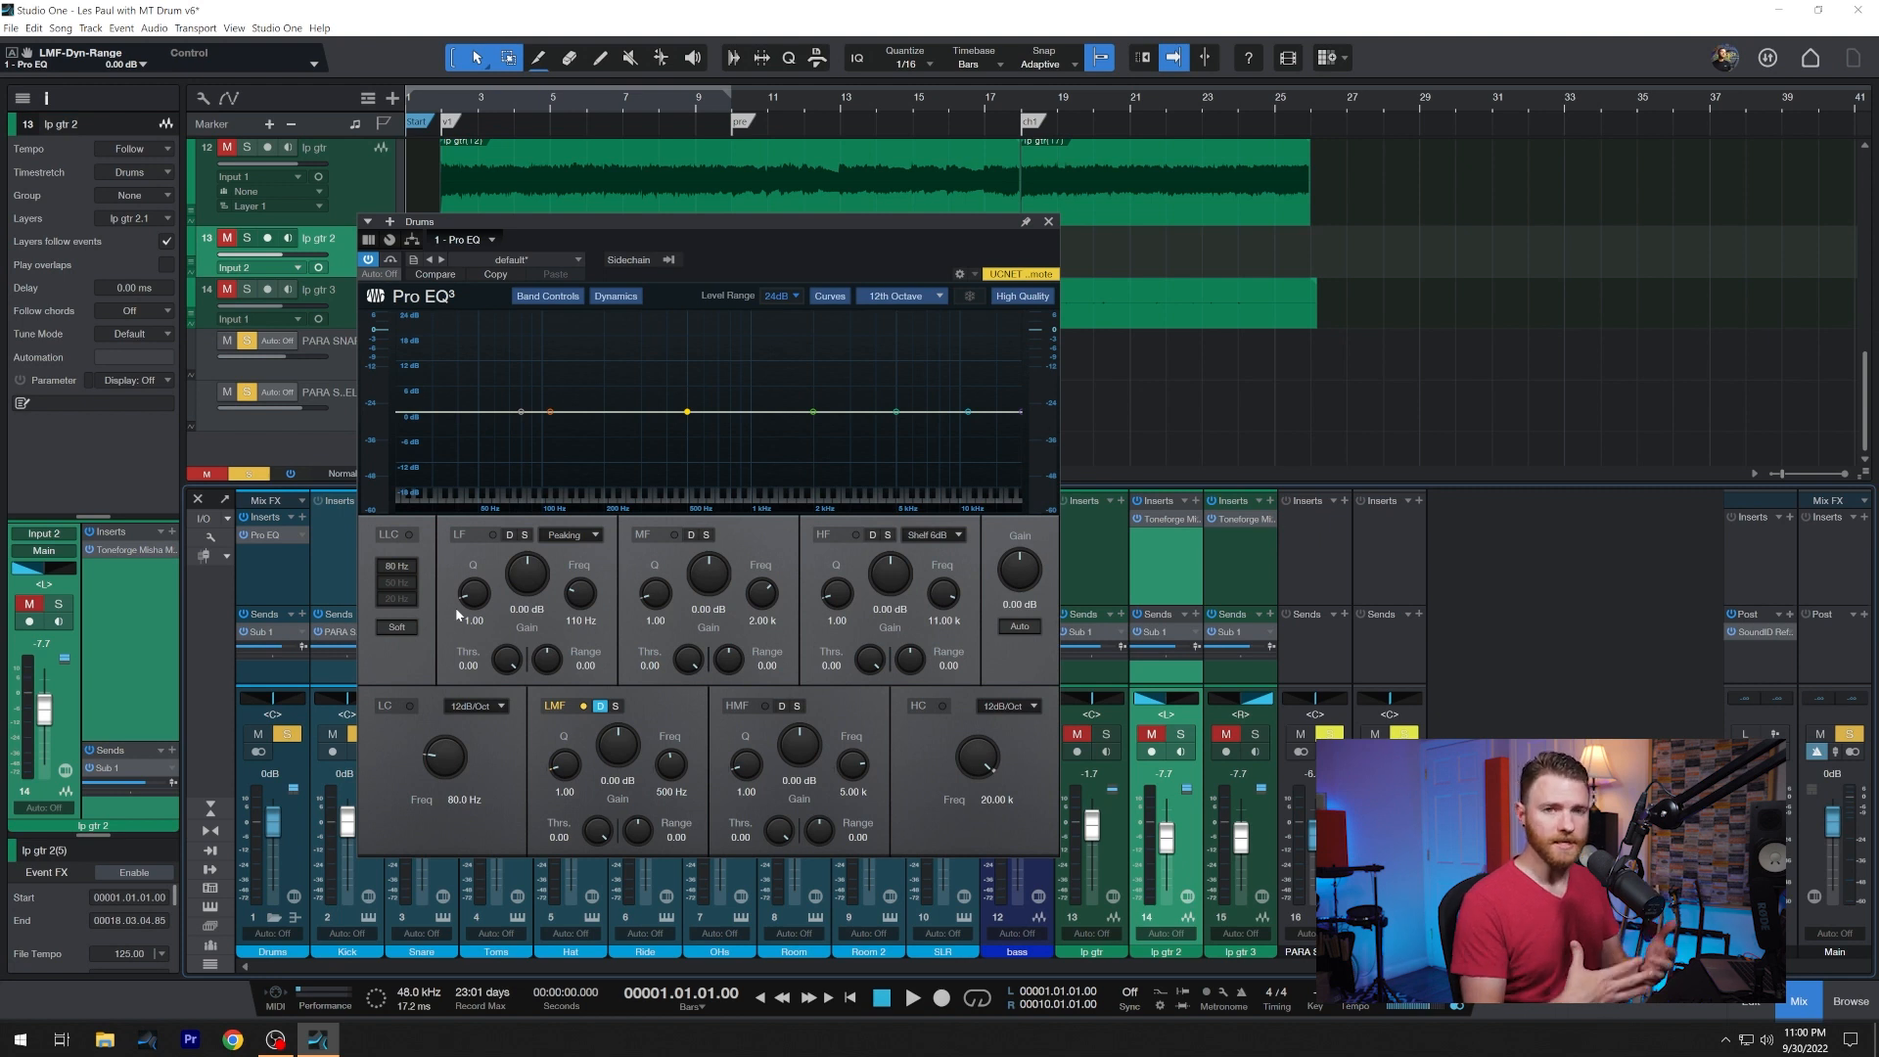
mouse_move(428, 660)
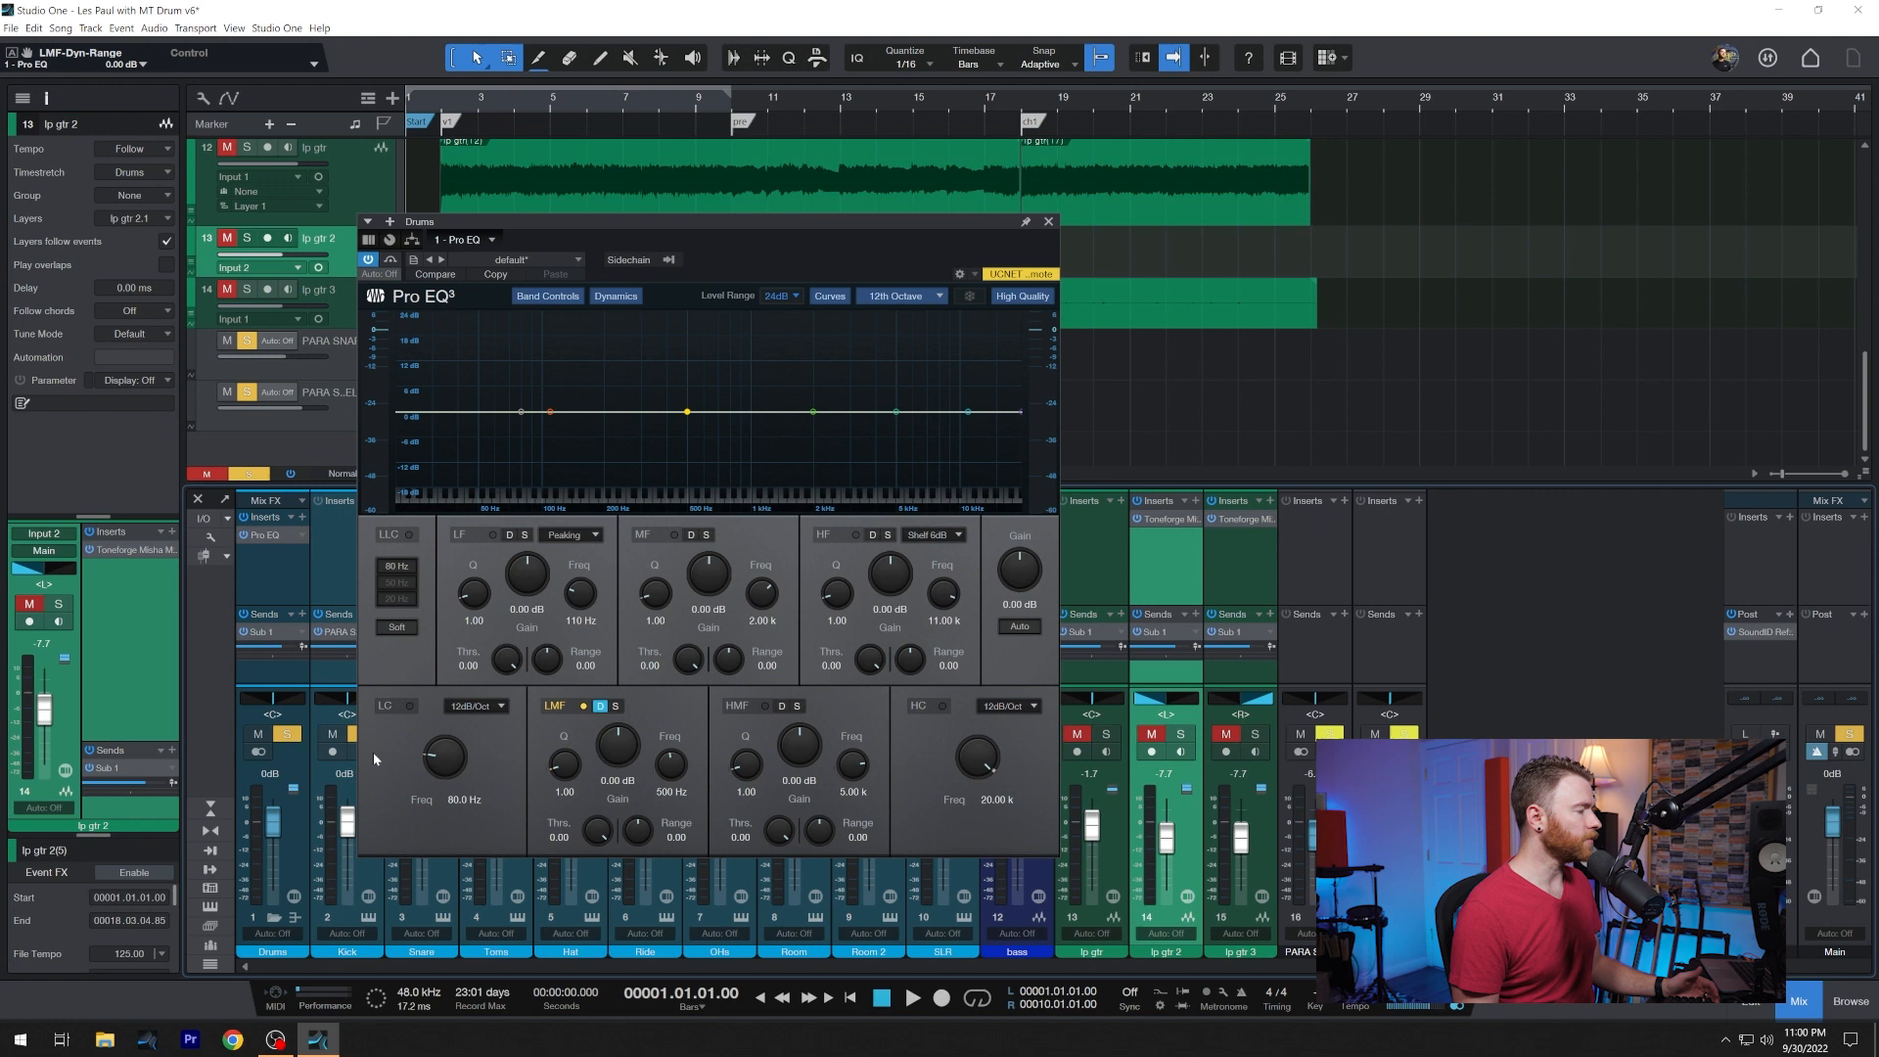
- Set the low-mid range to 7 dB, Q to 2.00, and frequency to 210 Hz
drag(635, 828, 635, 791)
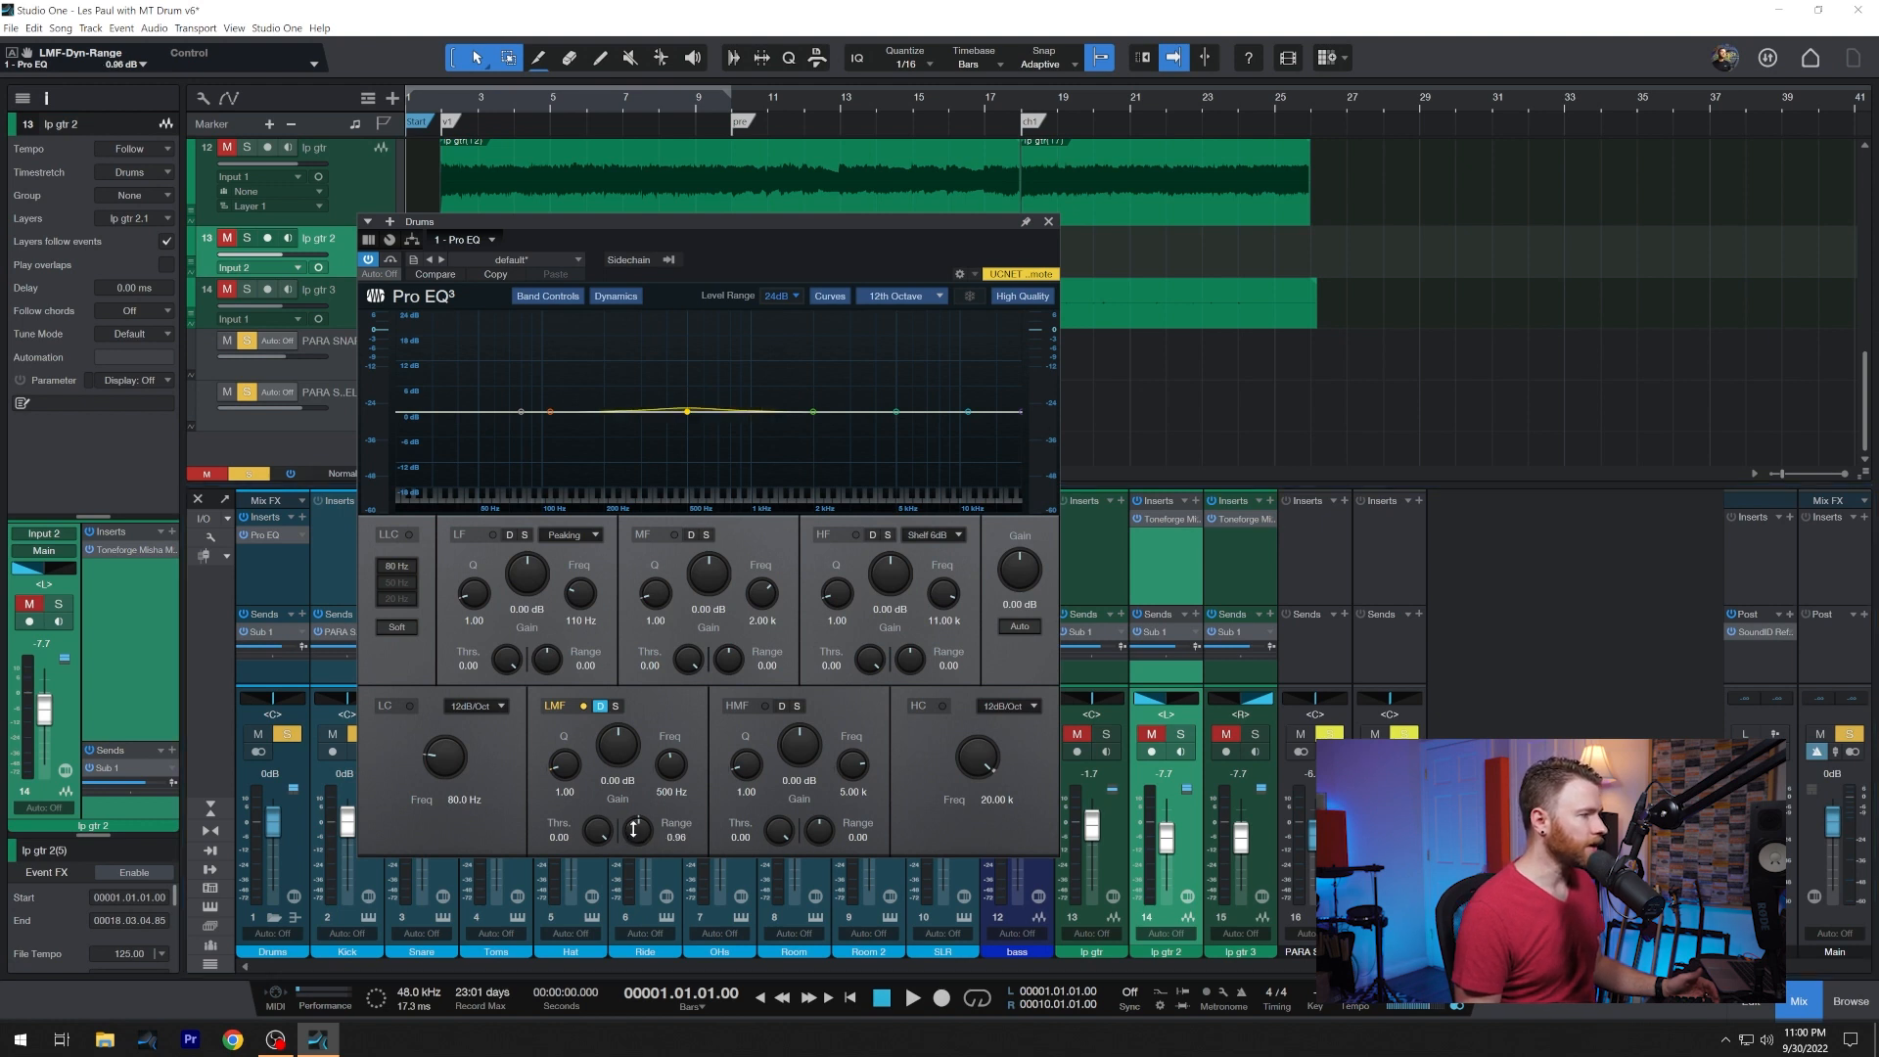
drag(636, 833, 644, 815)
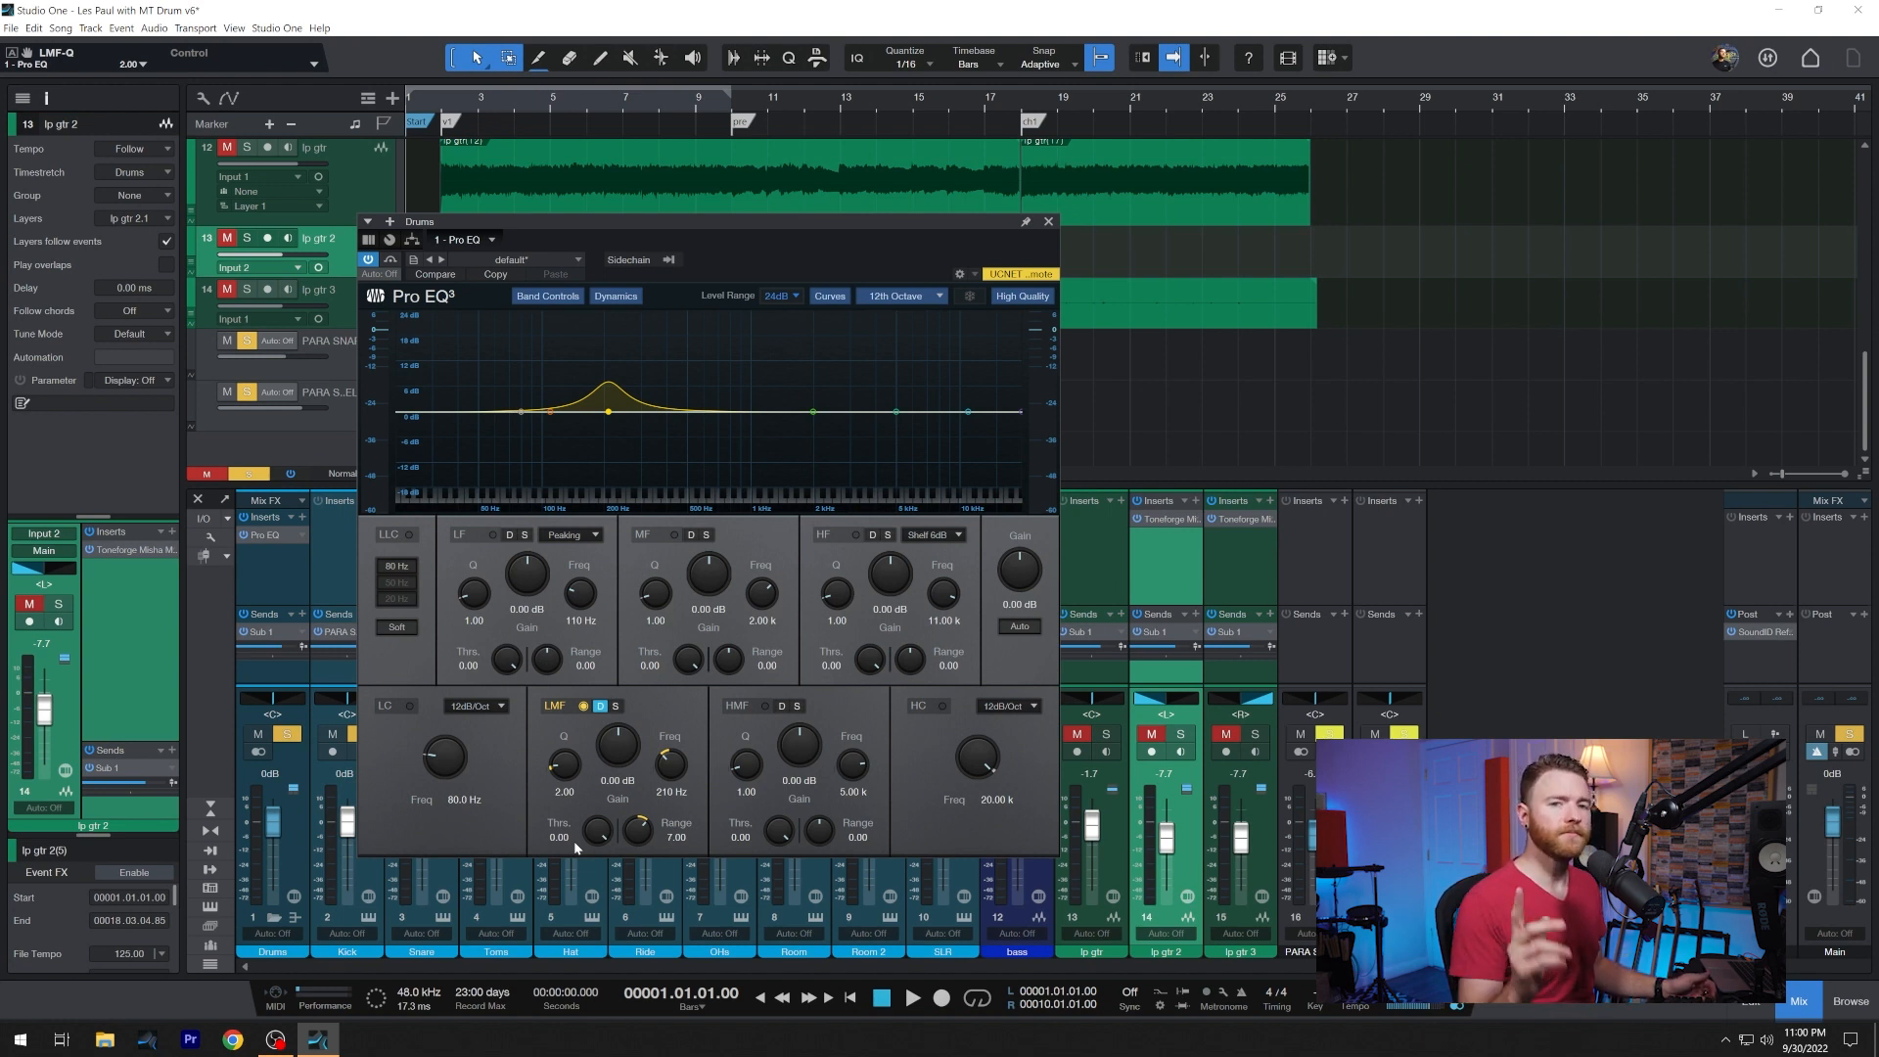
- Play the drums and move the low-mid boost to 233 Hz with threshold -11.70 dB
click(909, 1003)
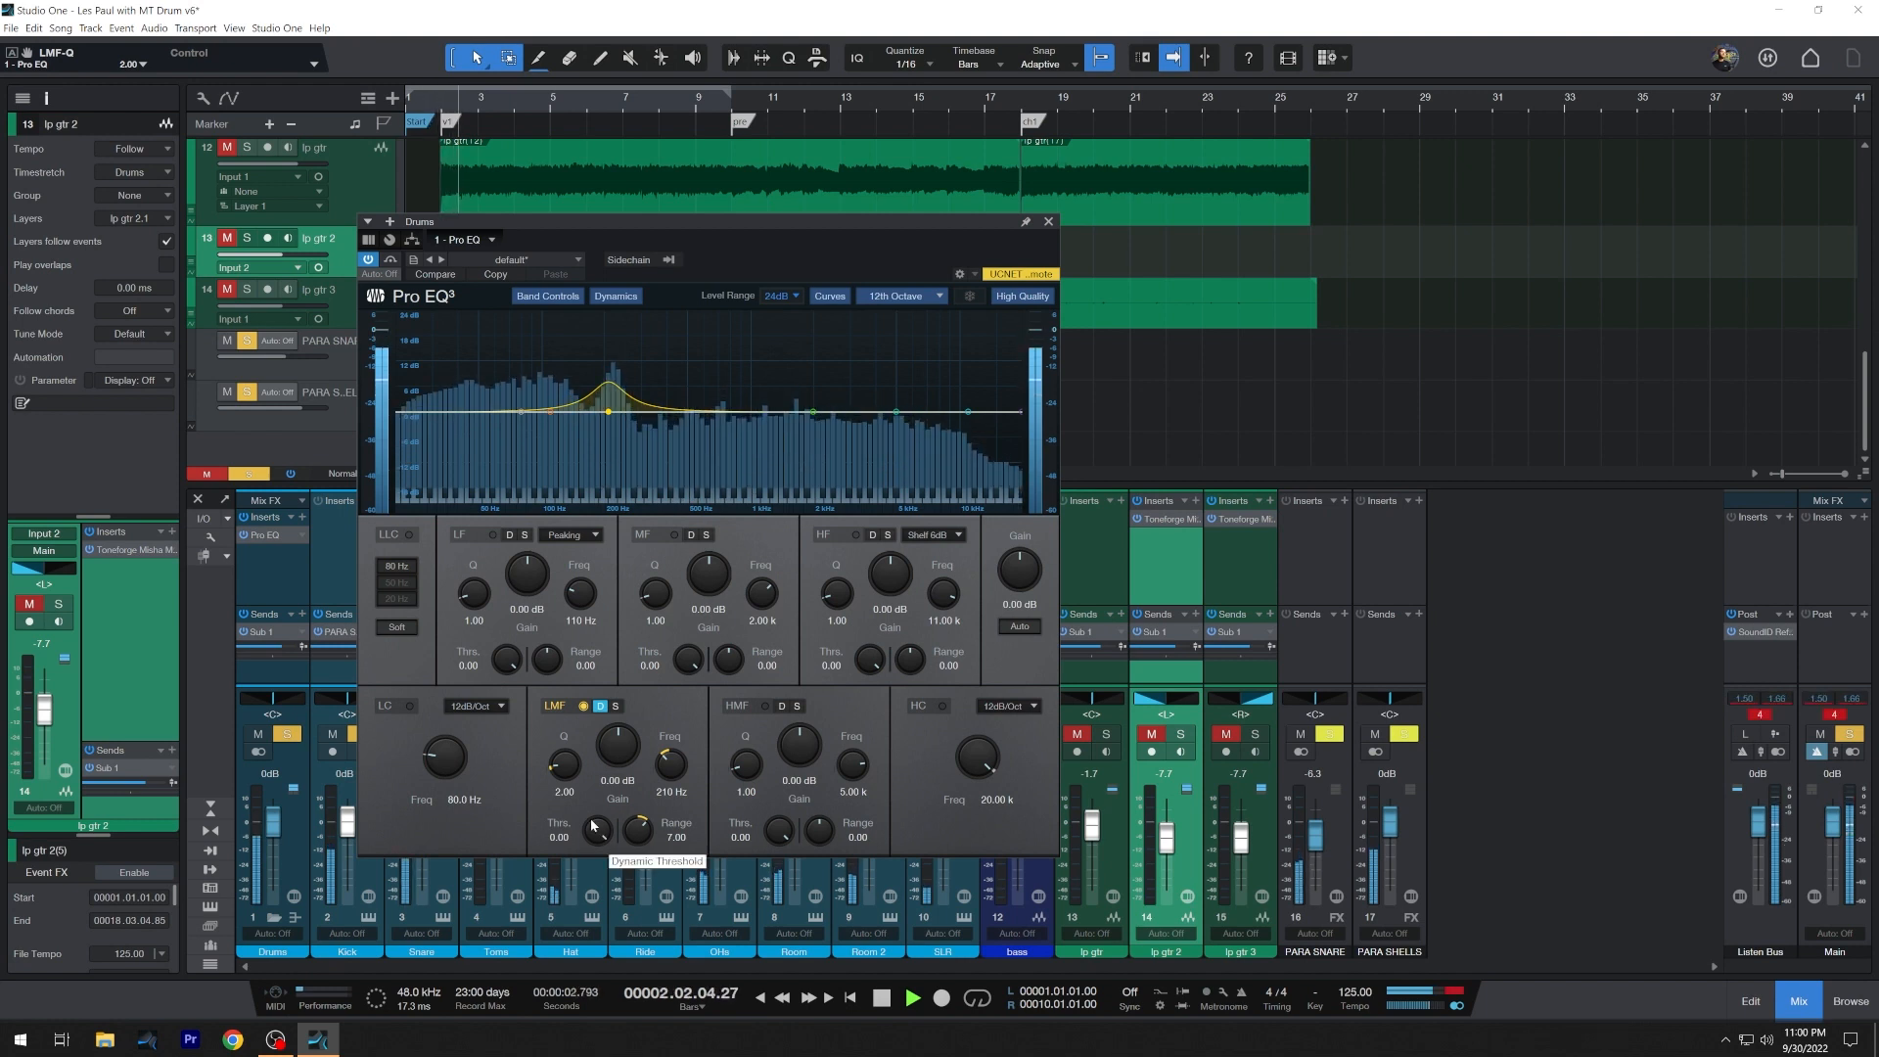
drag(668, 755, 672, 743)
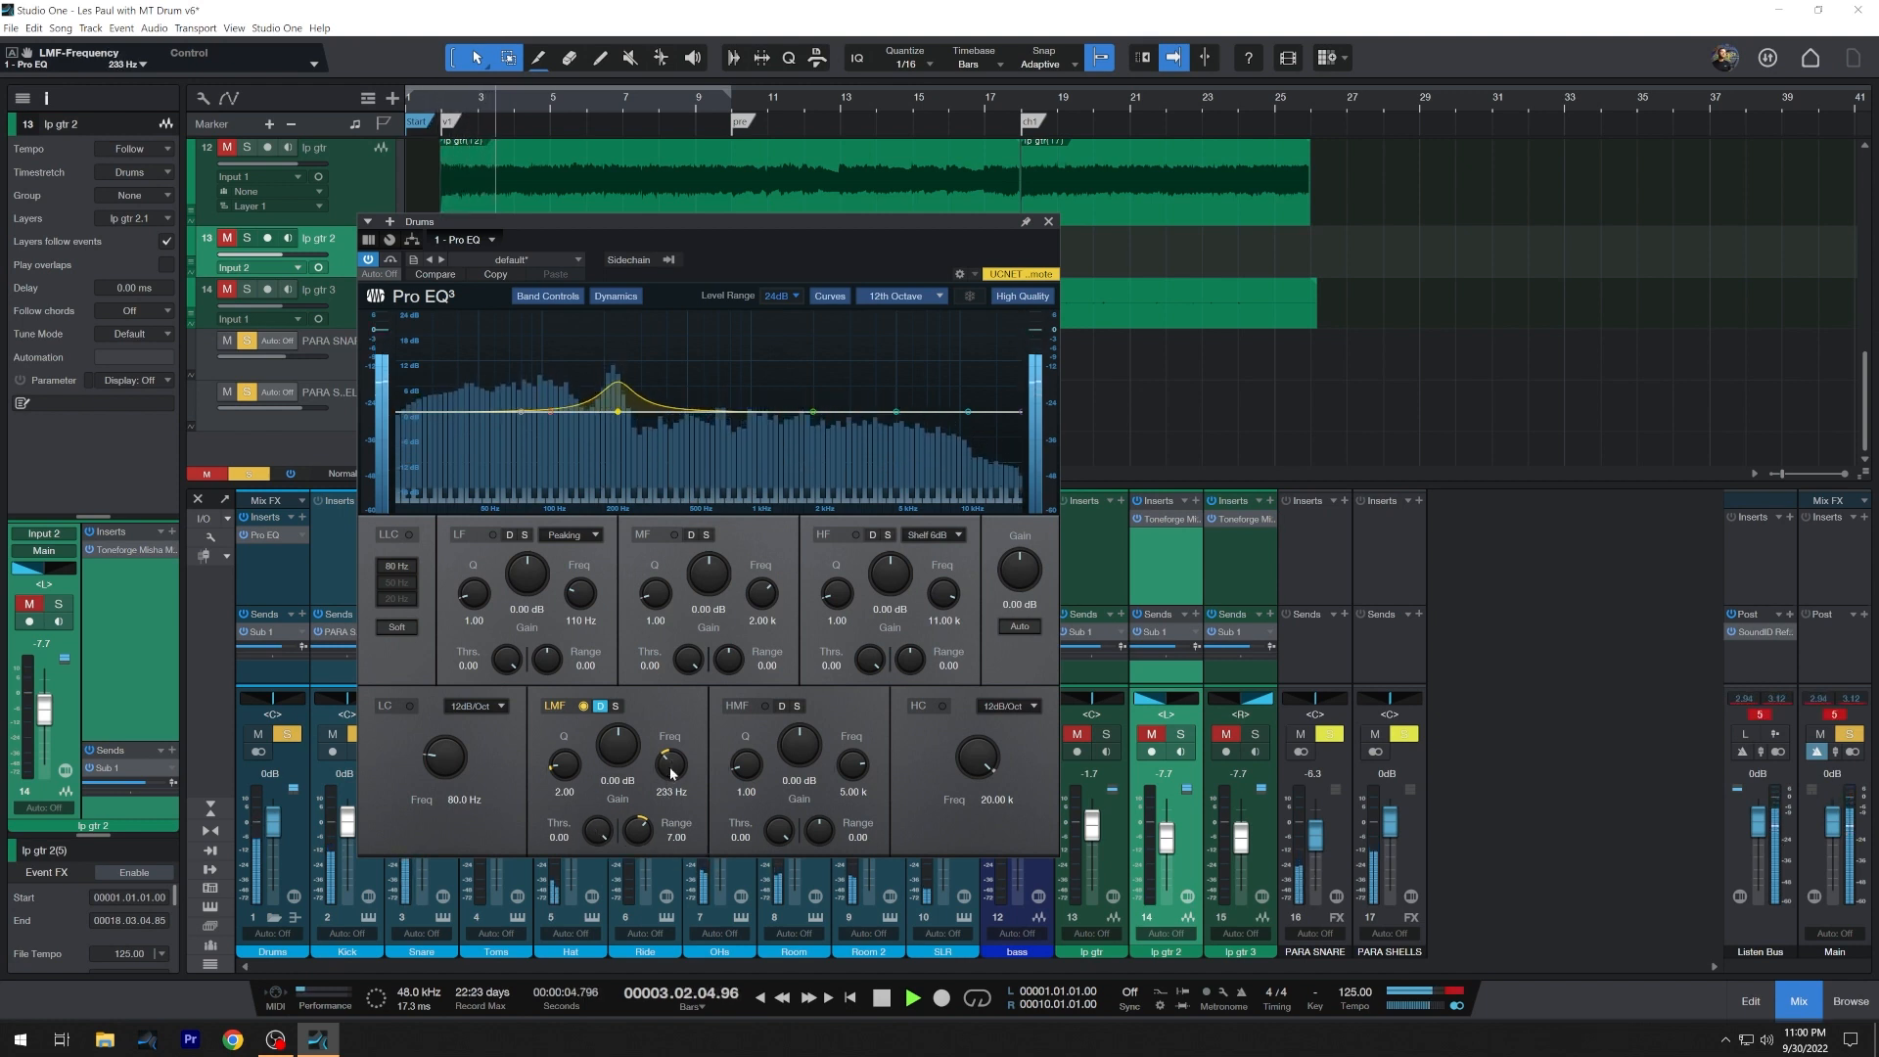
drag(597, 829, 597, 851)
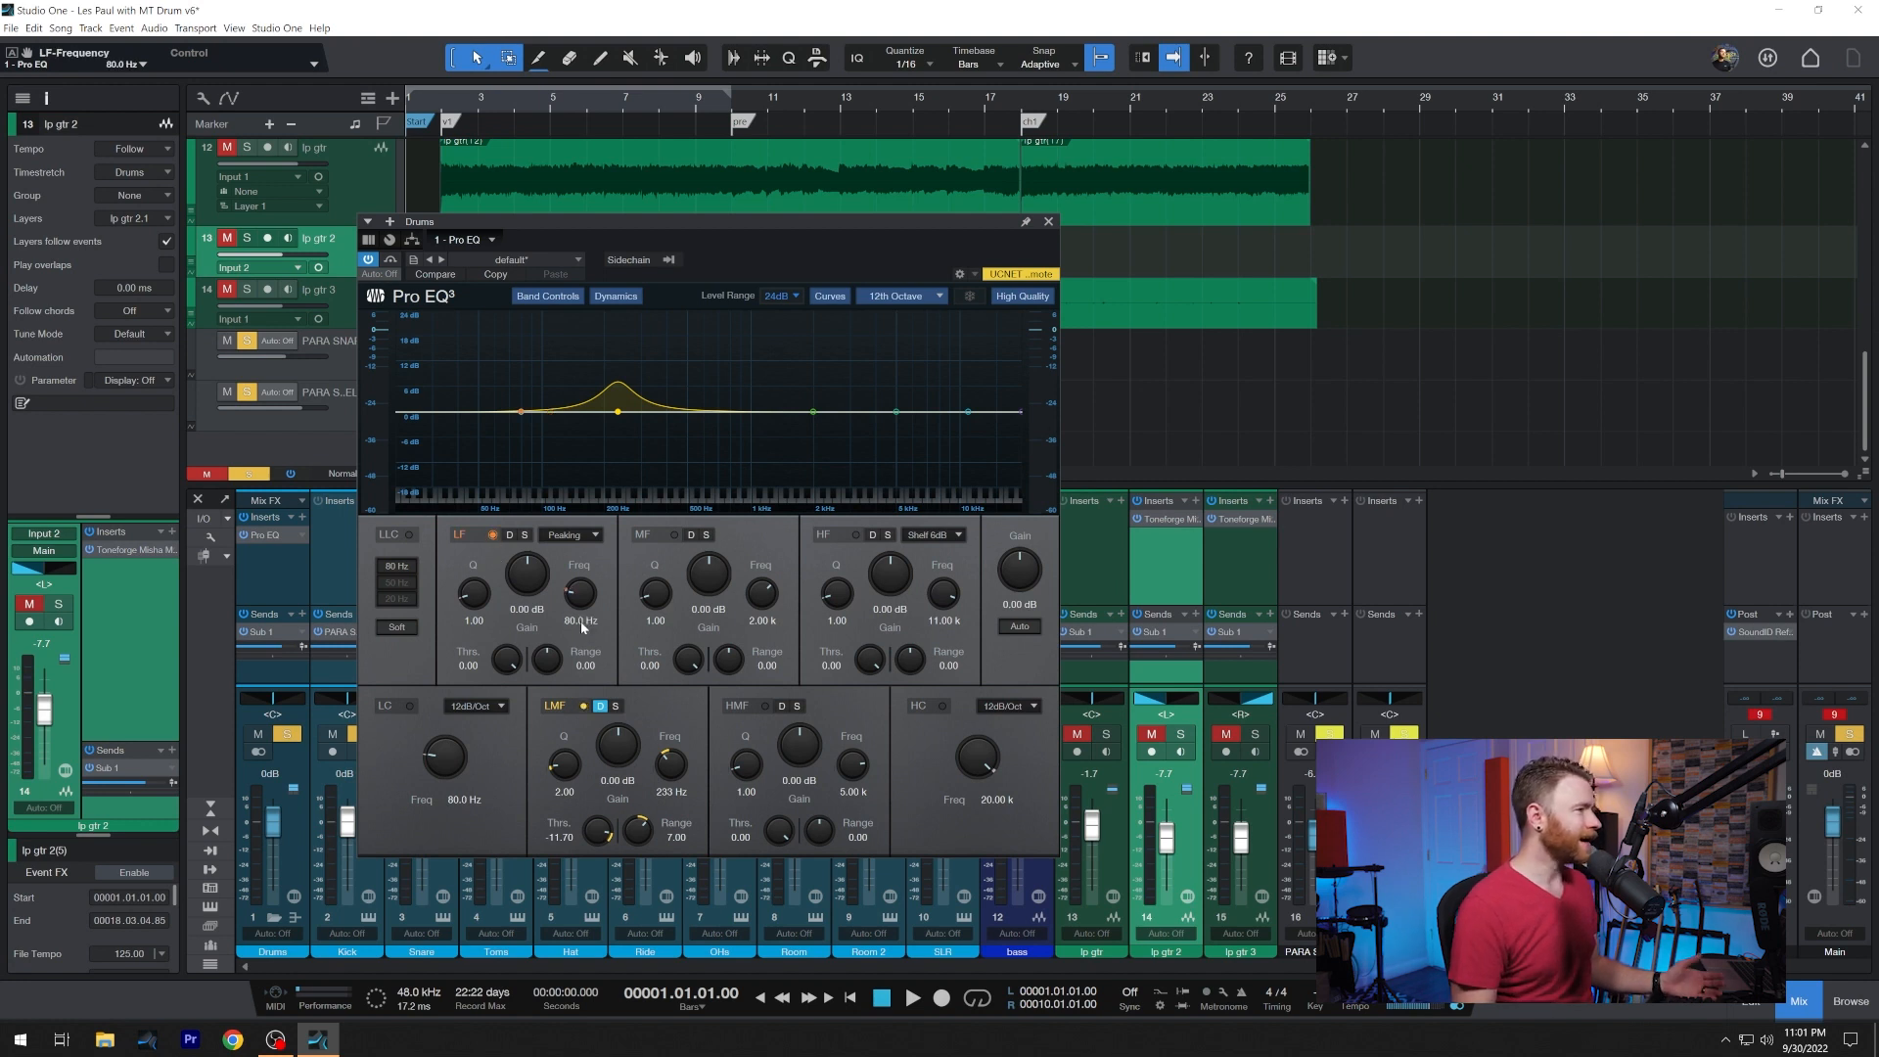
- Tune the low band kick boost to 43 Hz, Q 2.29, threshold -12.60 dB, range 8.88, then toggle its solo
drag(546, 659, 545, 647)
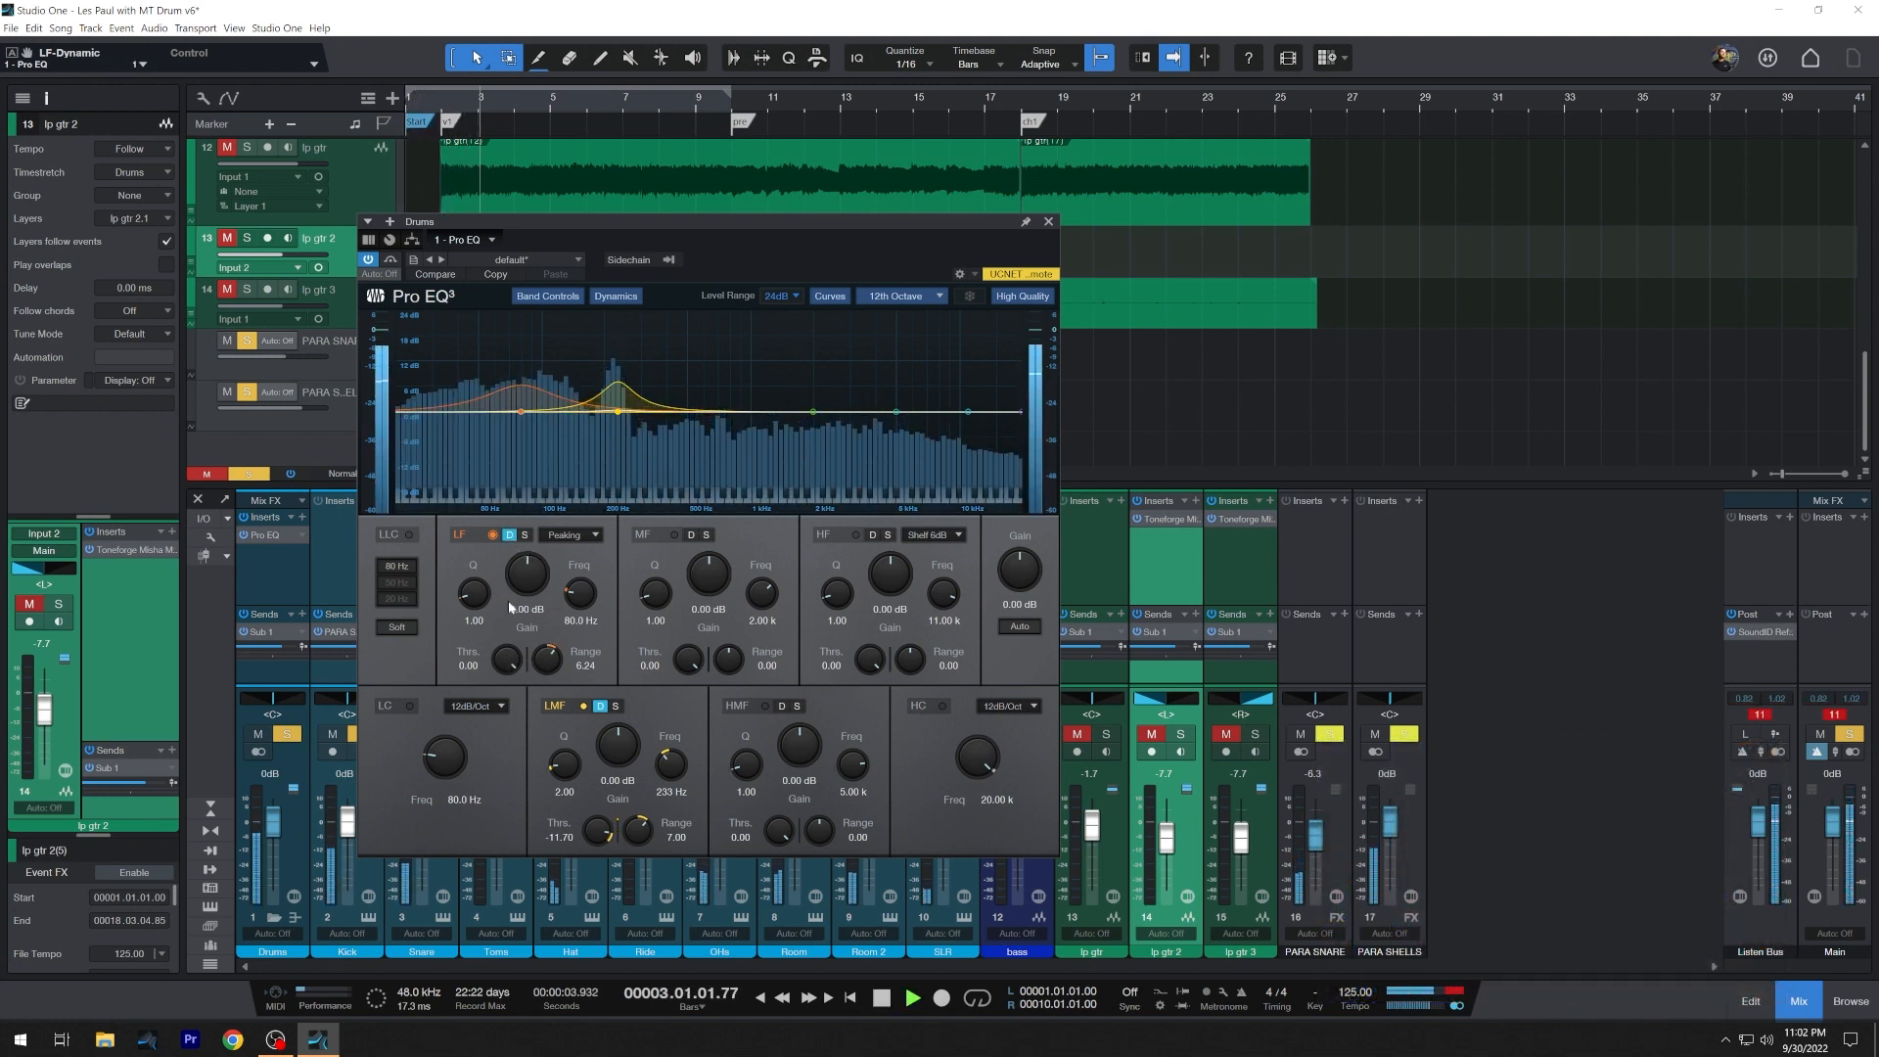
drag(507, 656, 503, 672)
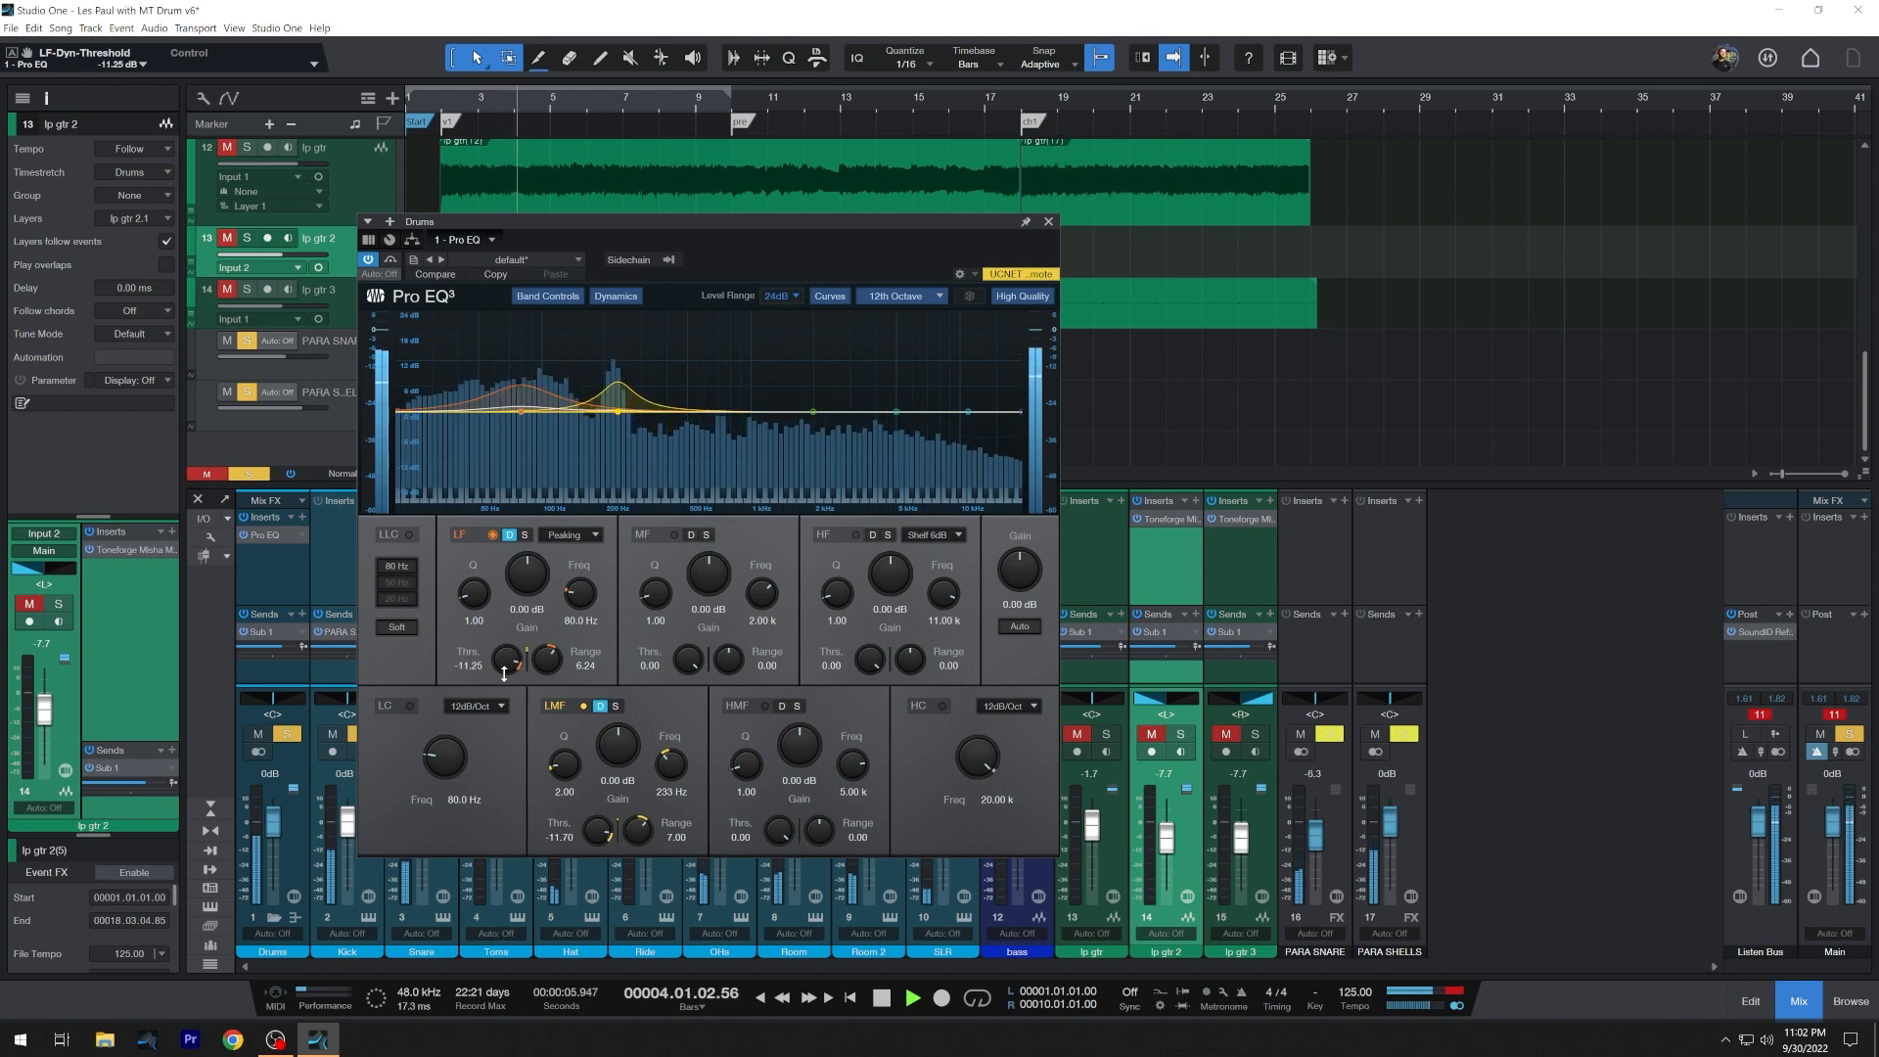
drag(508, 659, 503, 683)
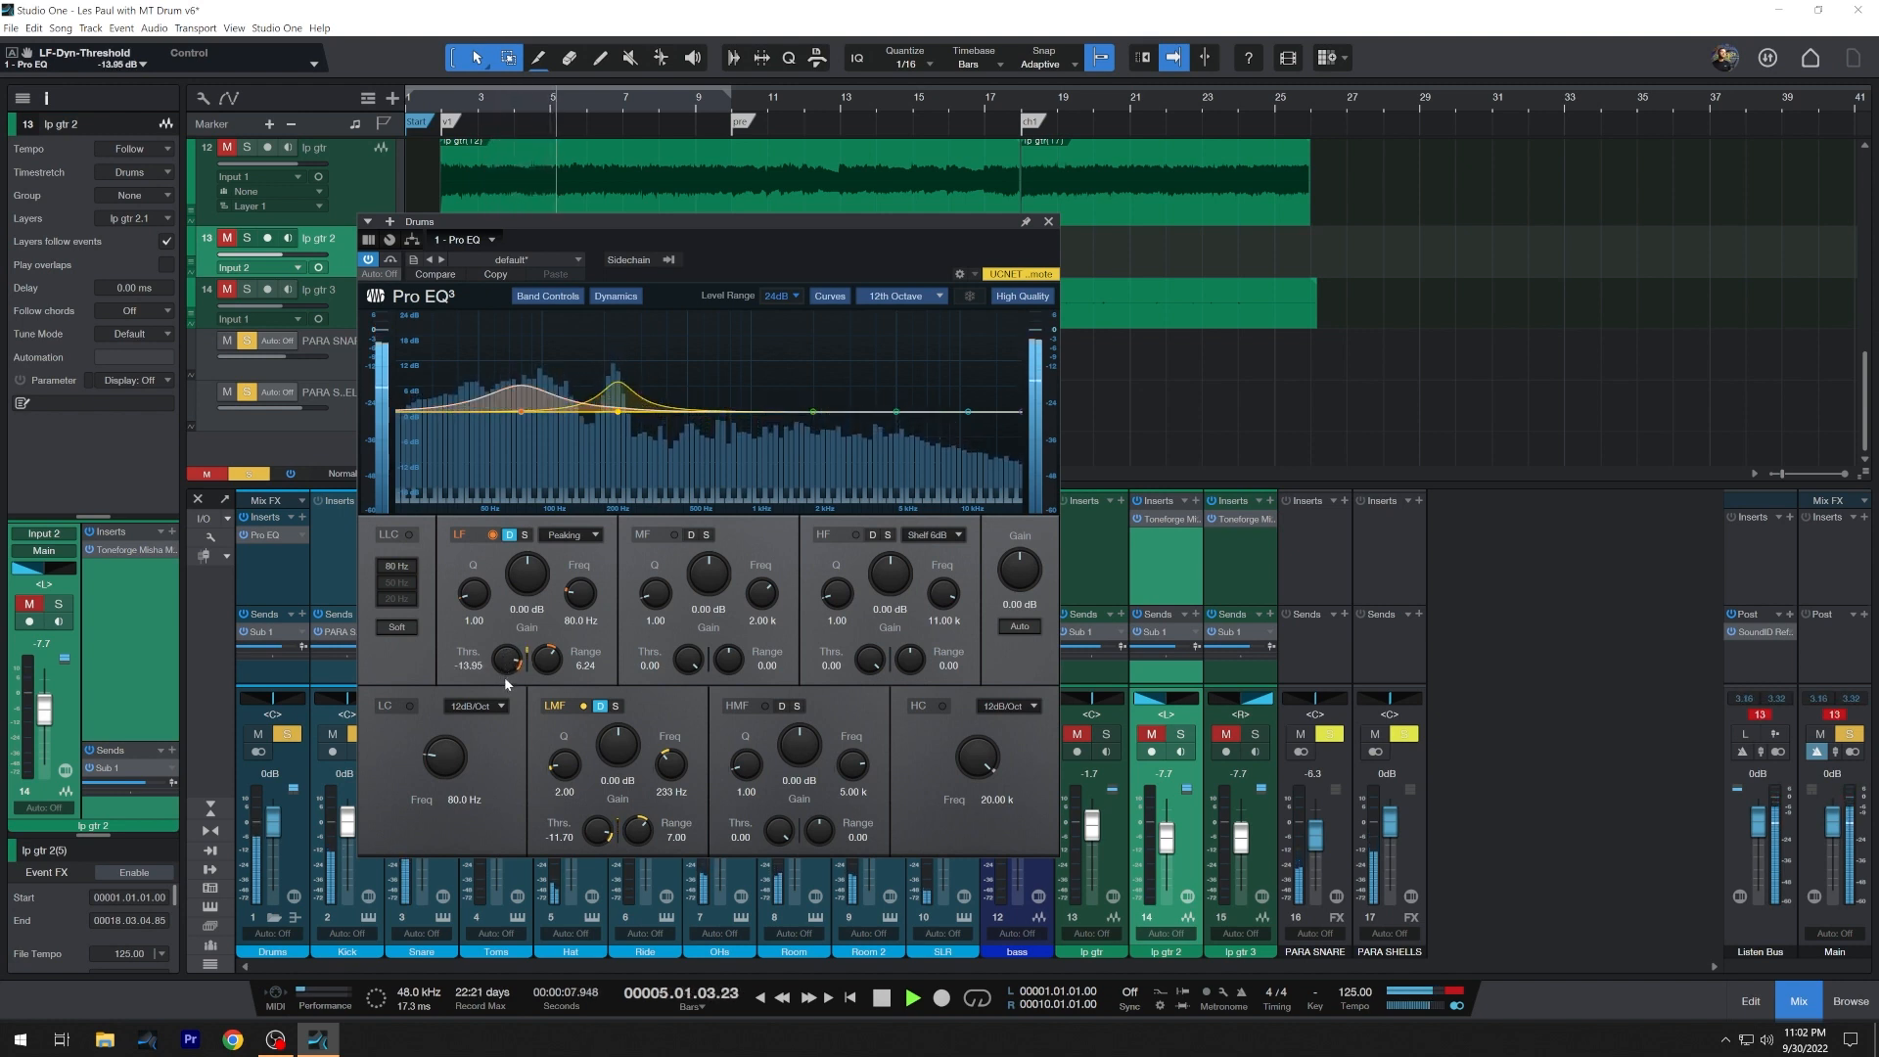
drag(575, 588, 576, 610)
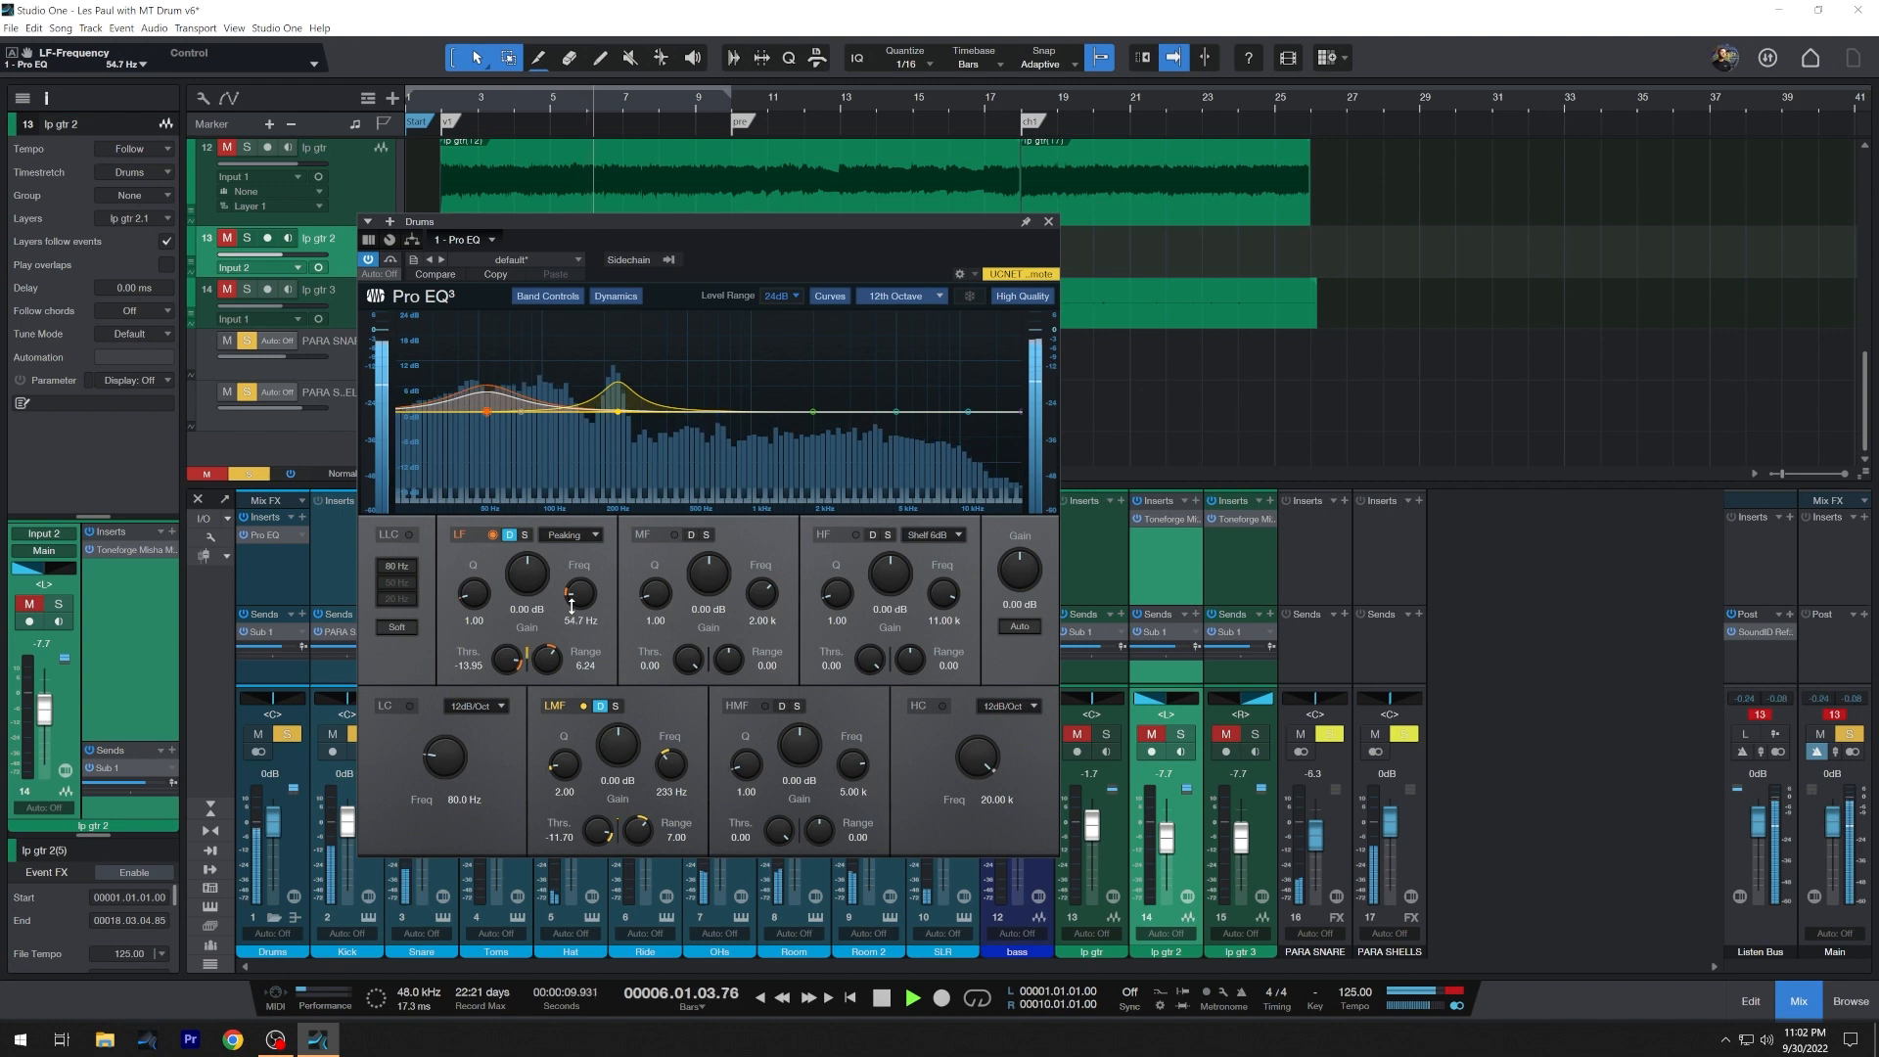
drag(513, 658, 539, 668)
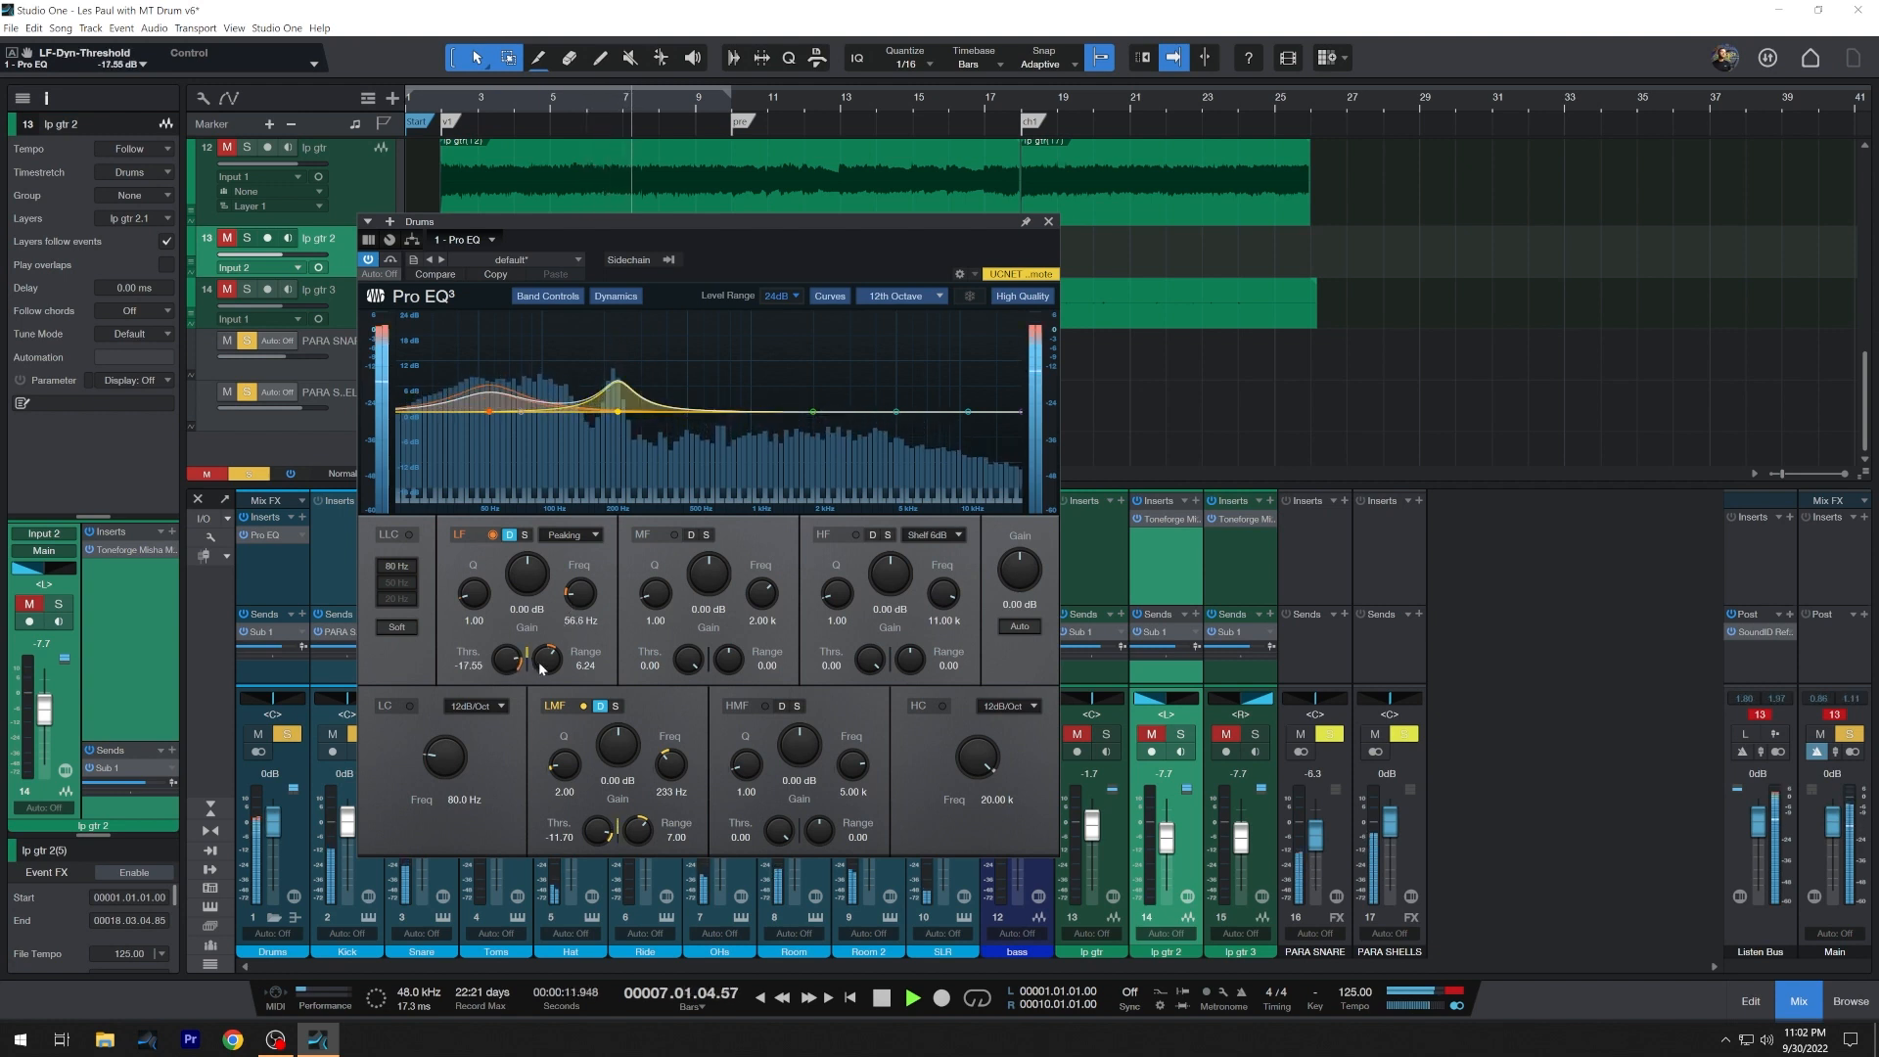
drag(549, 659, 549, 646)
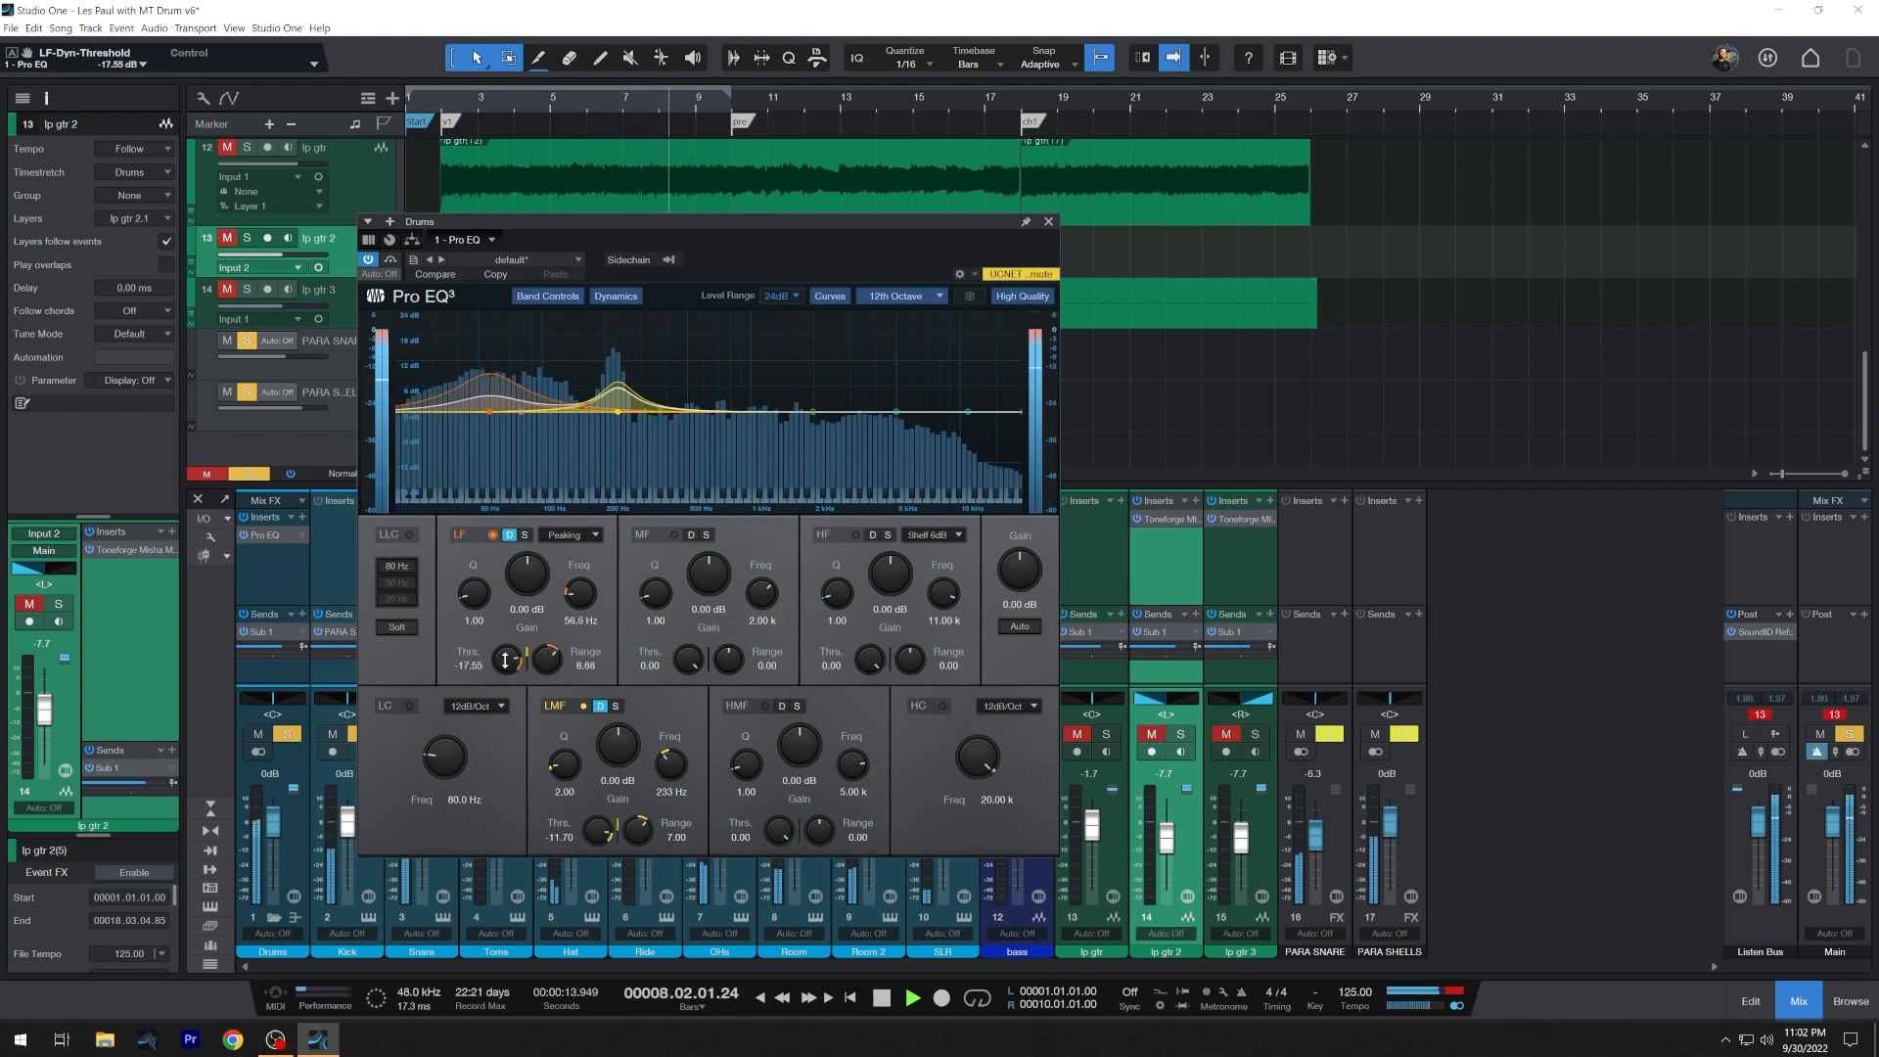
drag(505, 659, 505, 671)
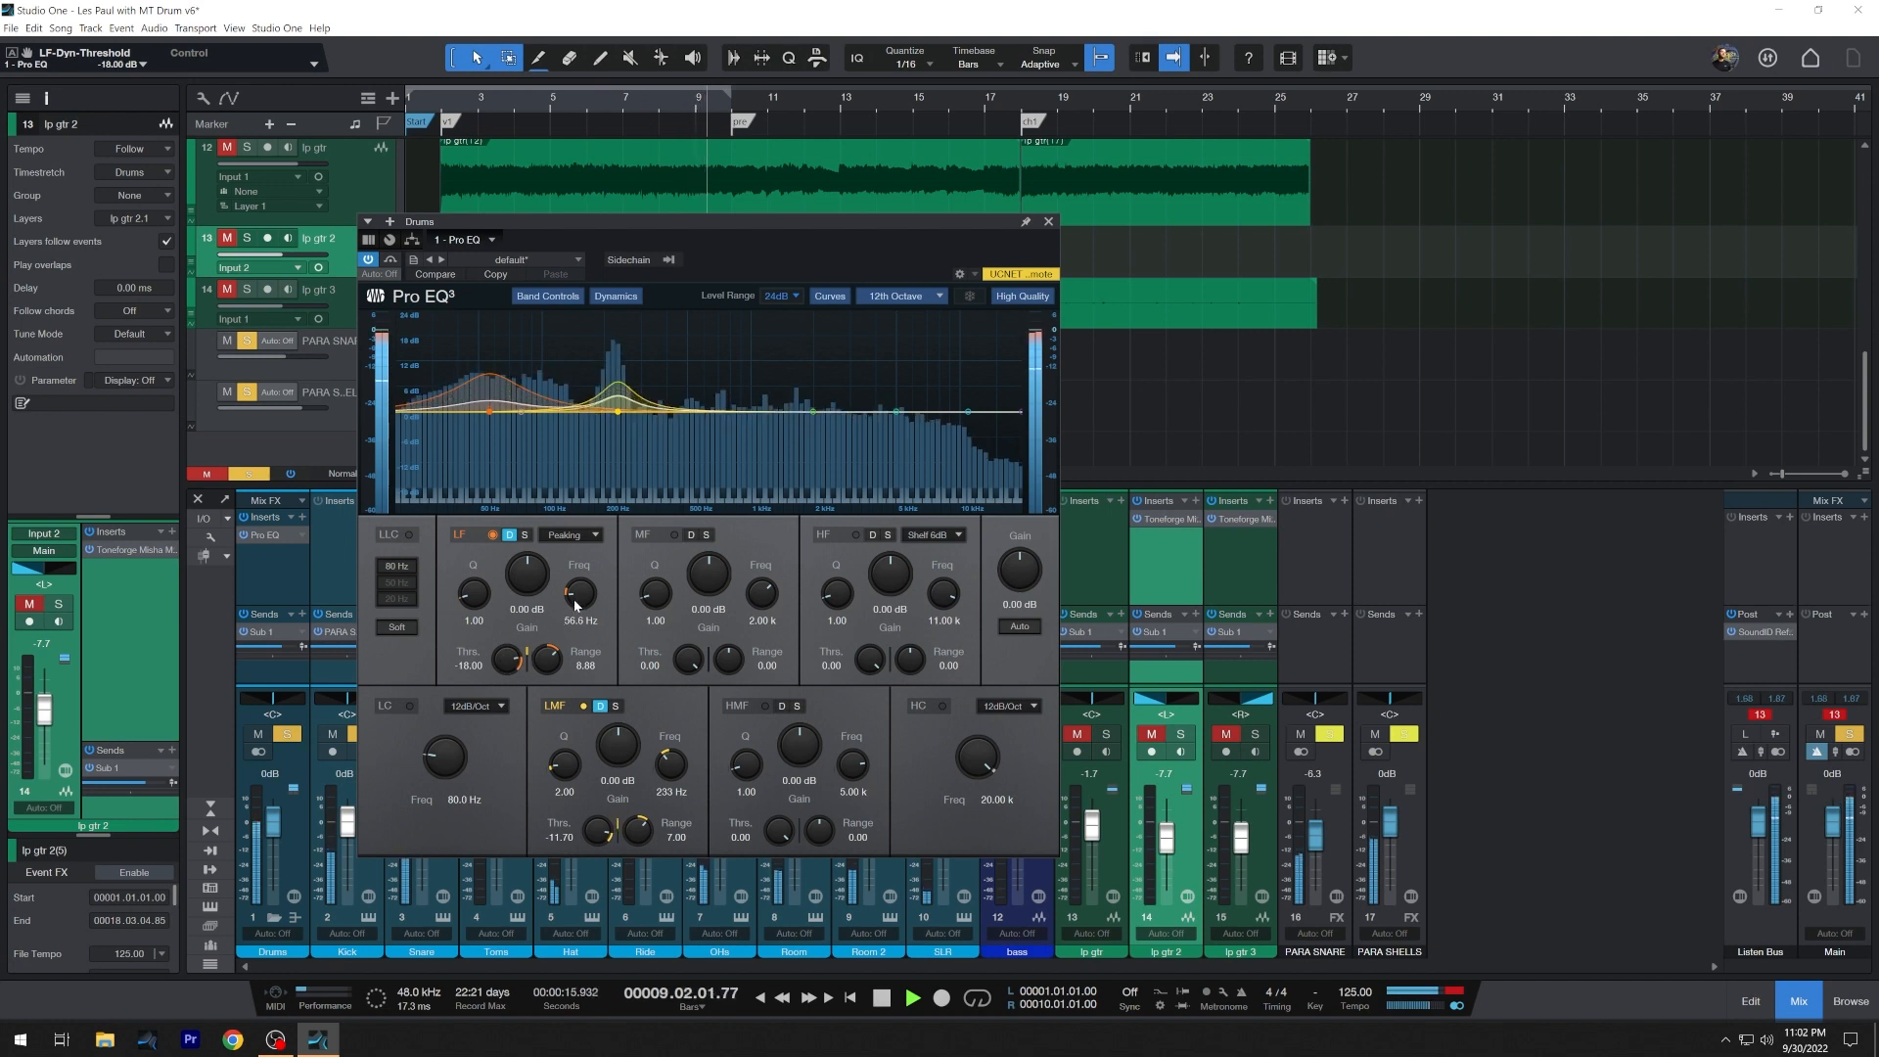
drag(577, 572, 575, 599)
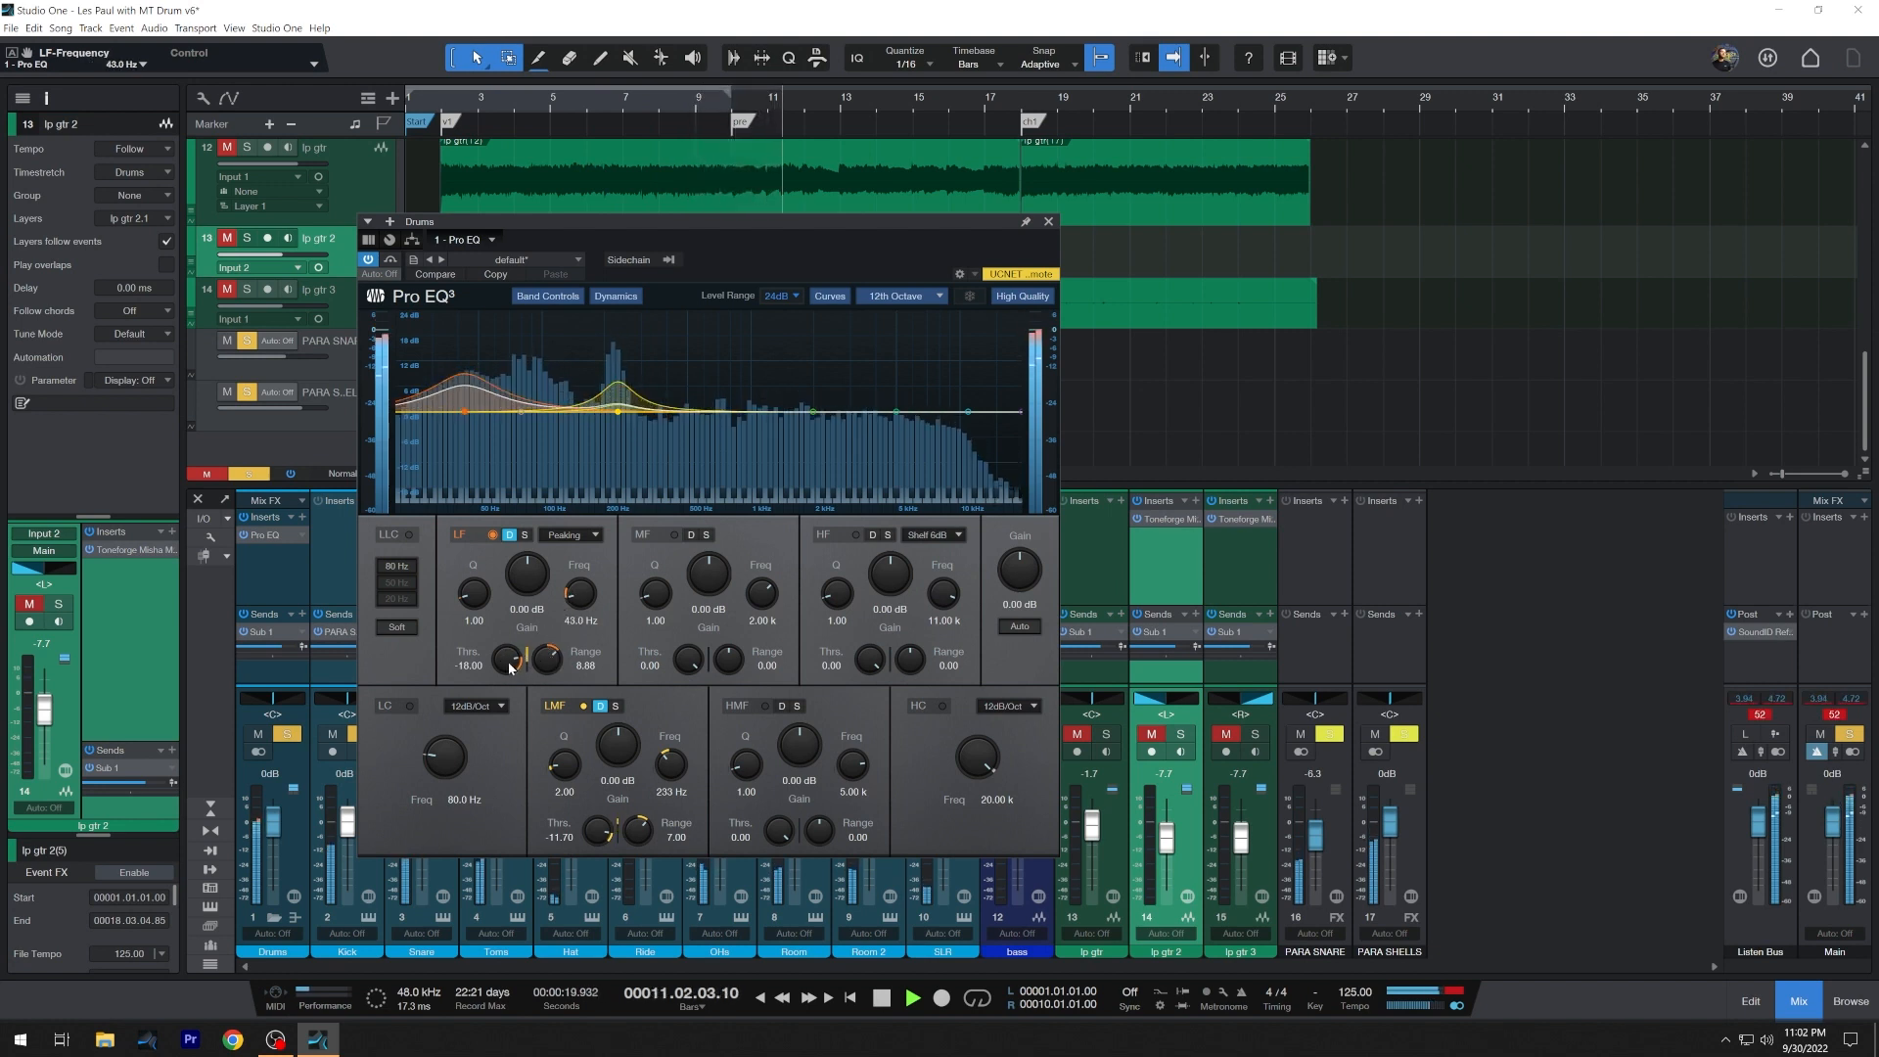
drag(509, 656, 508, 647)
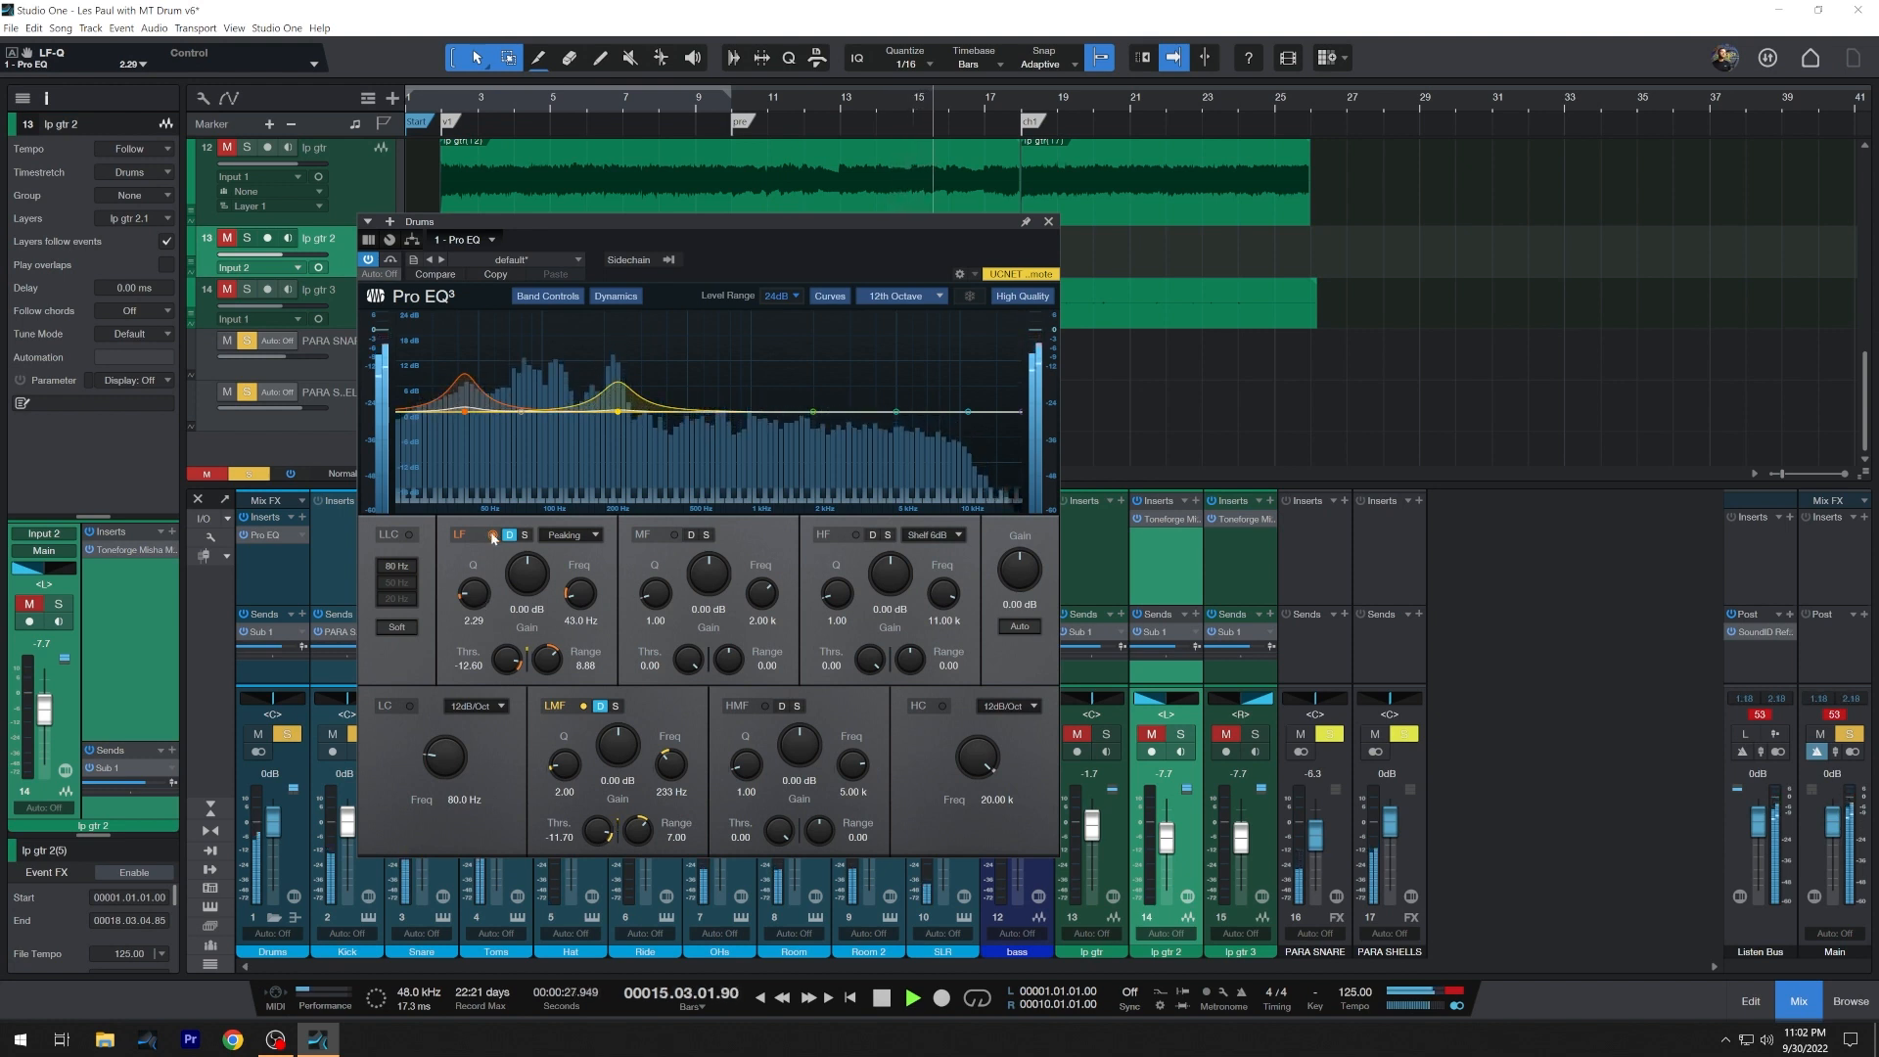
click(523, 535)
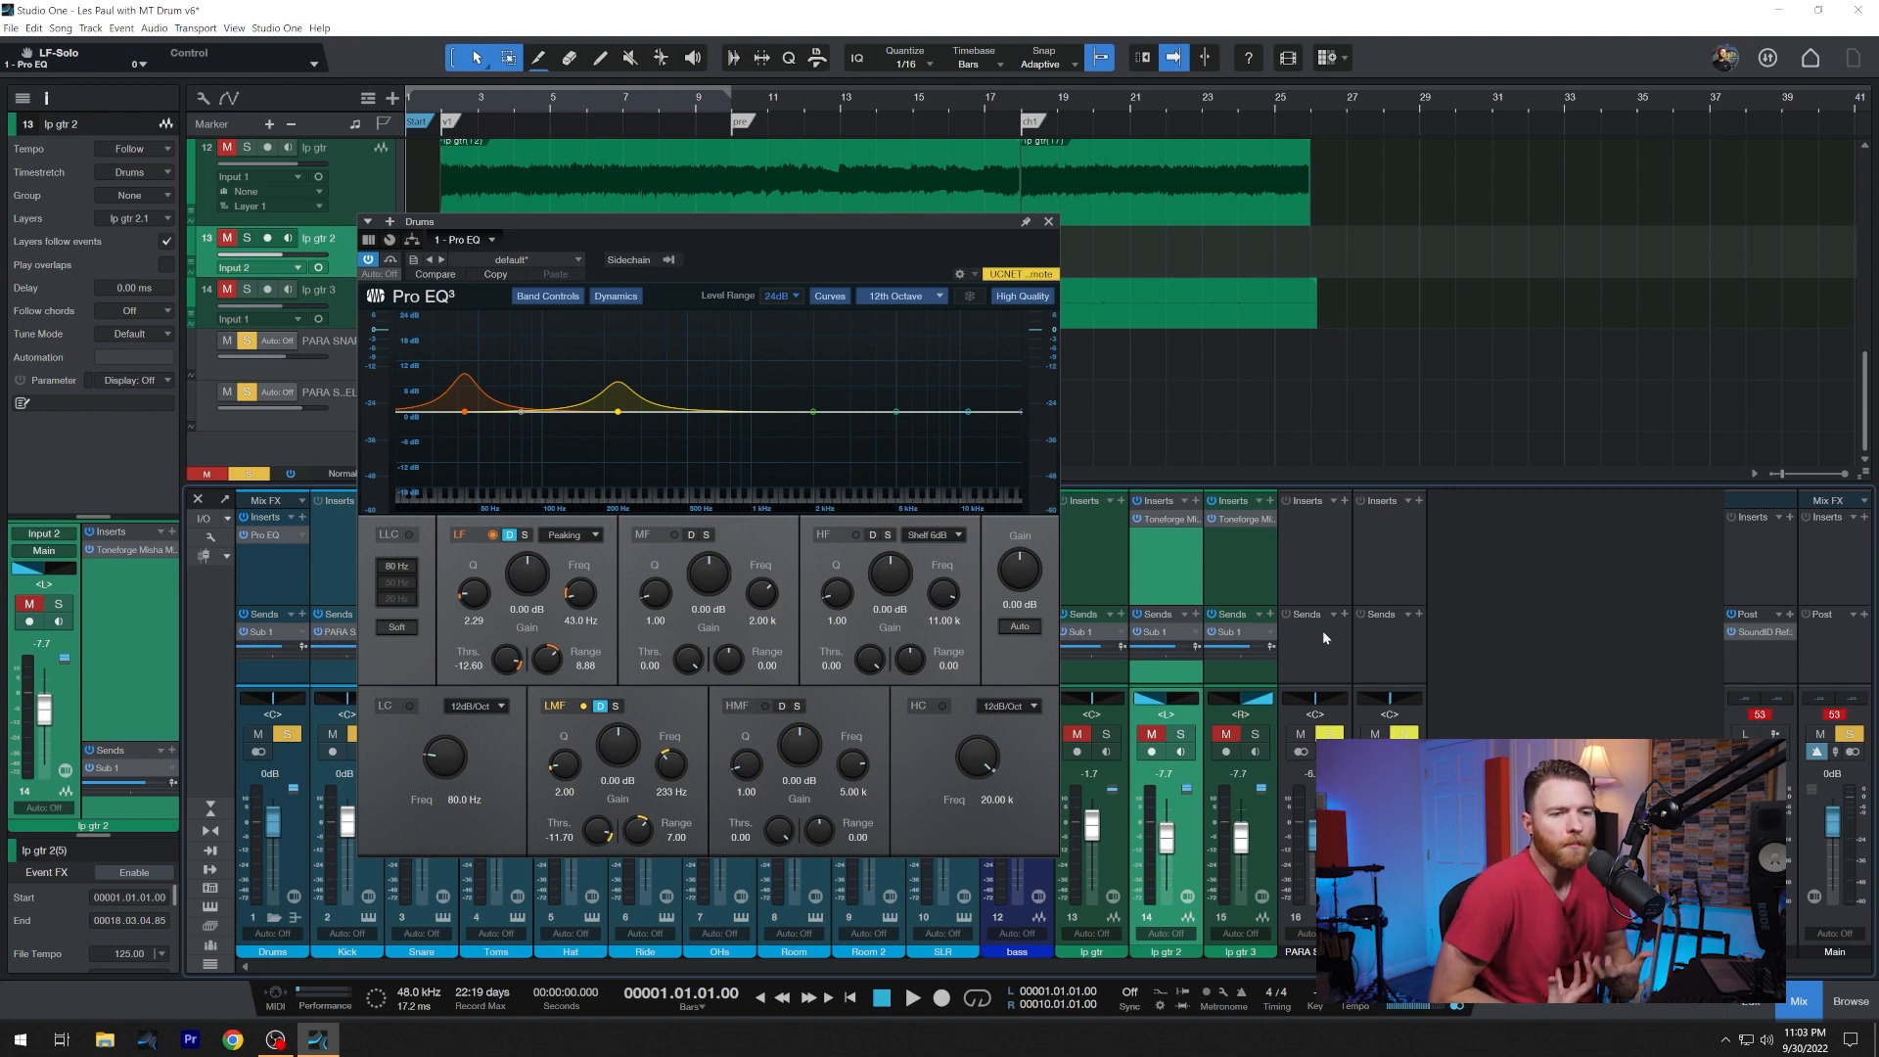
mouse_move(844, 561)
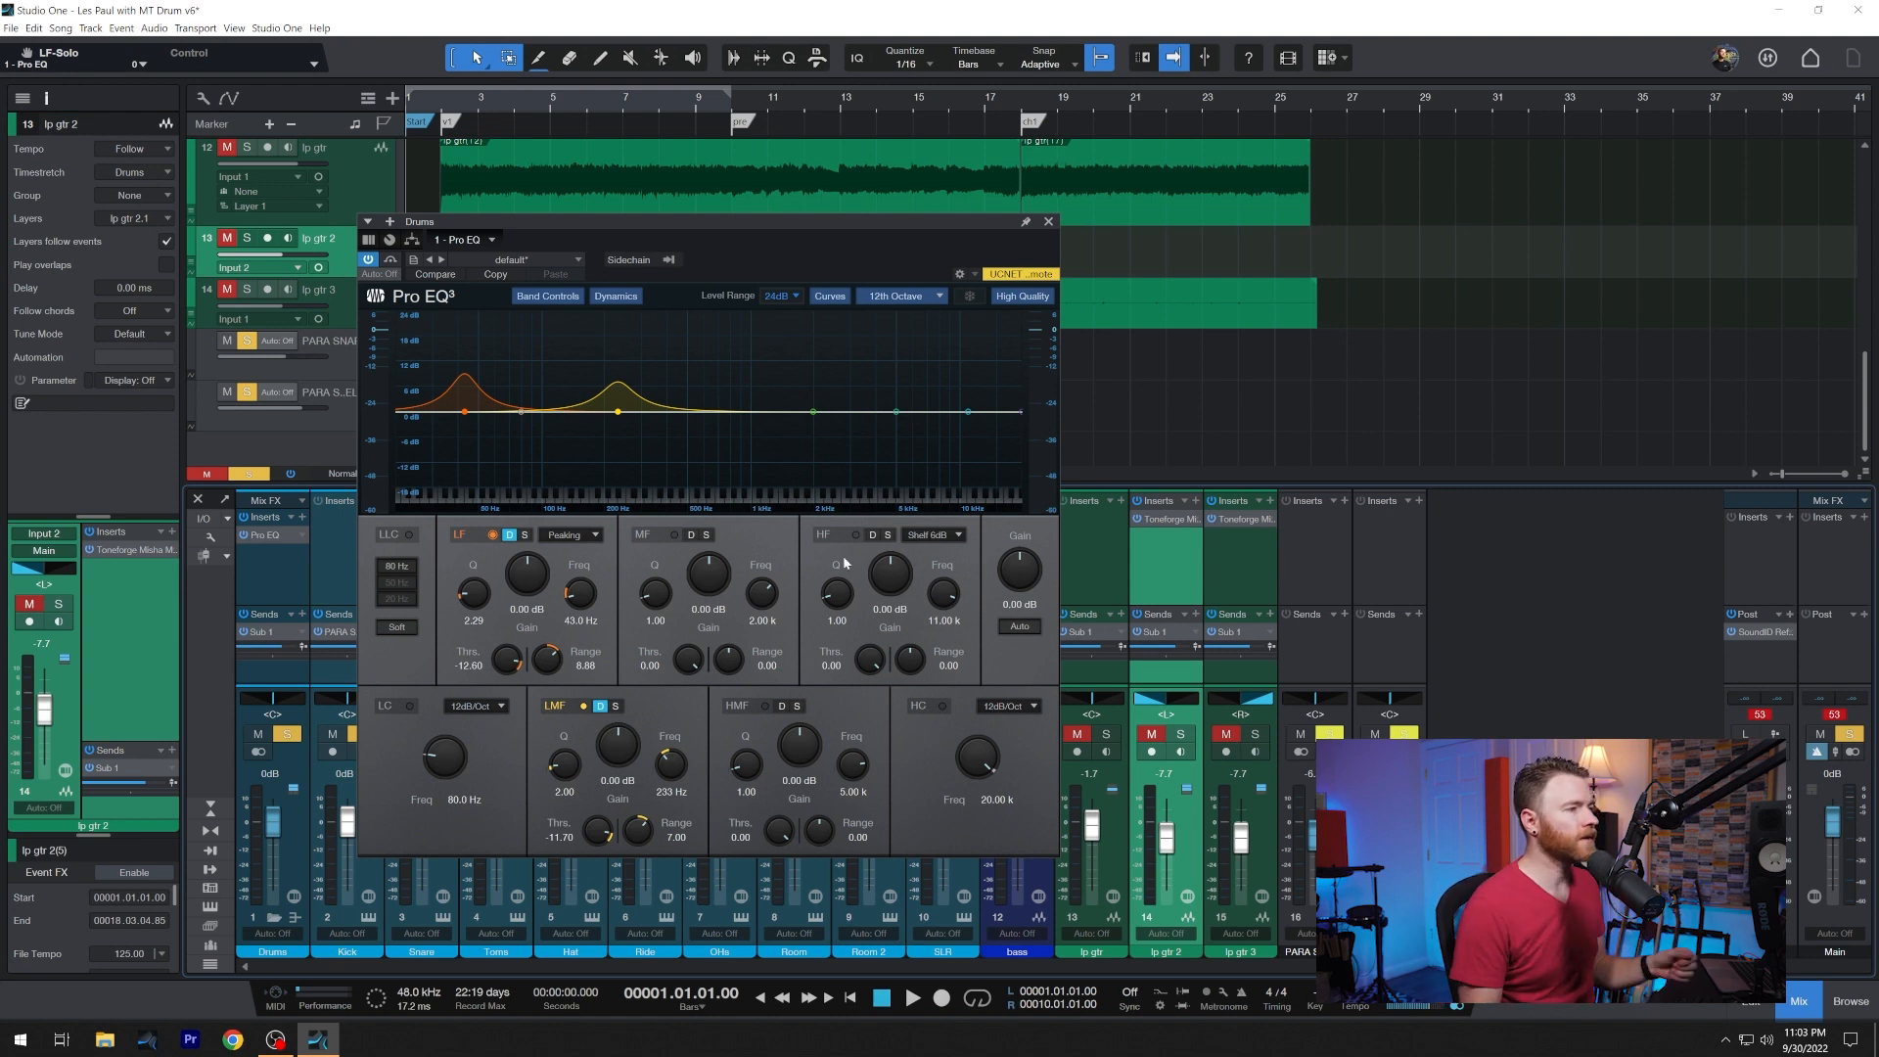
mouse_move(862, 542)
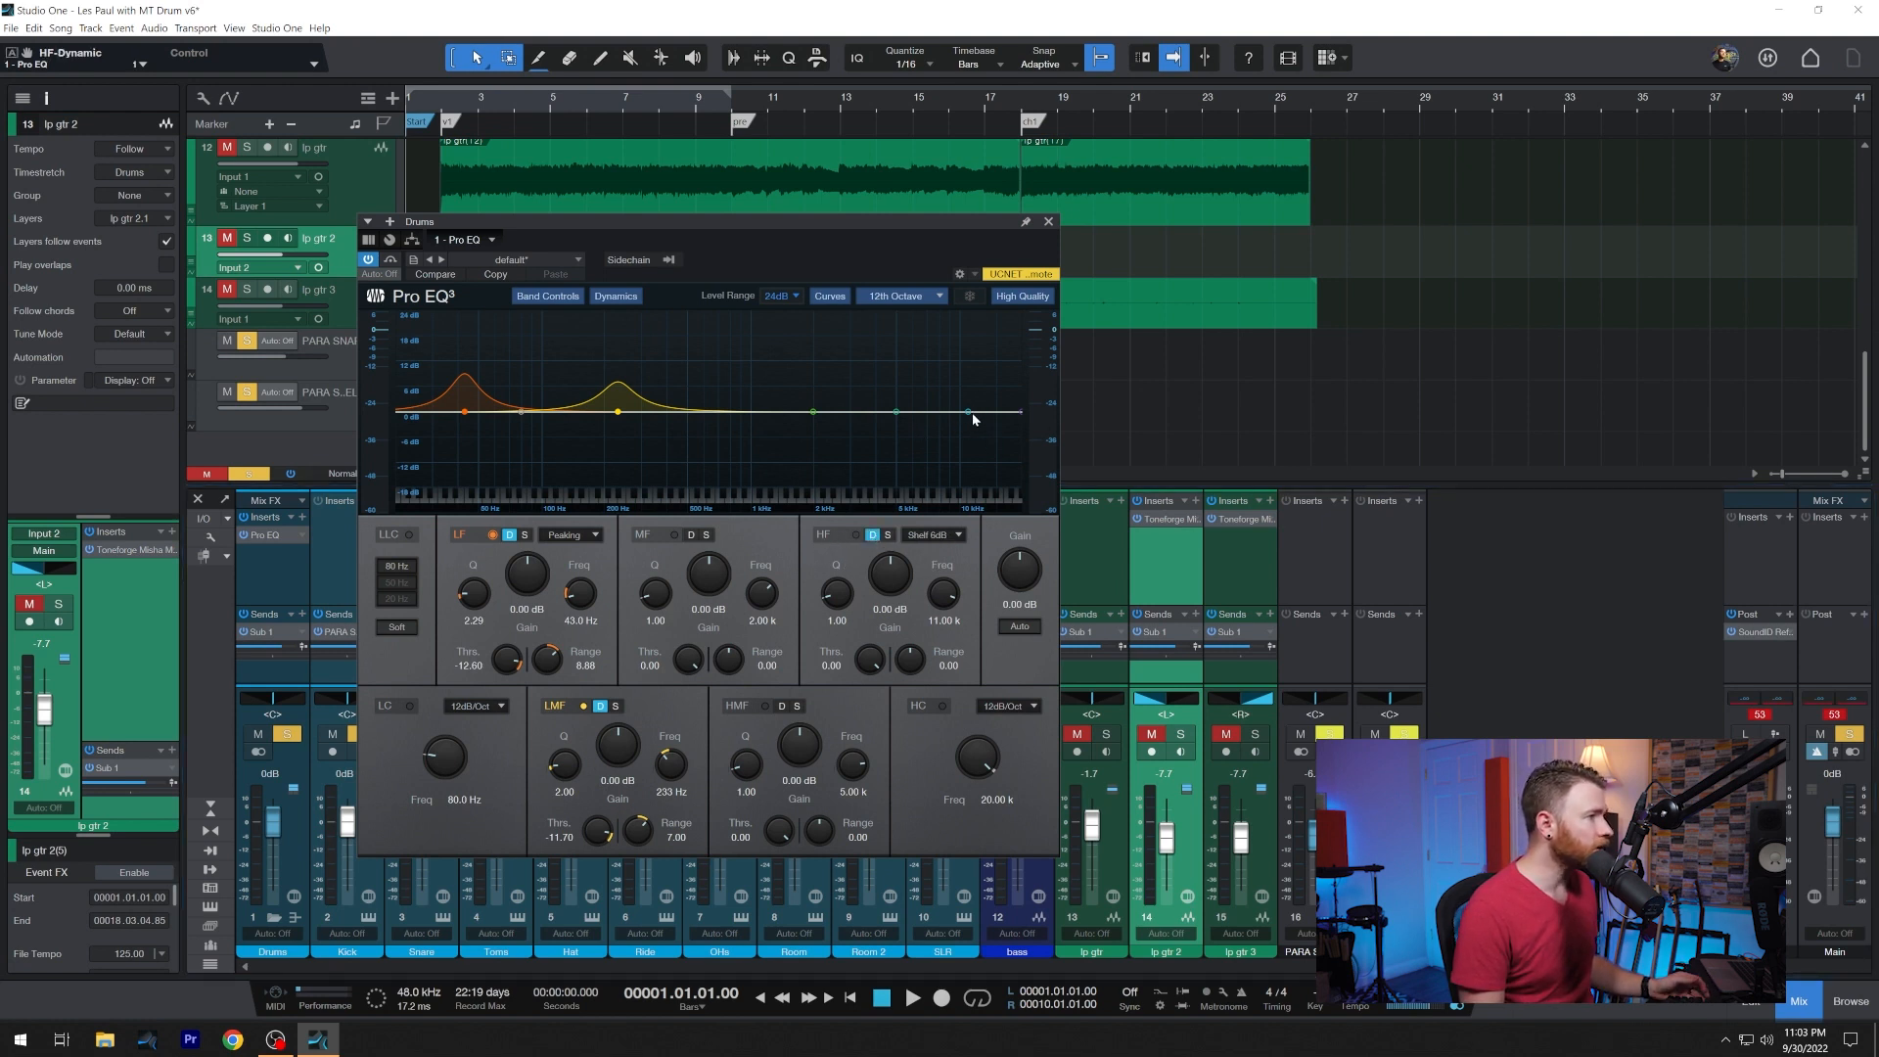
- Set the dynamic high shelf to 5.24 kHz with 3.77 dB gain and 5.28 range
drag(966, 411, 898, 402)
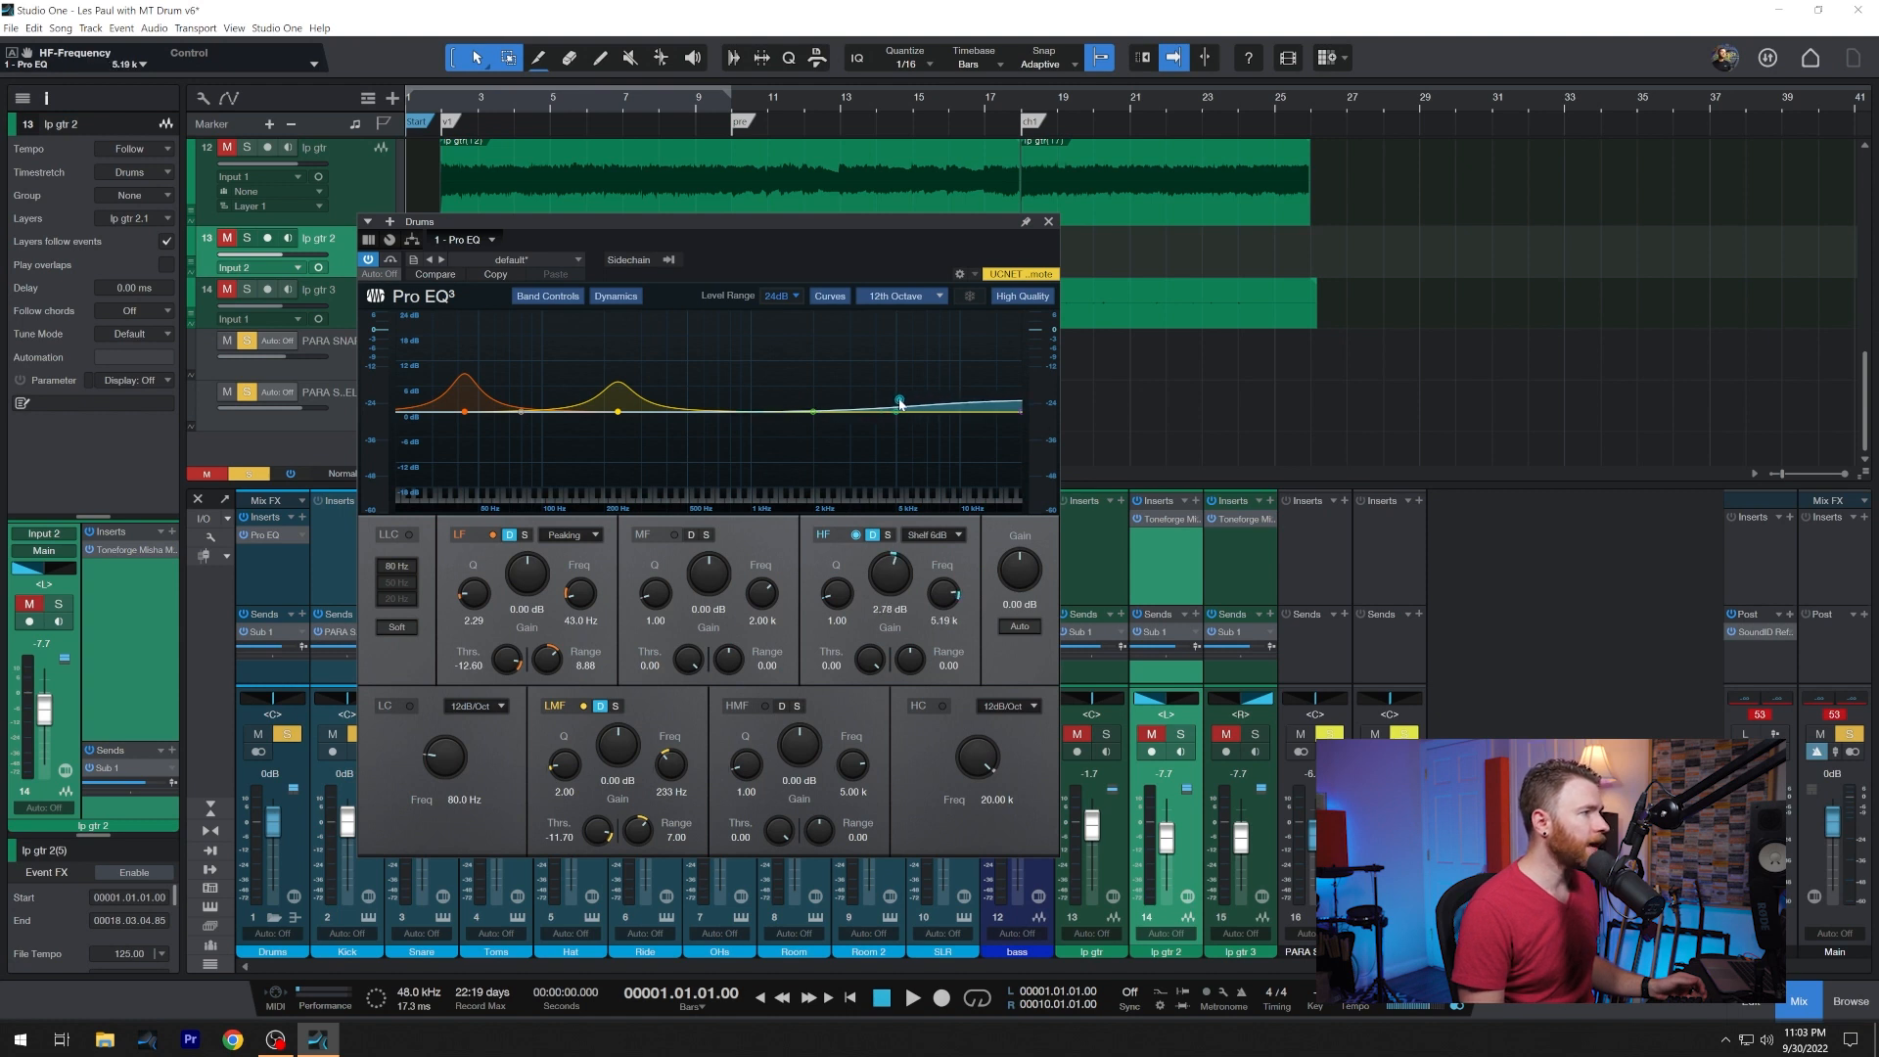
drag(899, 401, 898, 396)
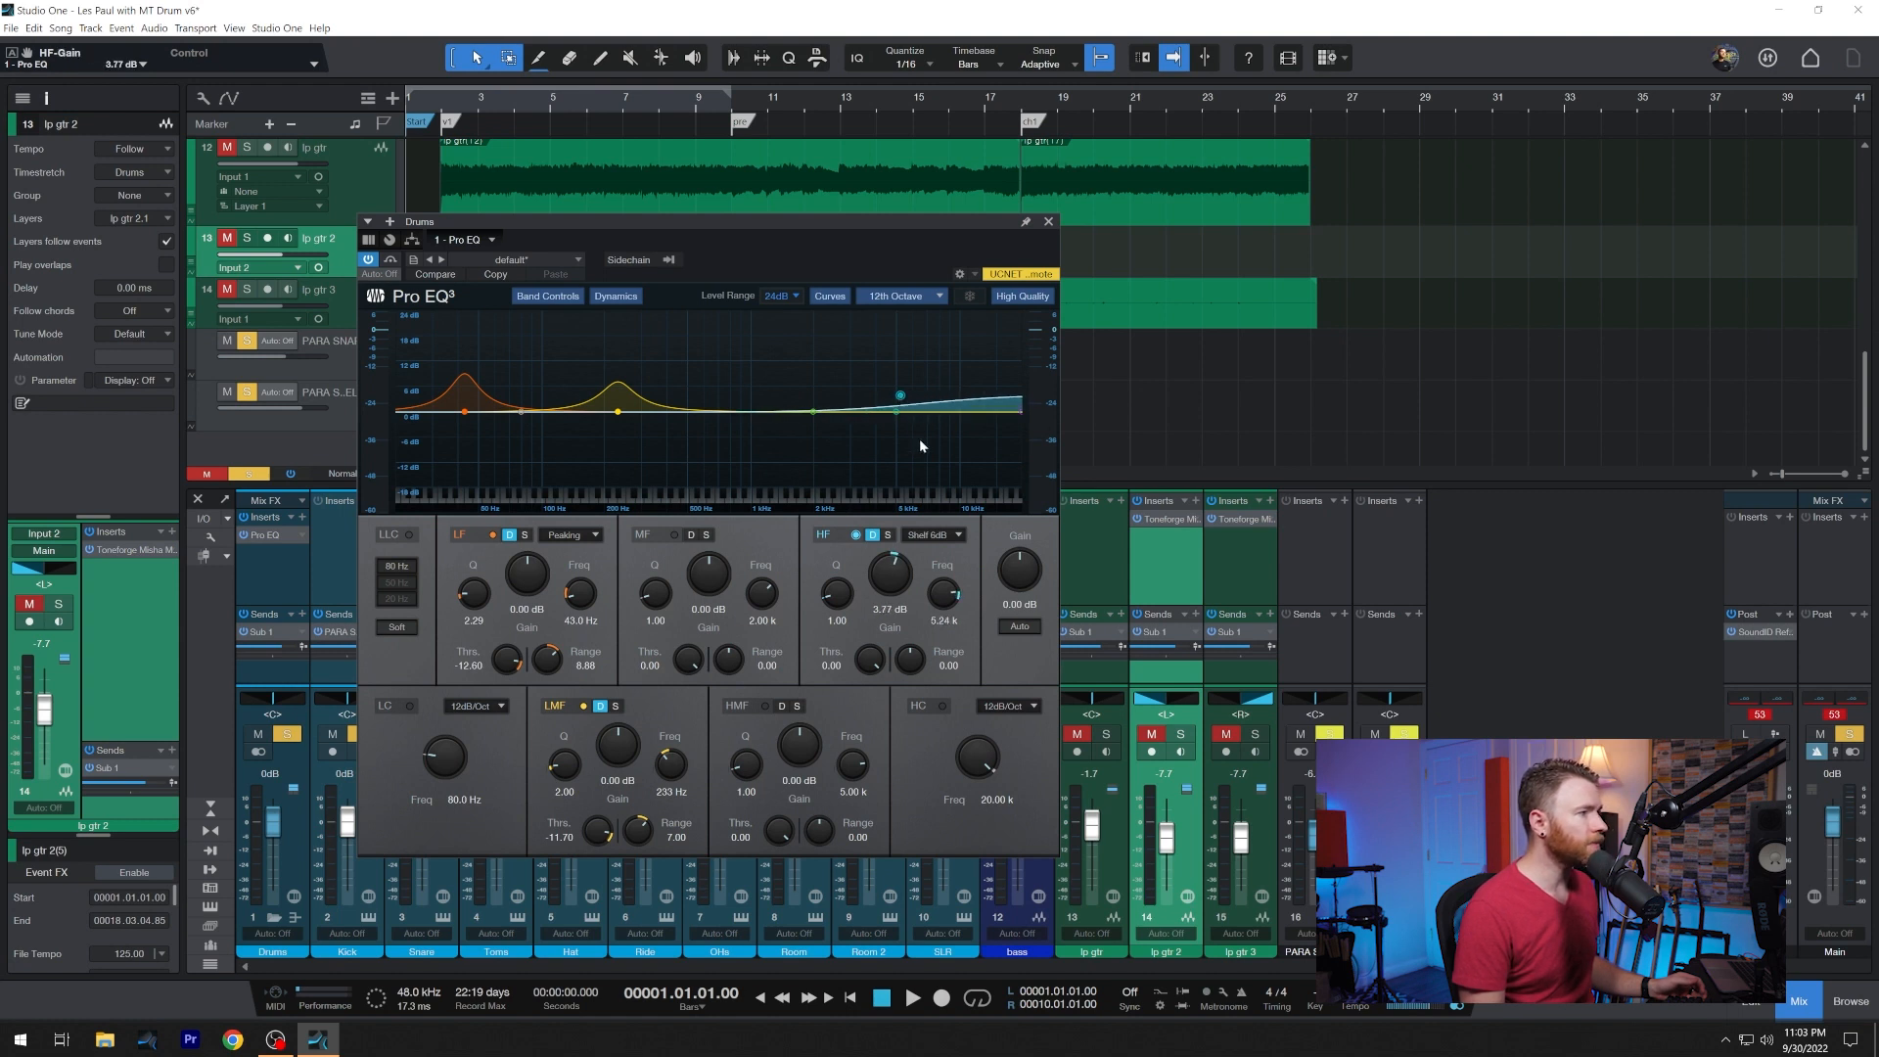
drag(909, 659, 909, 635)
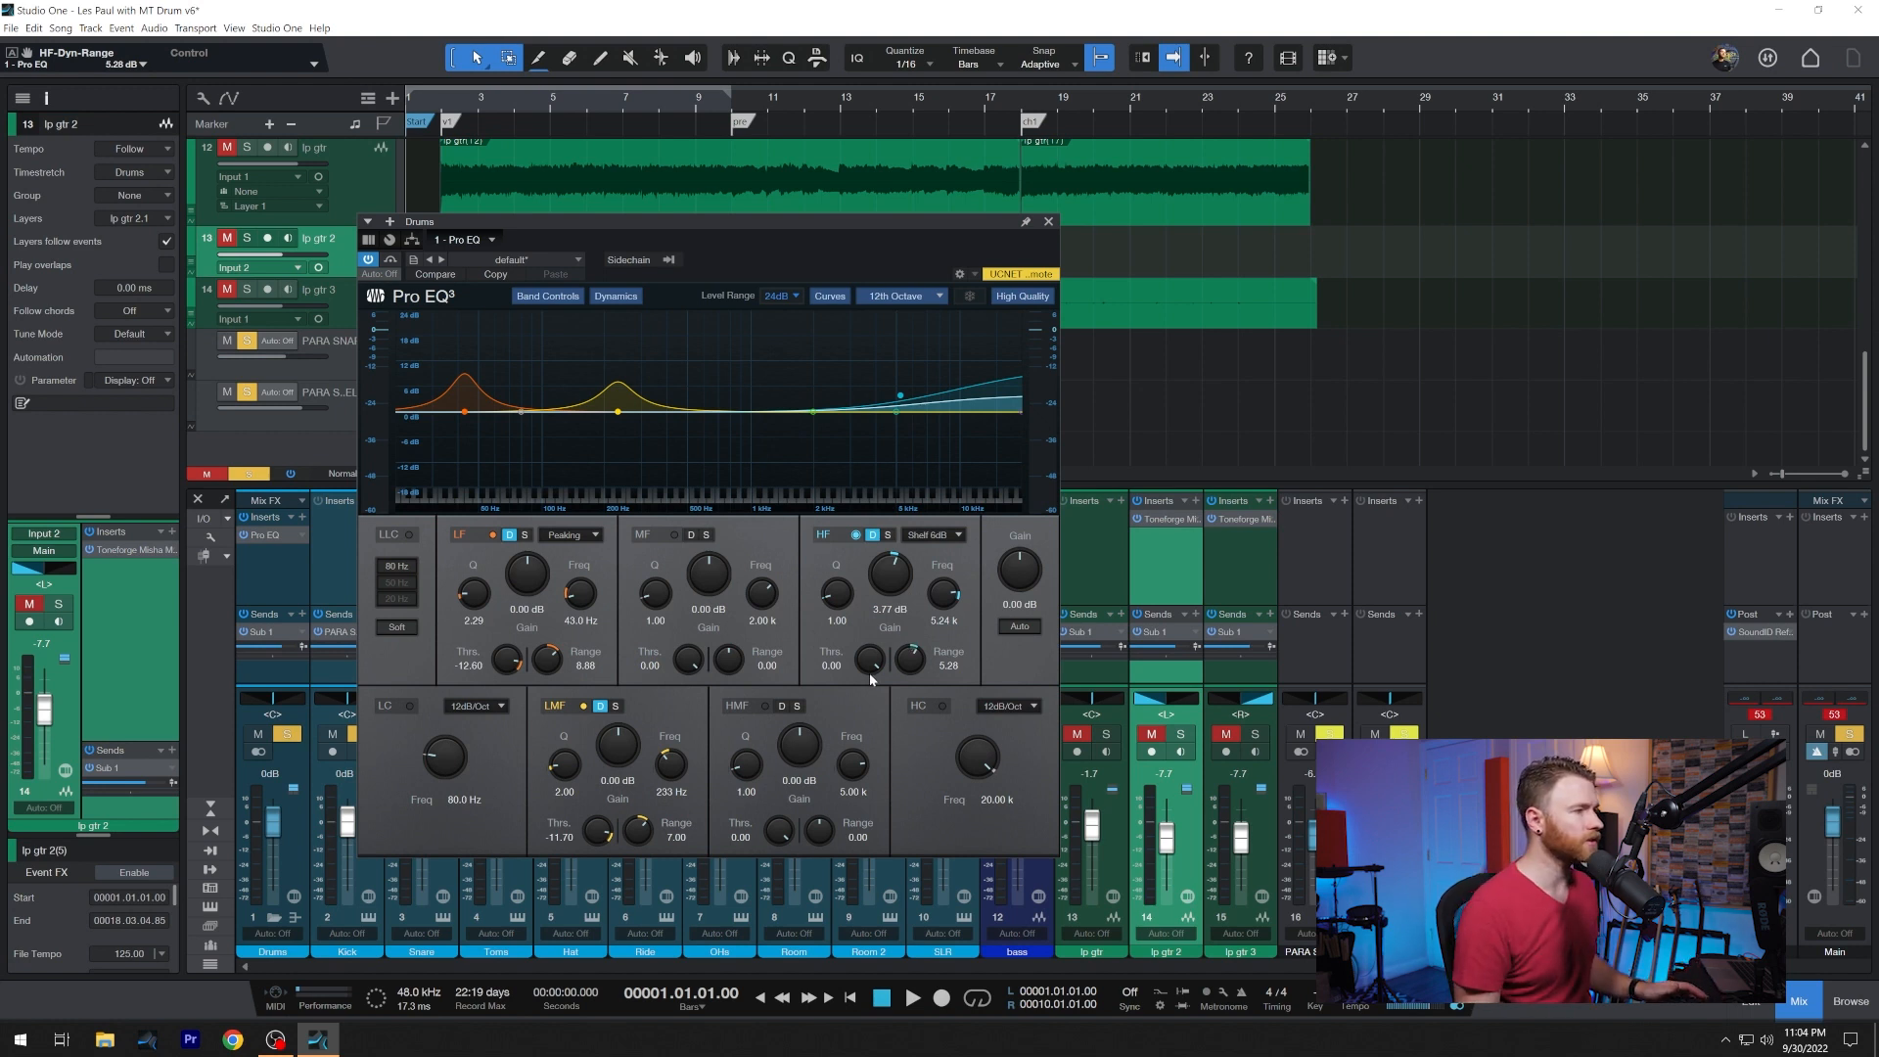
- Lower the high shelf dynamic threshold to -22.50 dB
drag(870, 660, 870, 677)
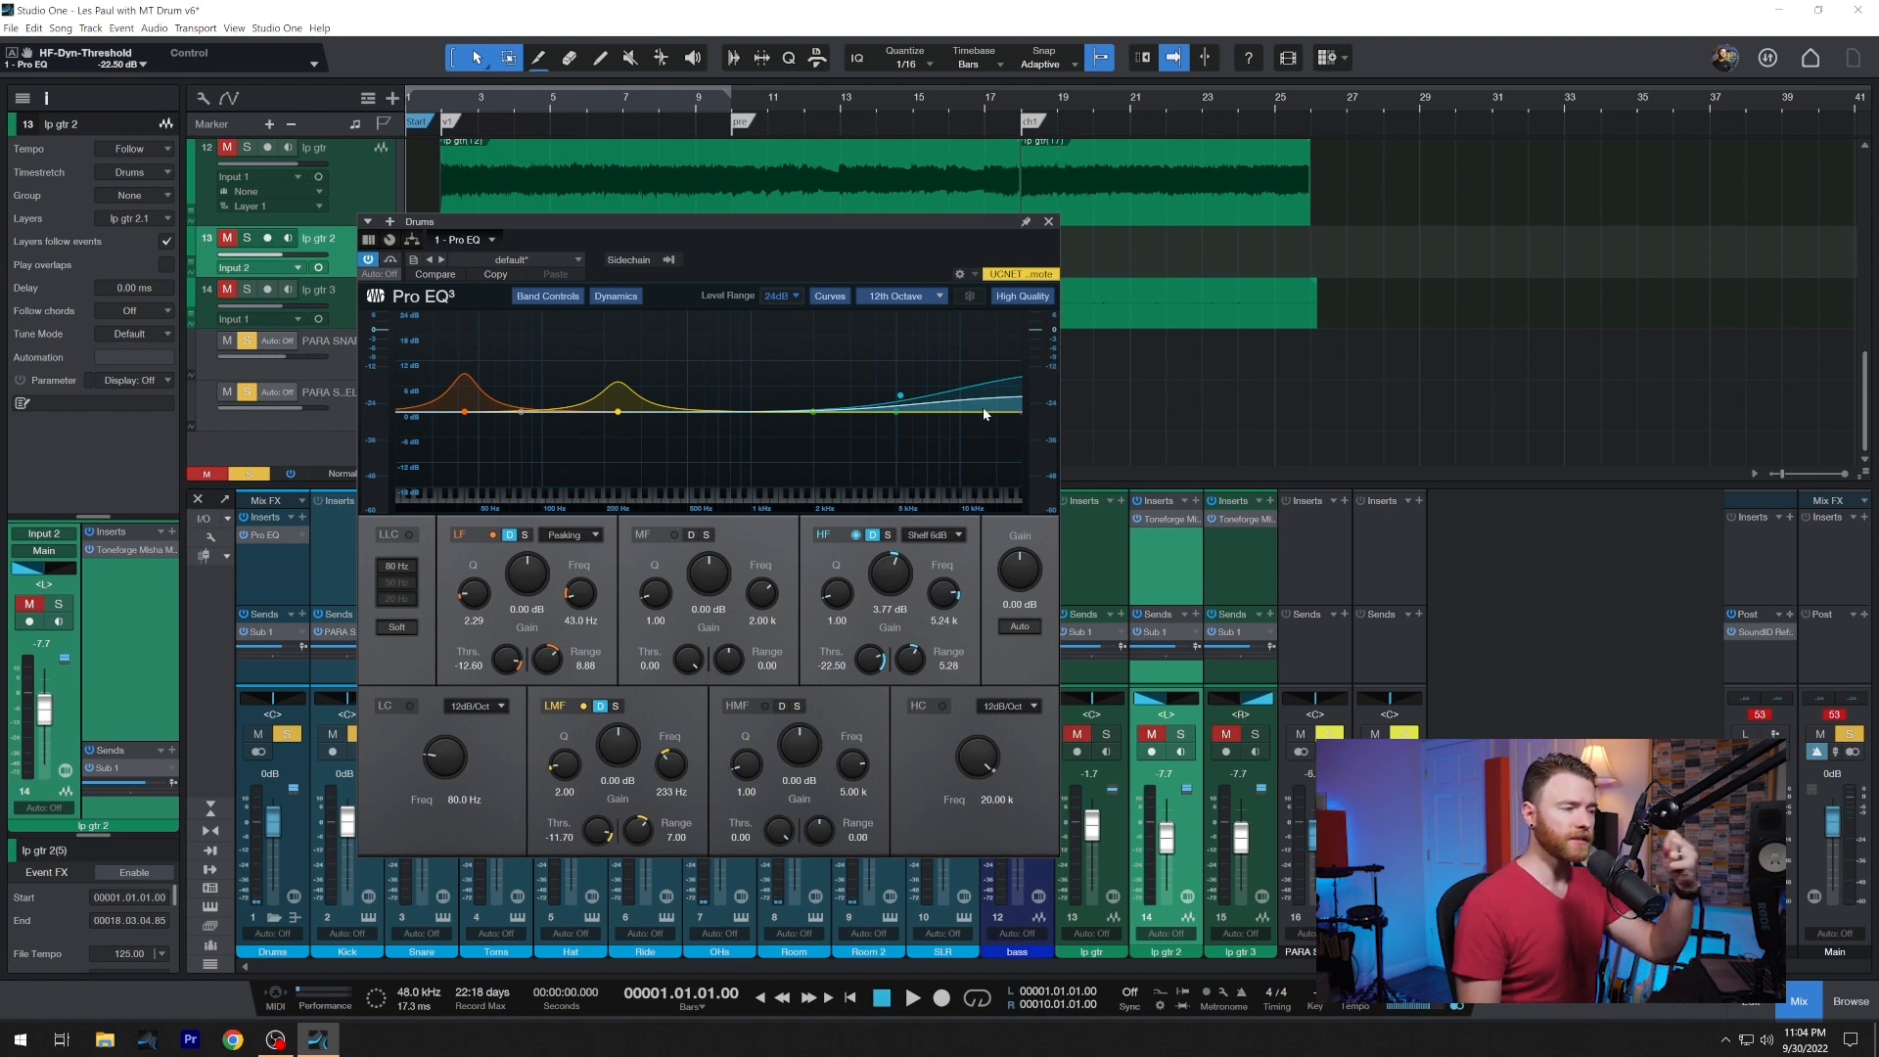
mouse_move(985, 482)
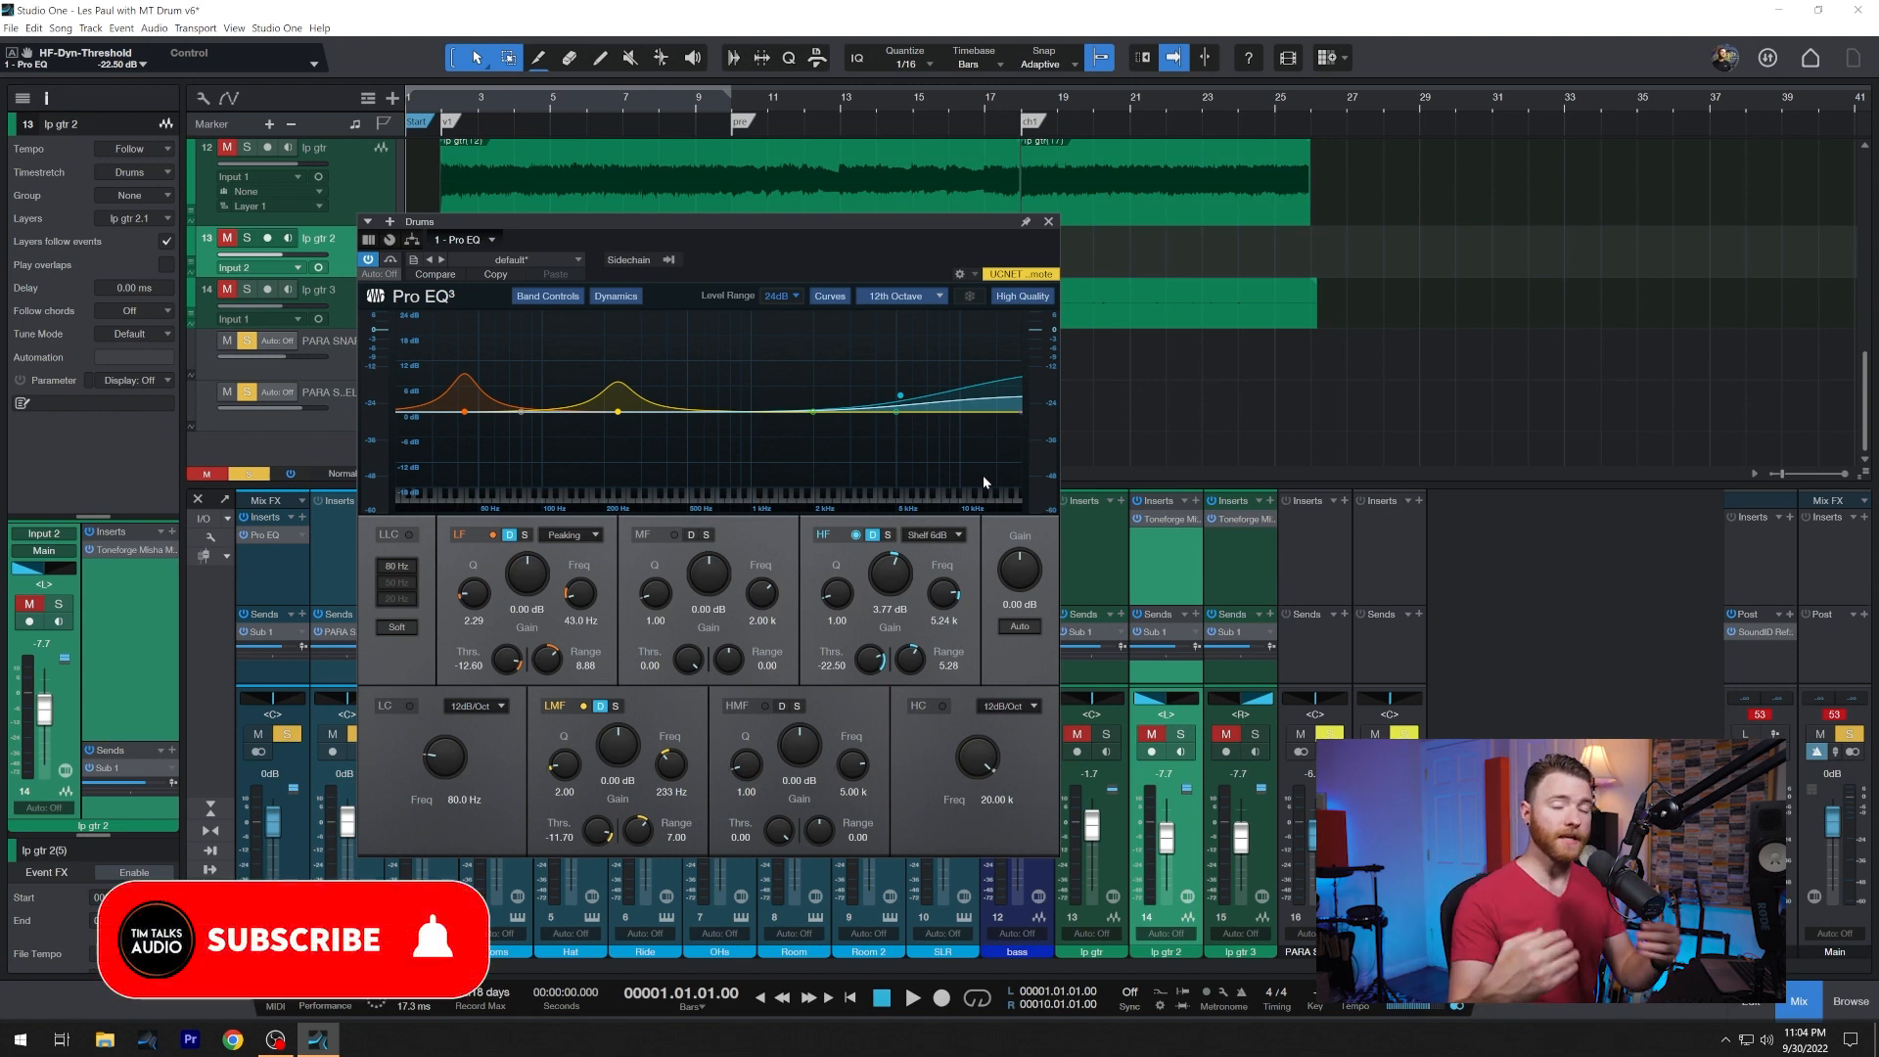
click(298, 942)
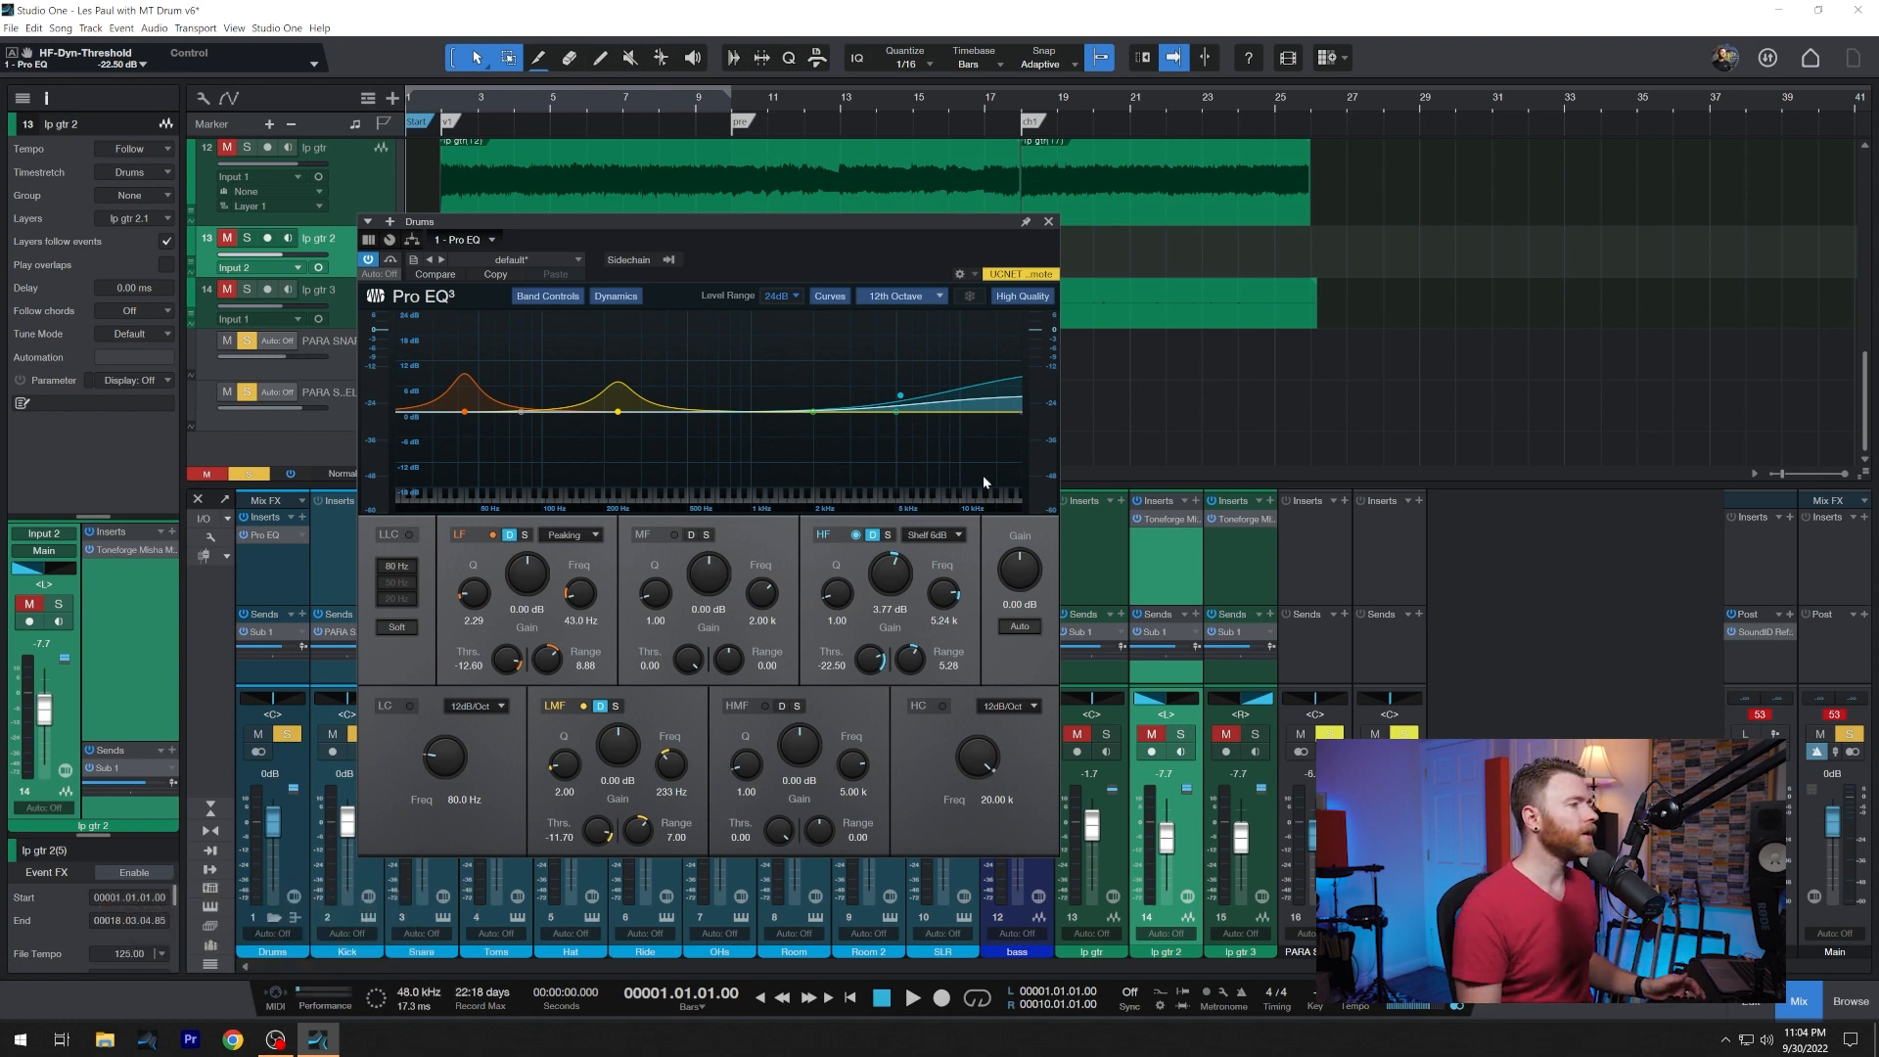
mouse_move(930, 455)
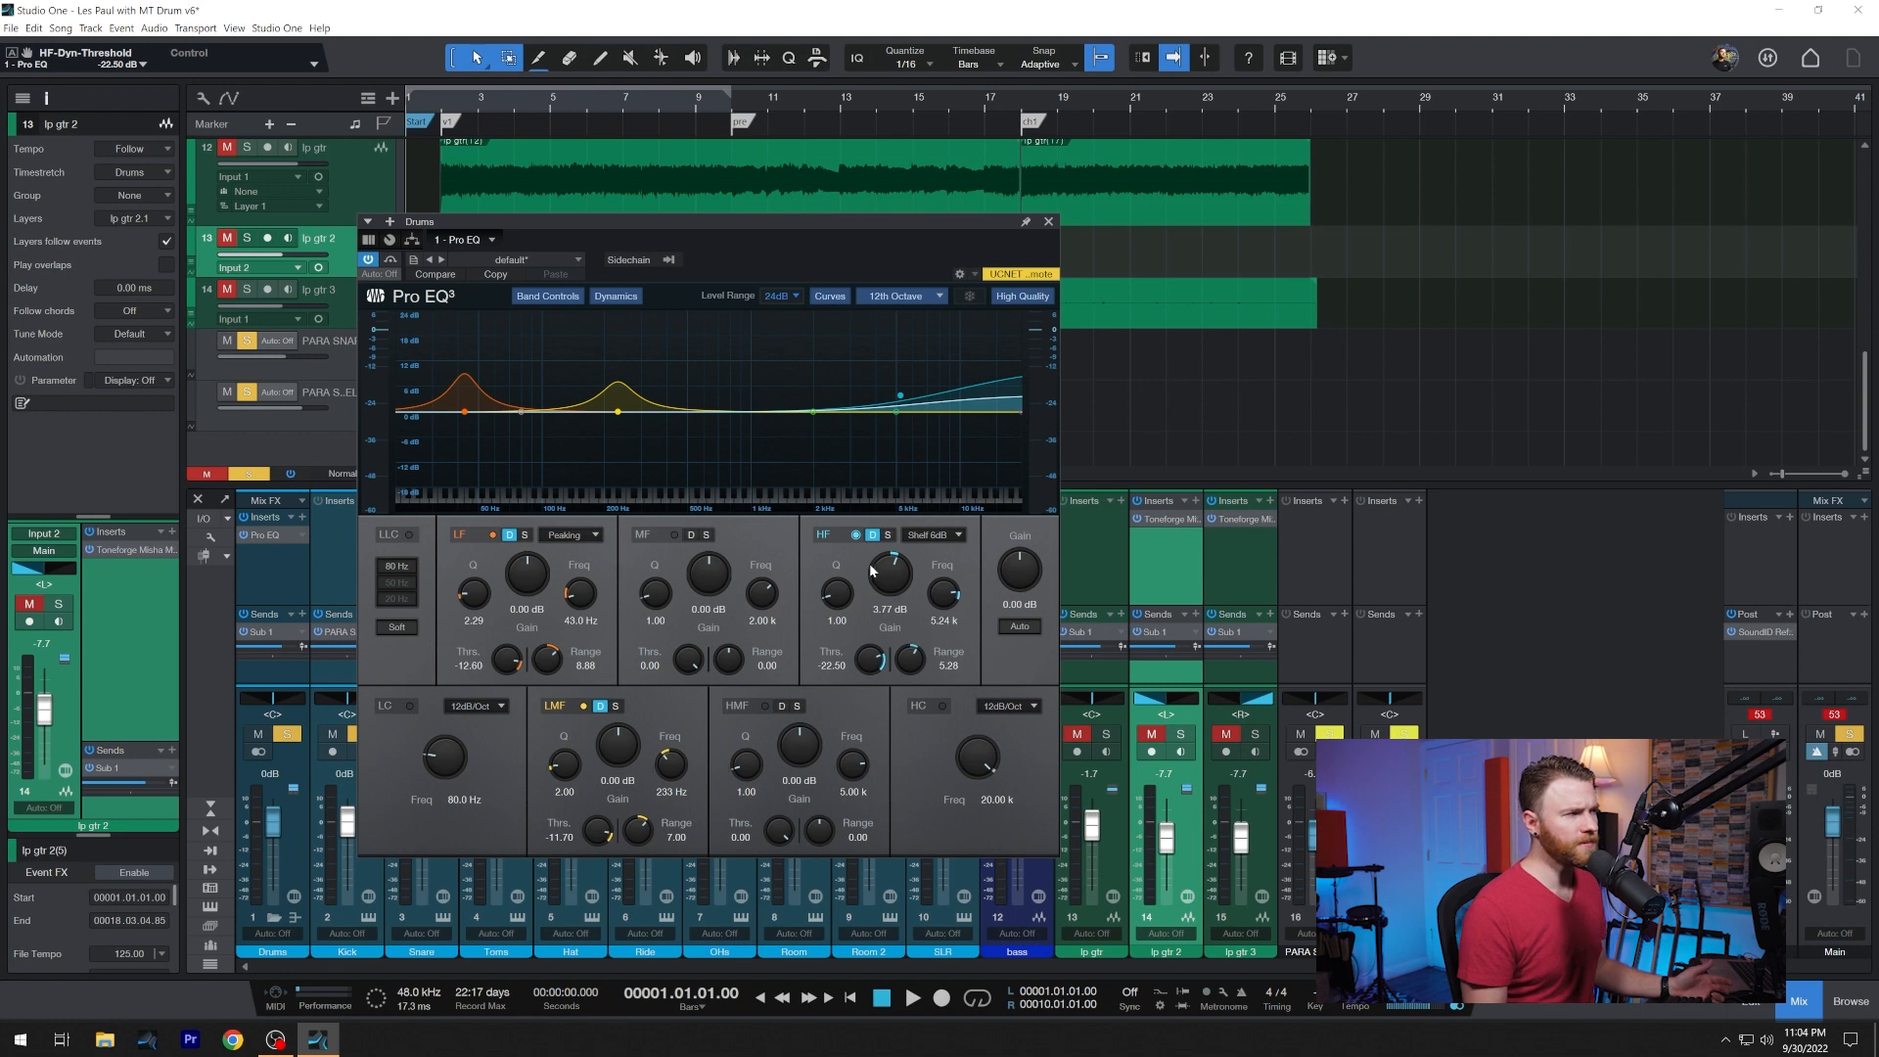
mouse_move(864, 644)
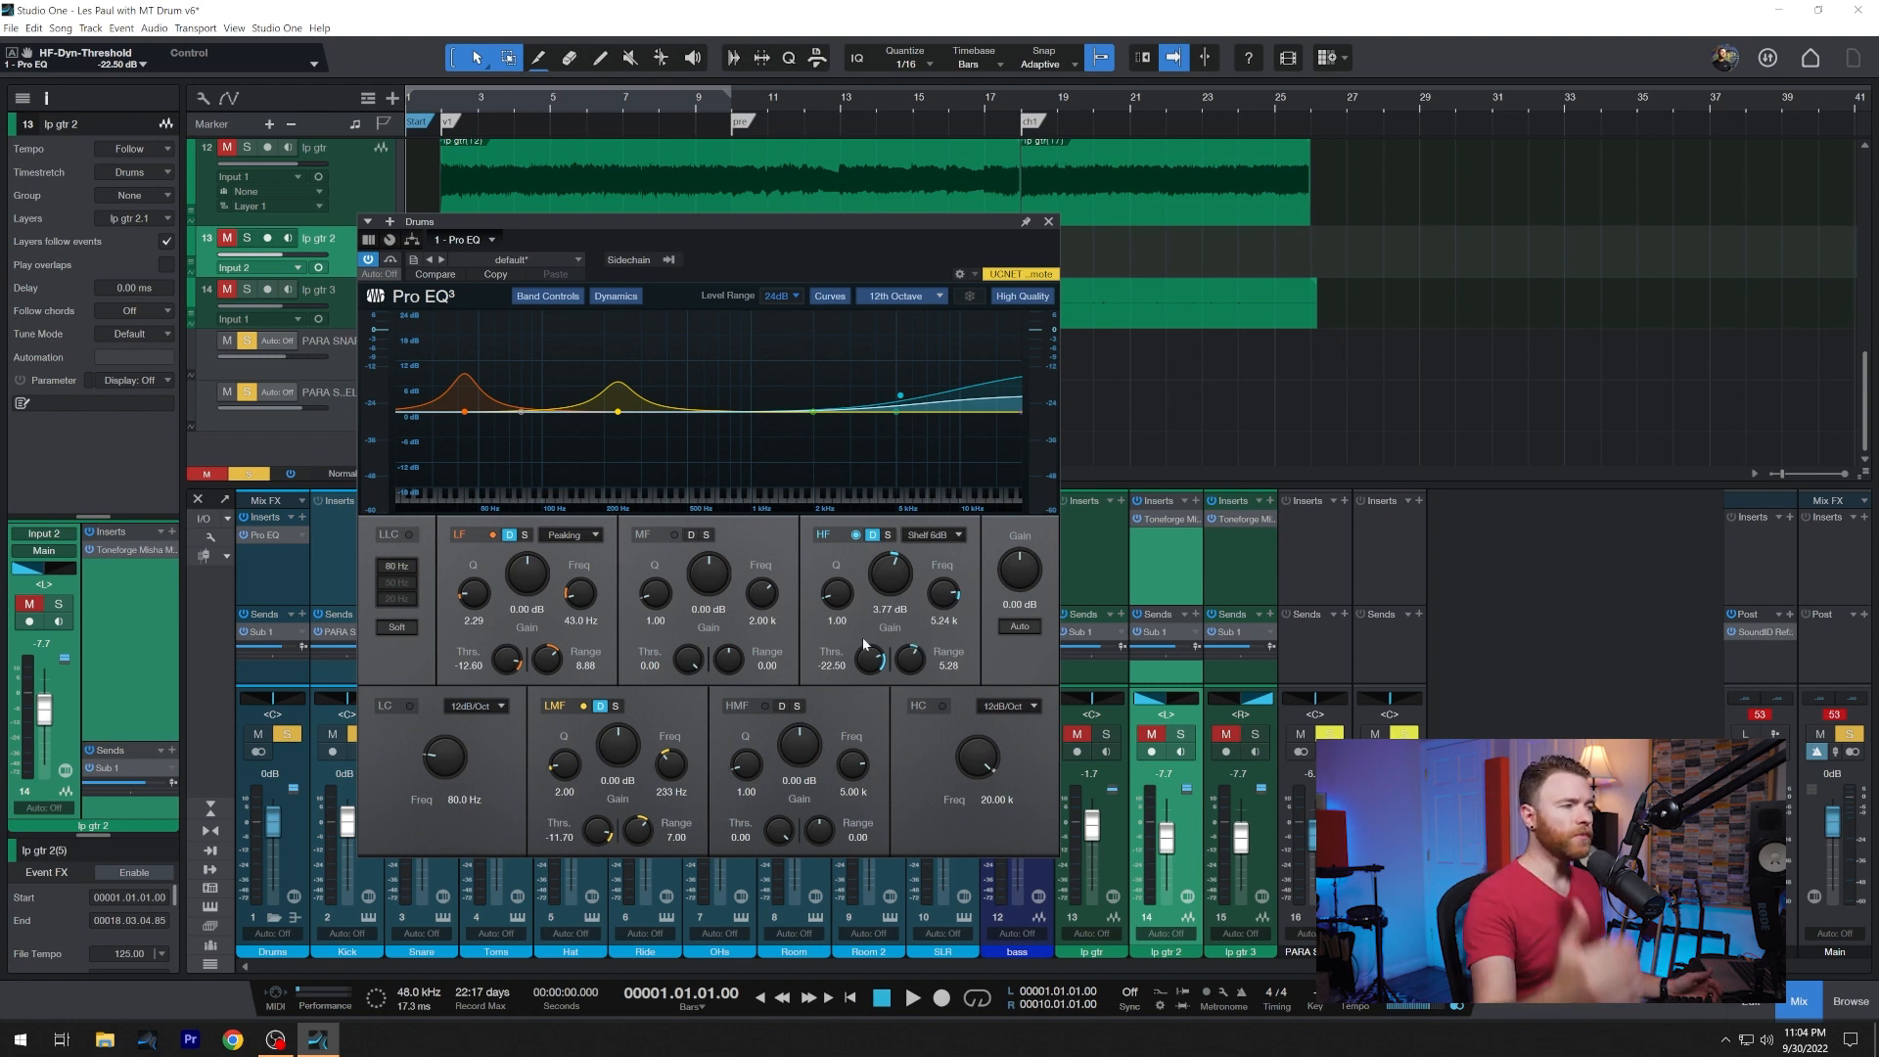